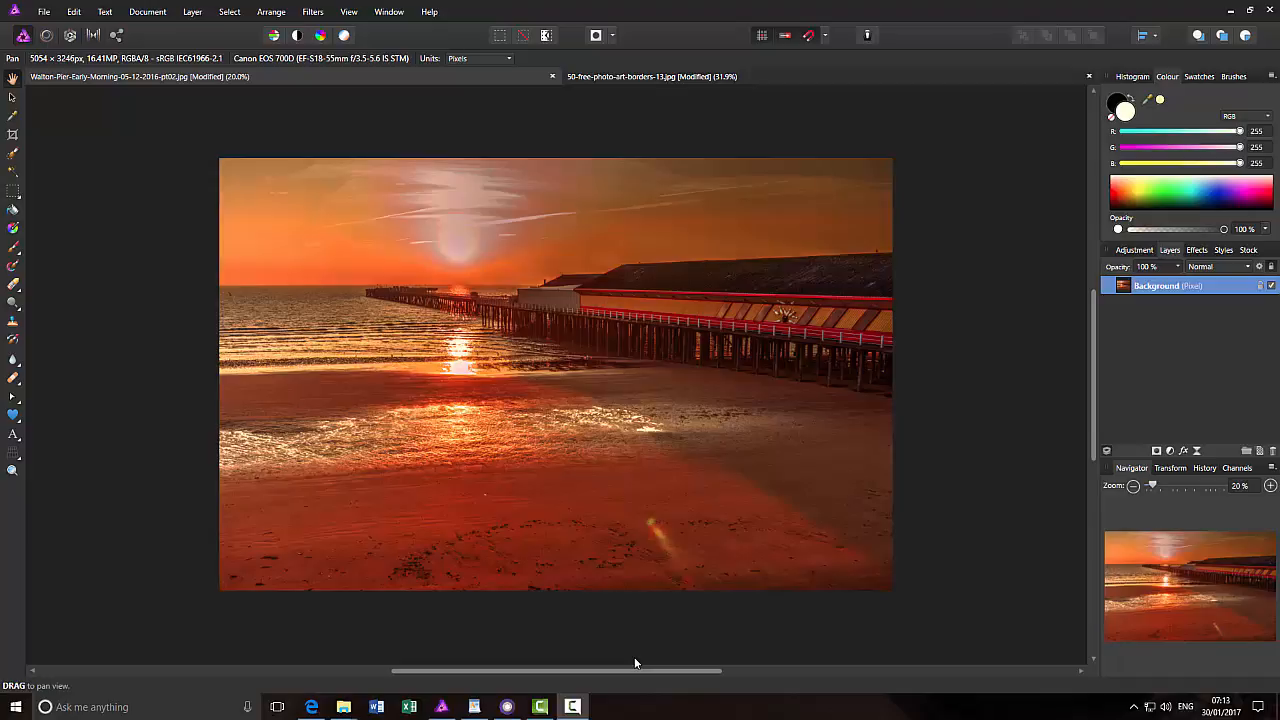
mouse_move(601, 637)
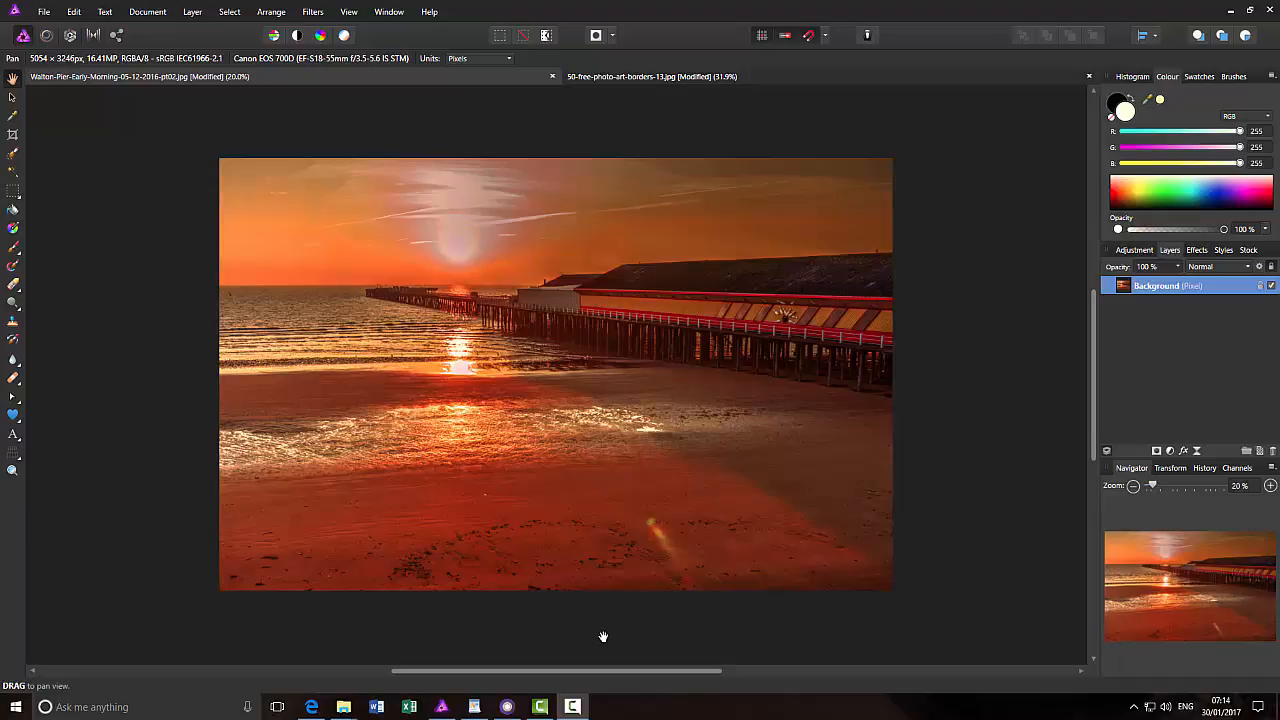
mouse_move(850, 625)
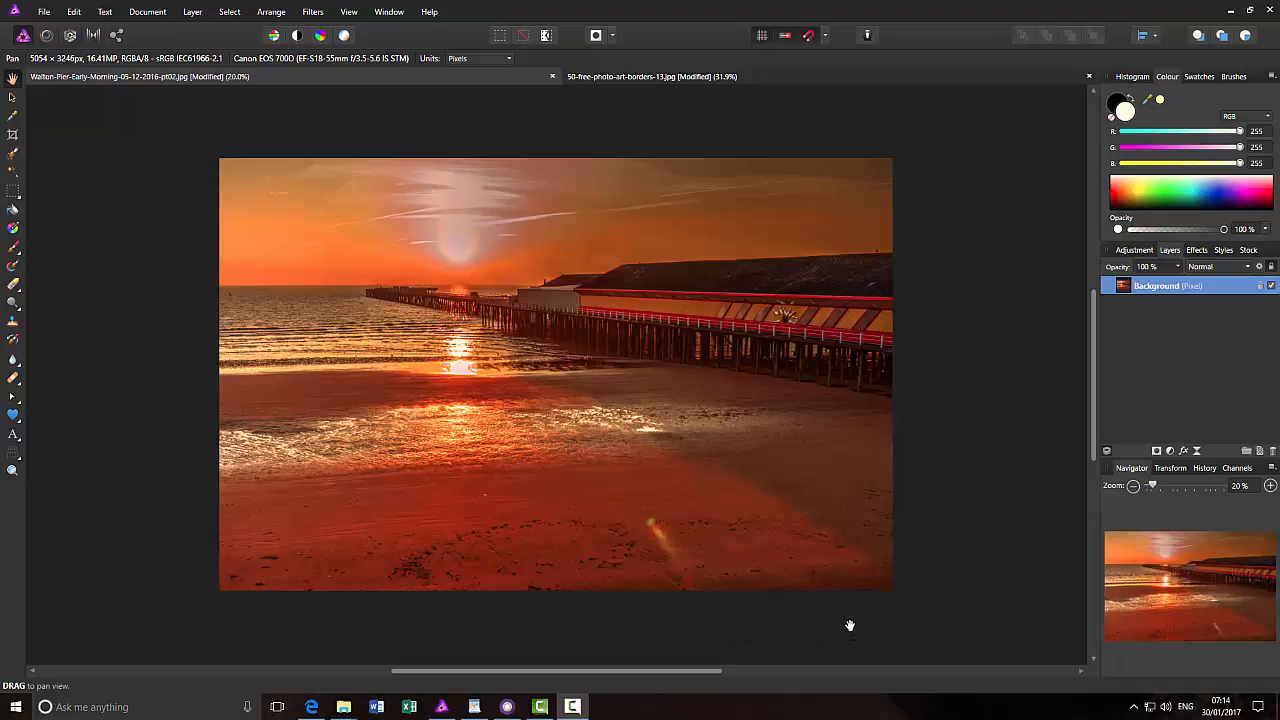
mouse_move(458, 194)
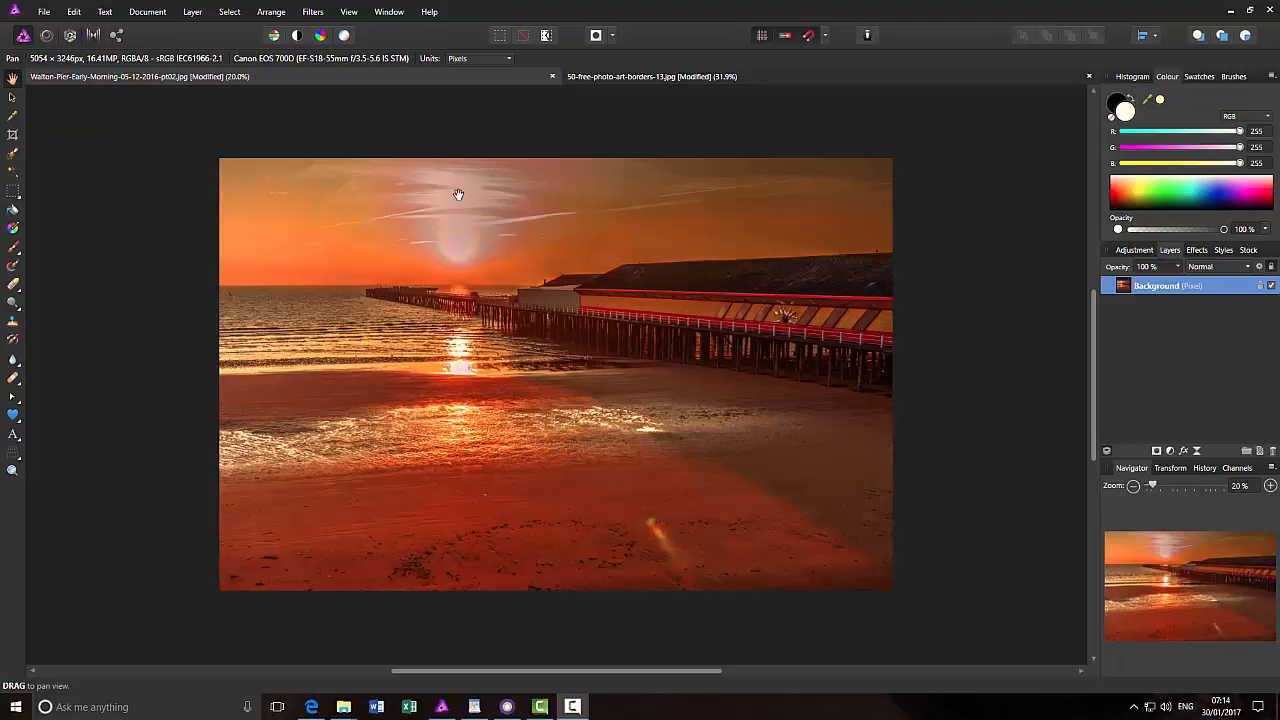
mouse_move(253, 560)
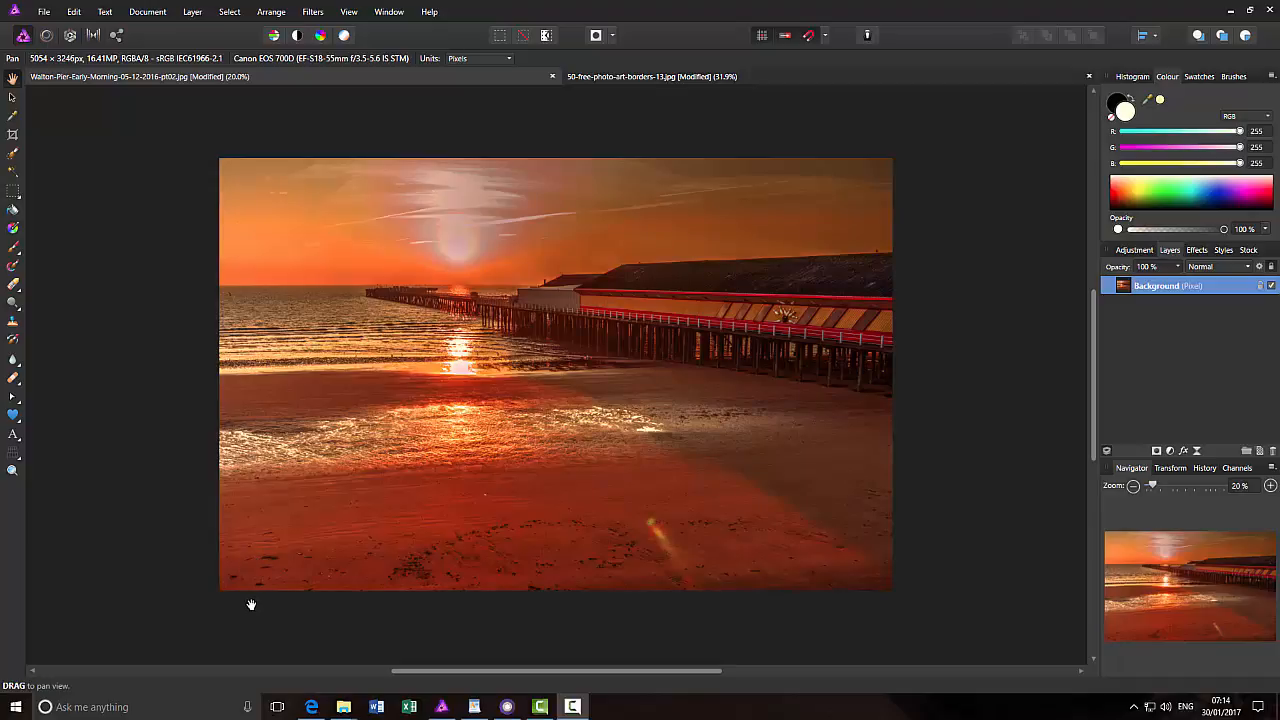
mouse_move(254, 191)
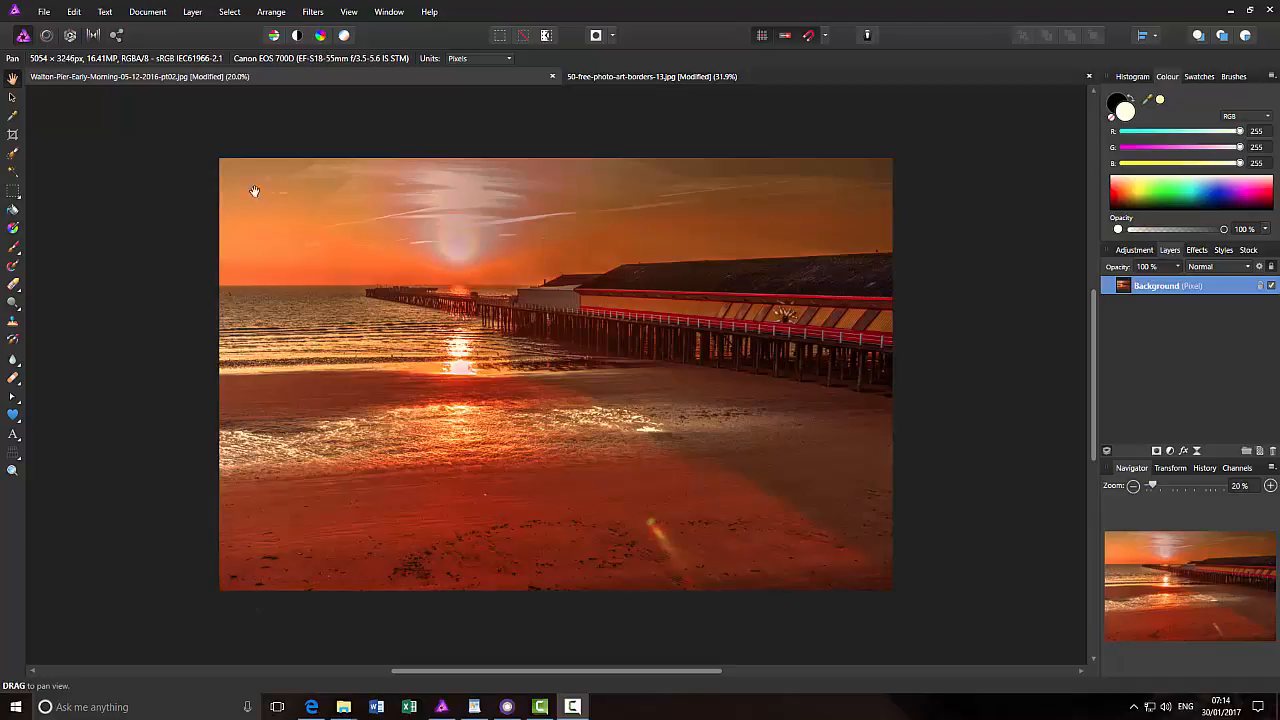
mouse_move(462, 620)
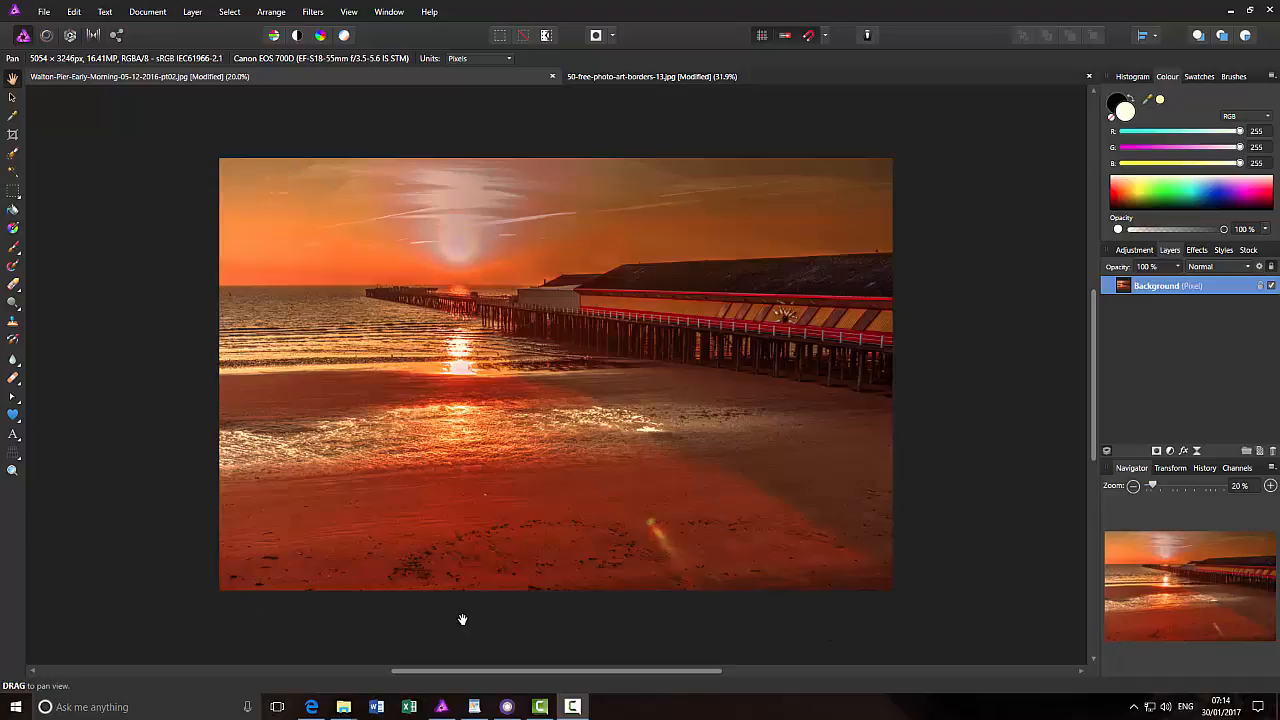
mouse_move(643, 605)
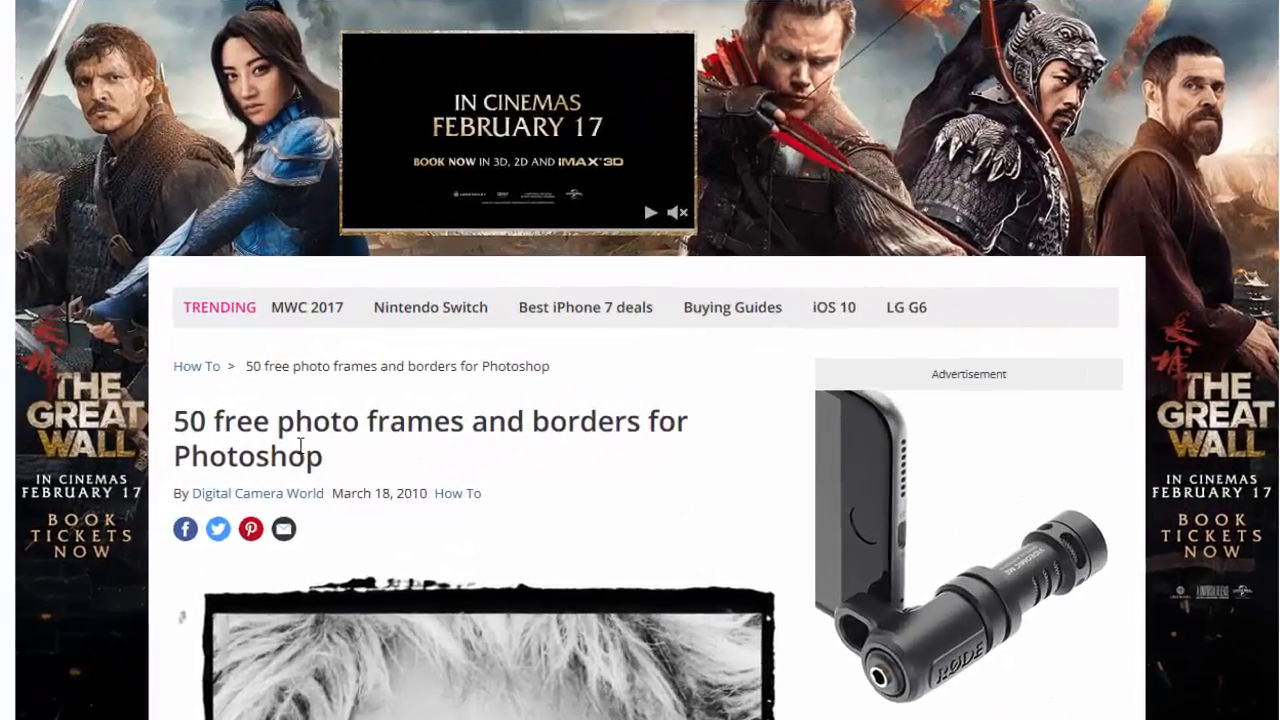
mouse_move(220, 514)
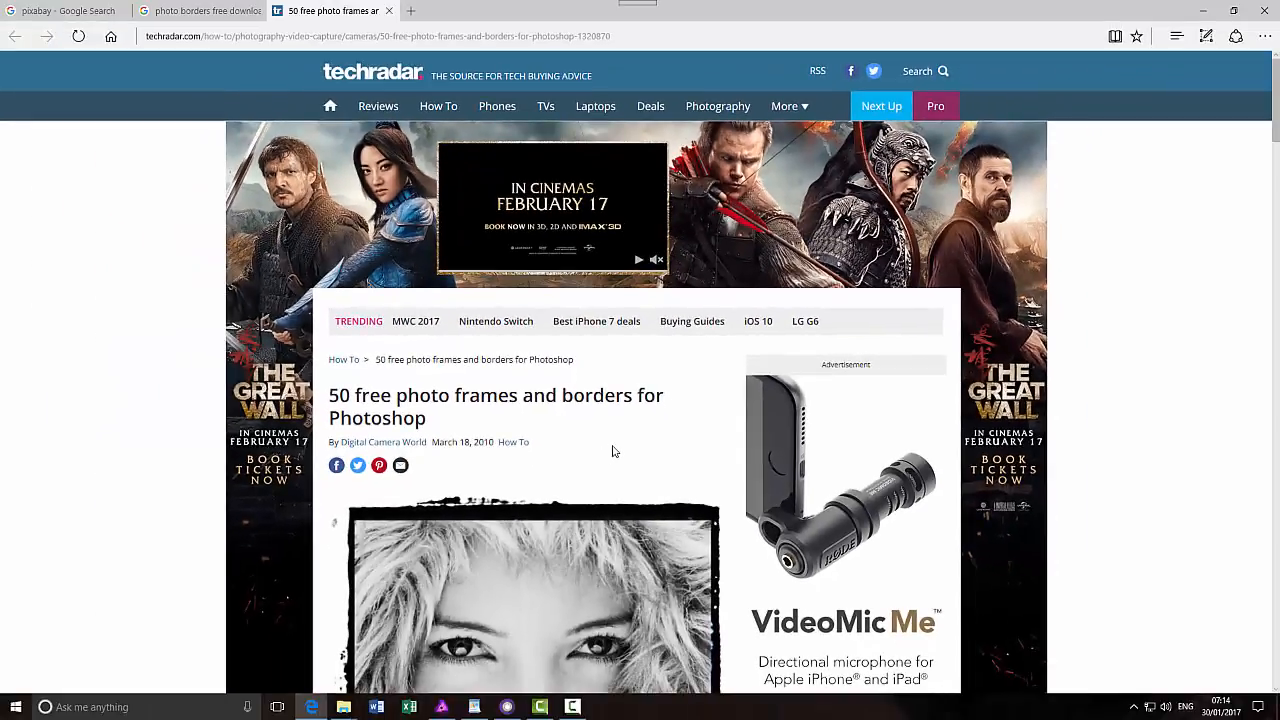
mouse_move(615, 446)
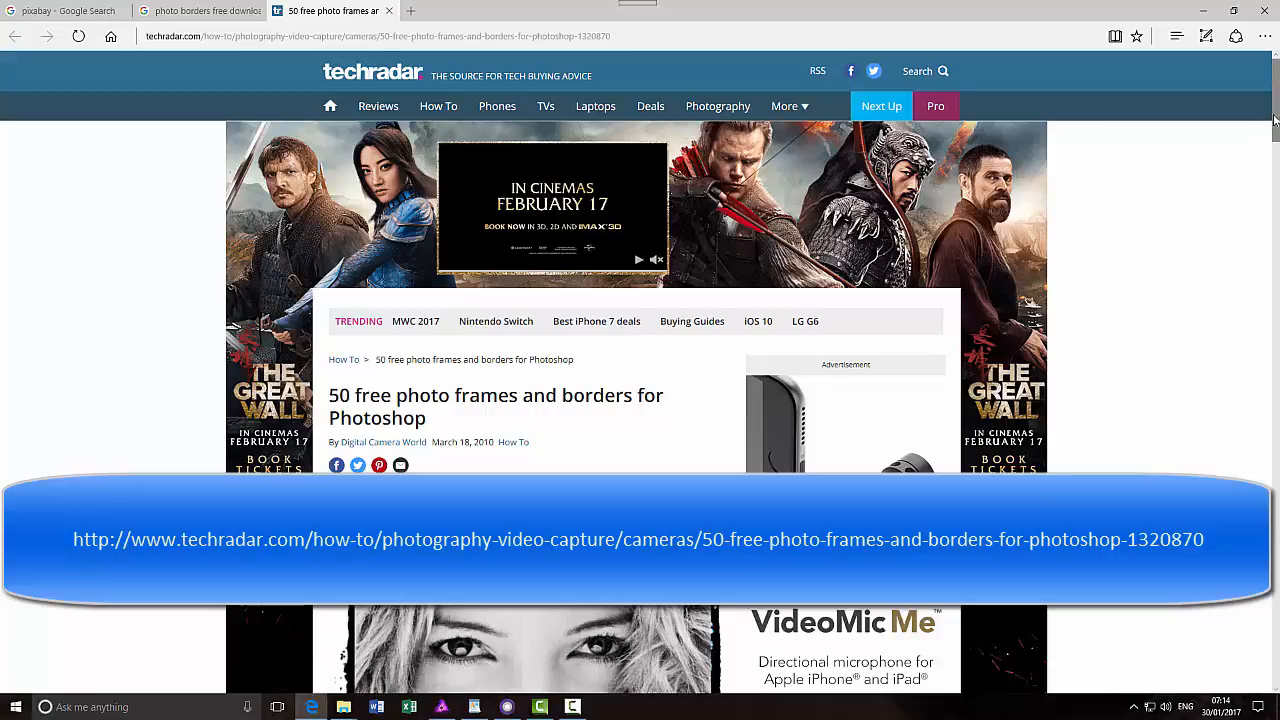
Scroll the TechRadar frames article, download the free frames zip, and browse the frame thumbnails
scroll("down", 3)
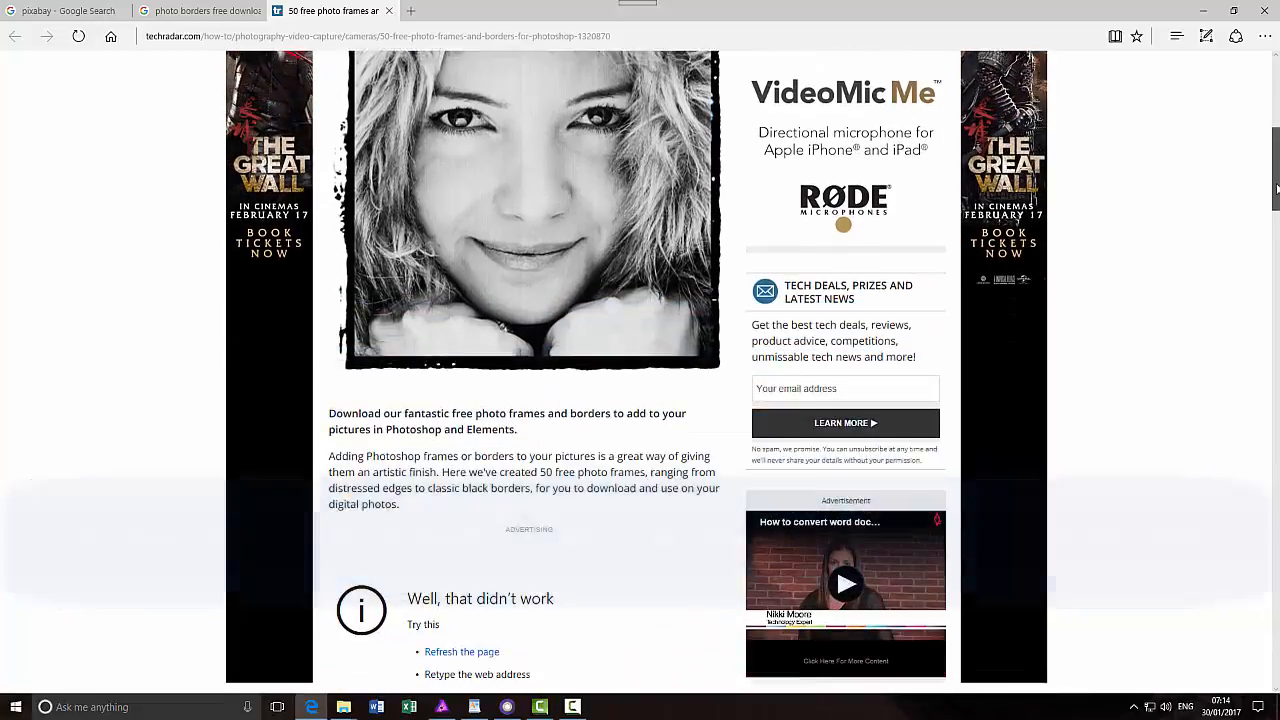
scroll("down", 3)
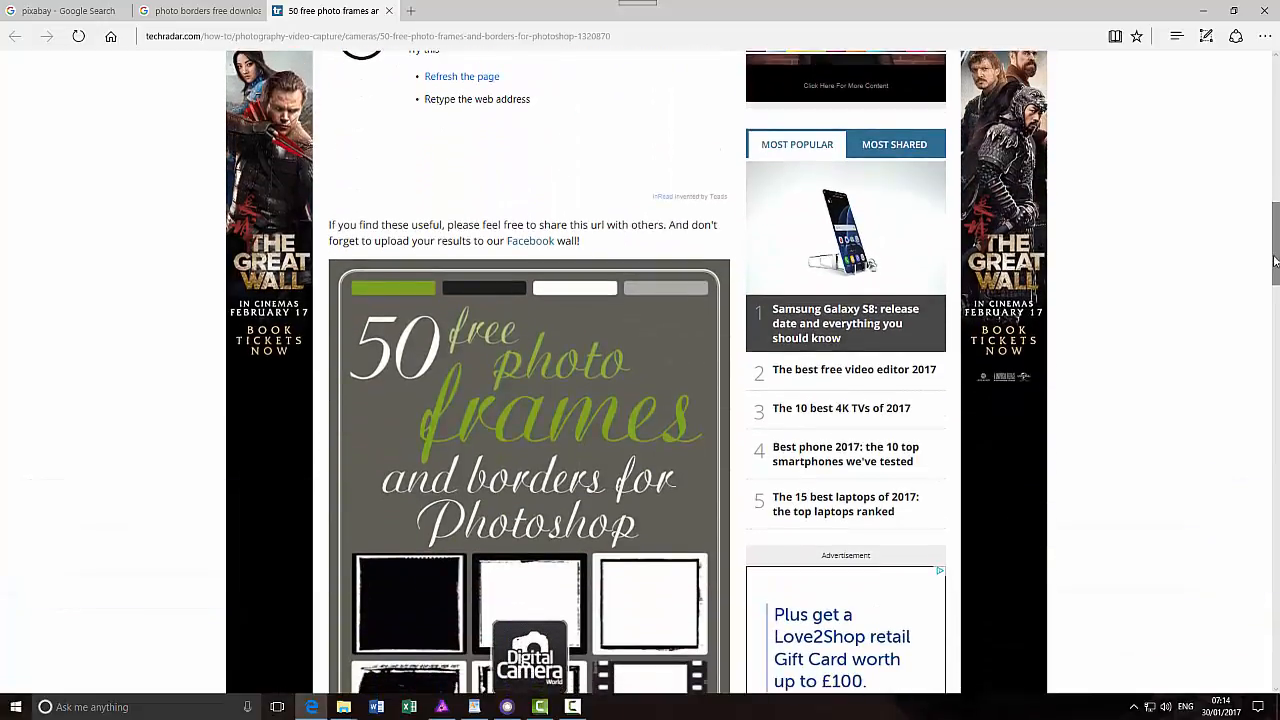
scroll("down", 3)
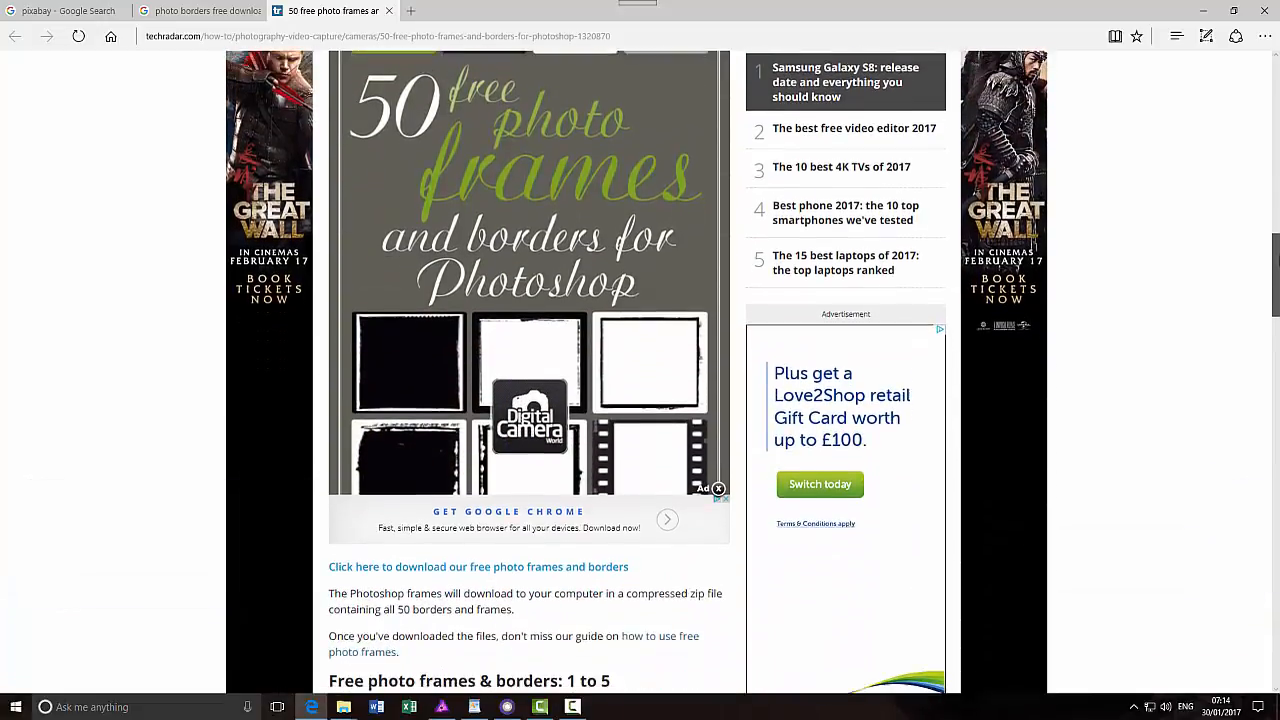
scroll("down", 3)
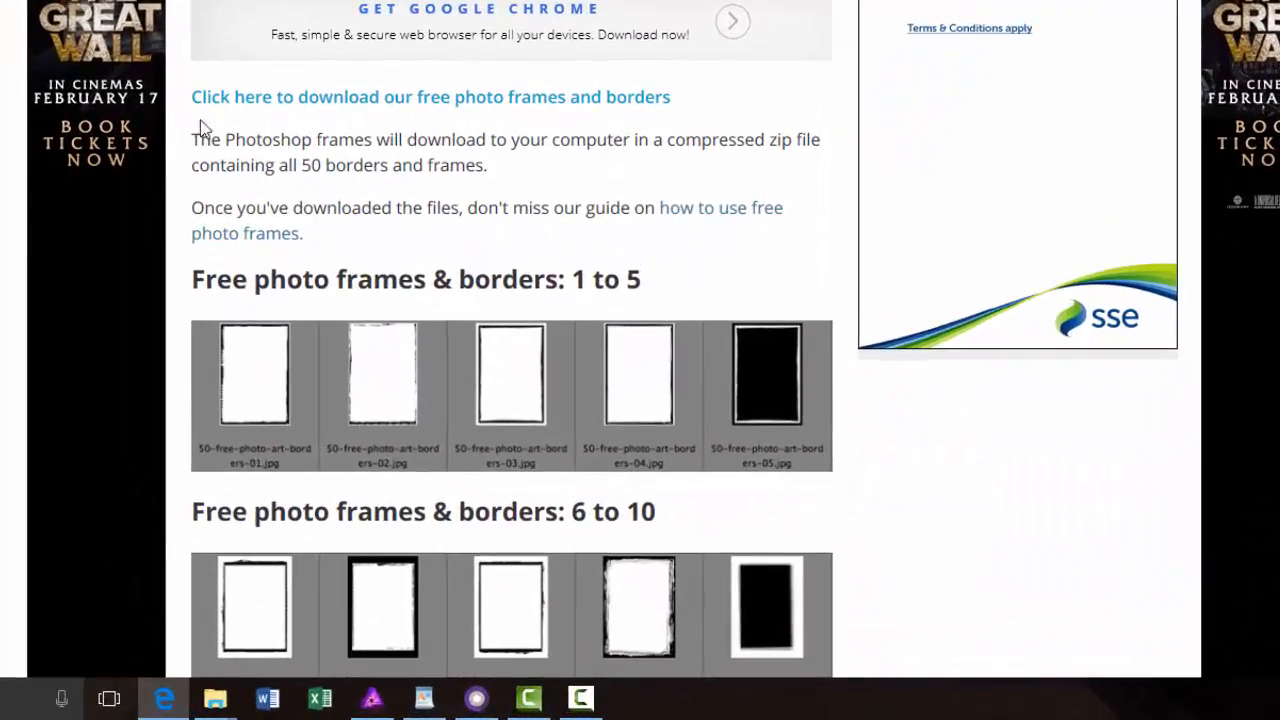
left_click(430, 96)
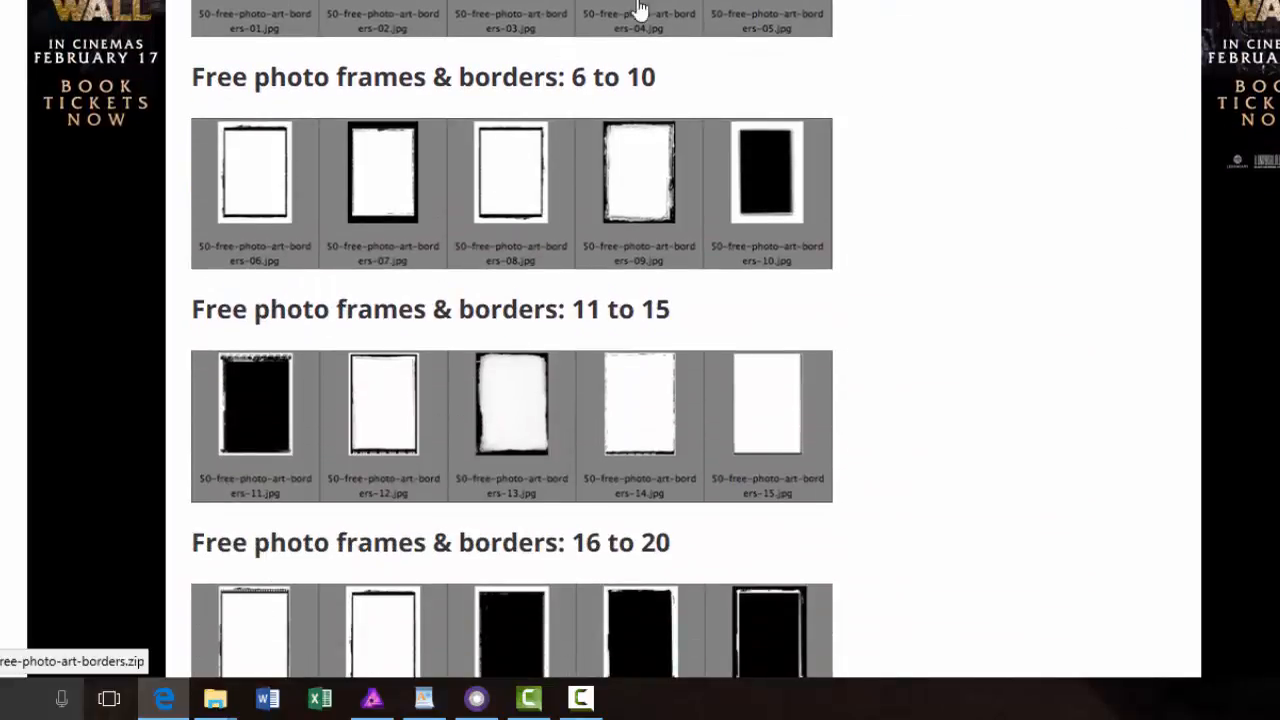
scroll("down", 3)
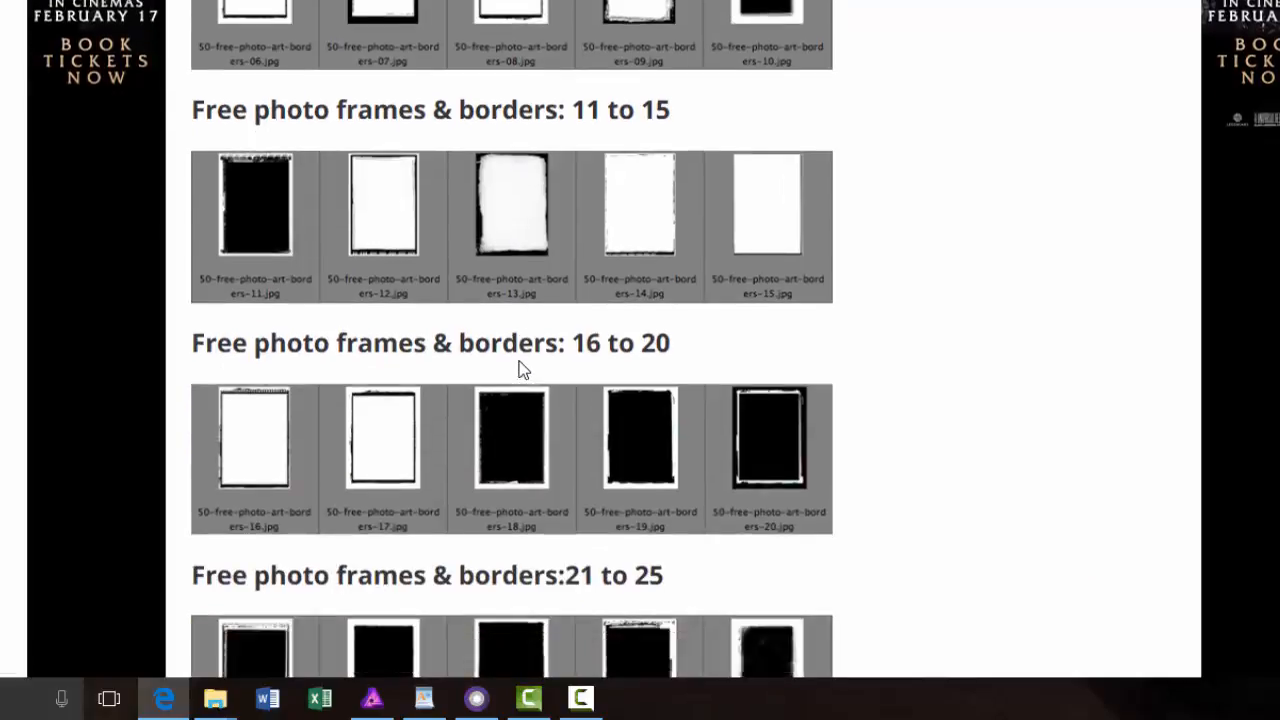
scroll("down", 3)
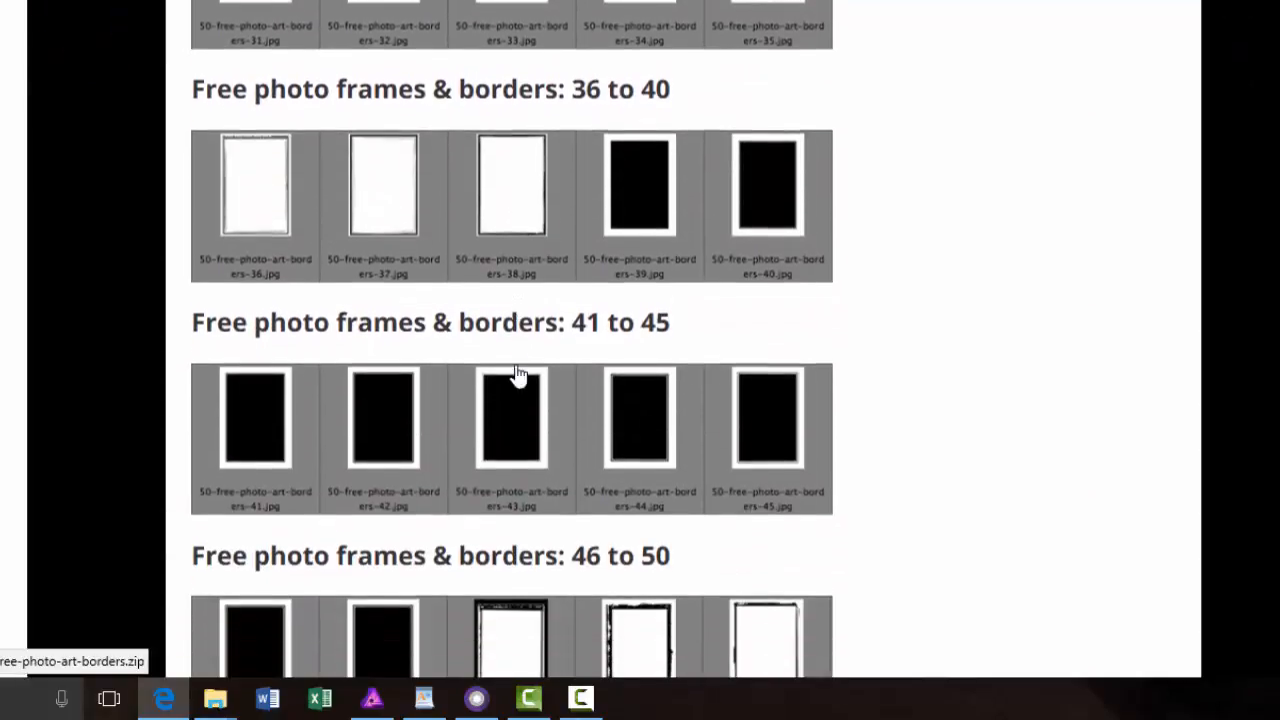
scroll("up", 3)
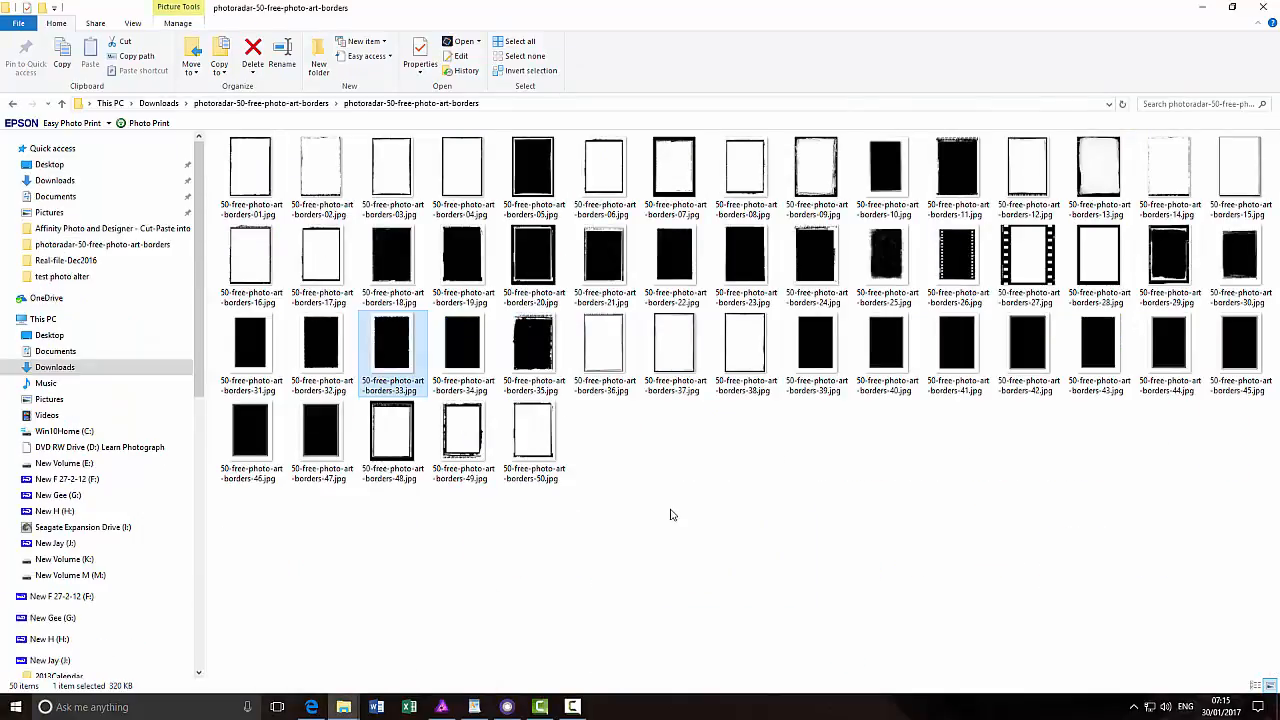
mouse_move(485, 572)
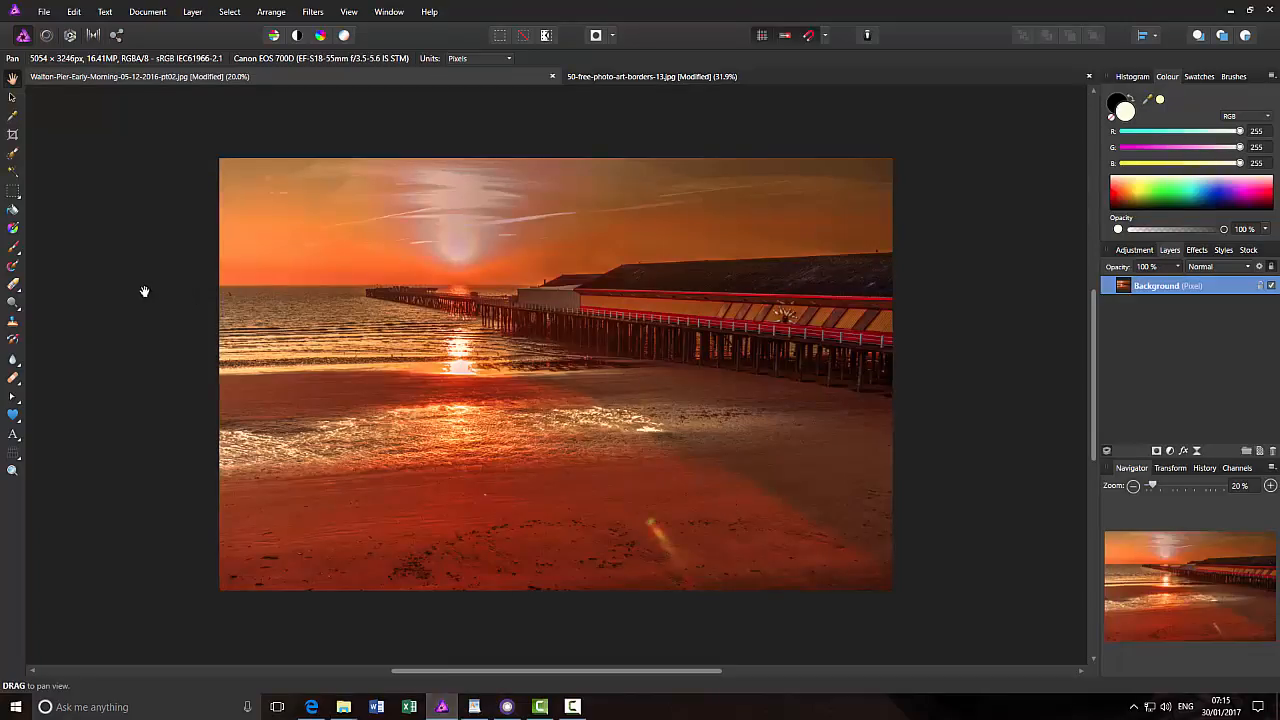
mouse_move(886, 105)
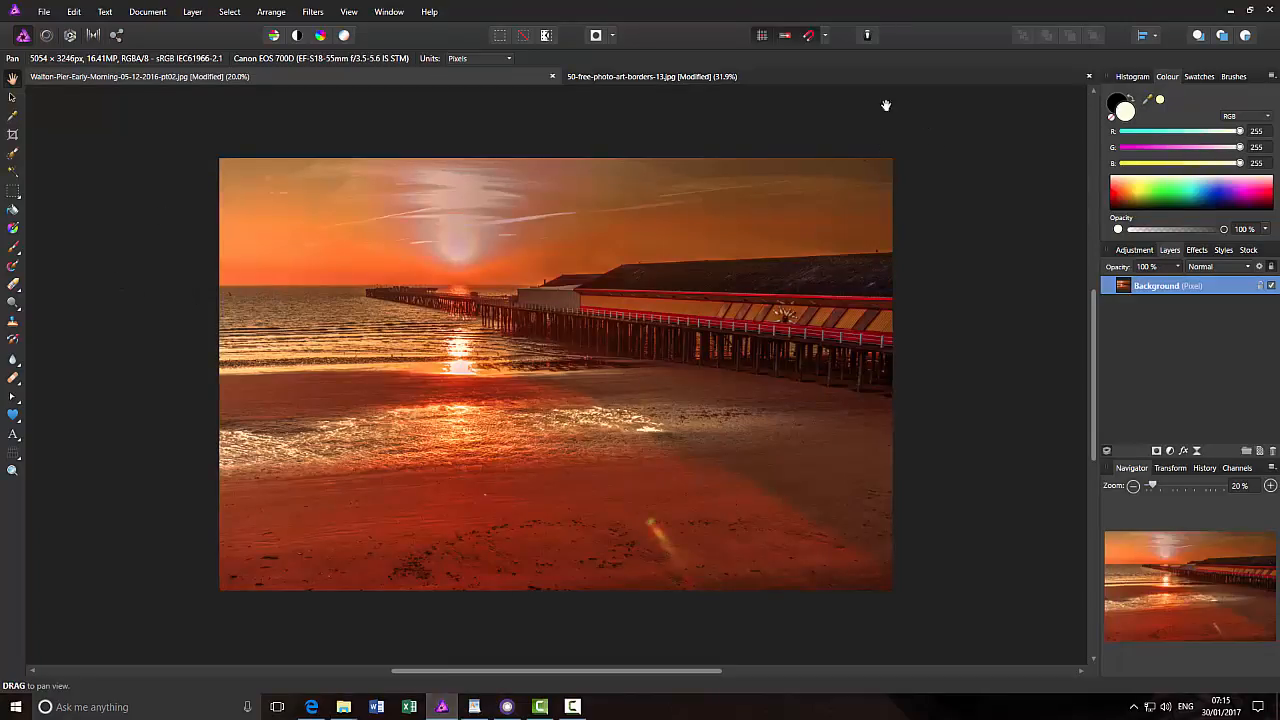
mouse_move(800, 78)
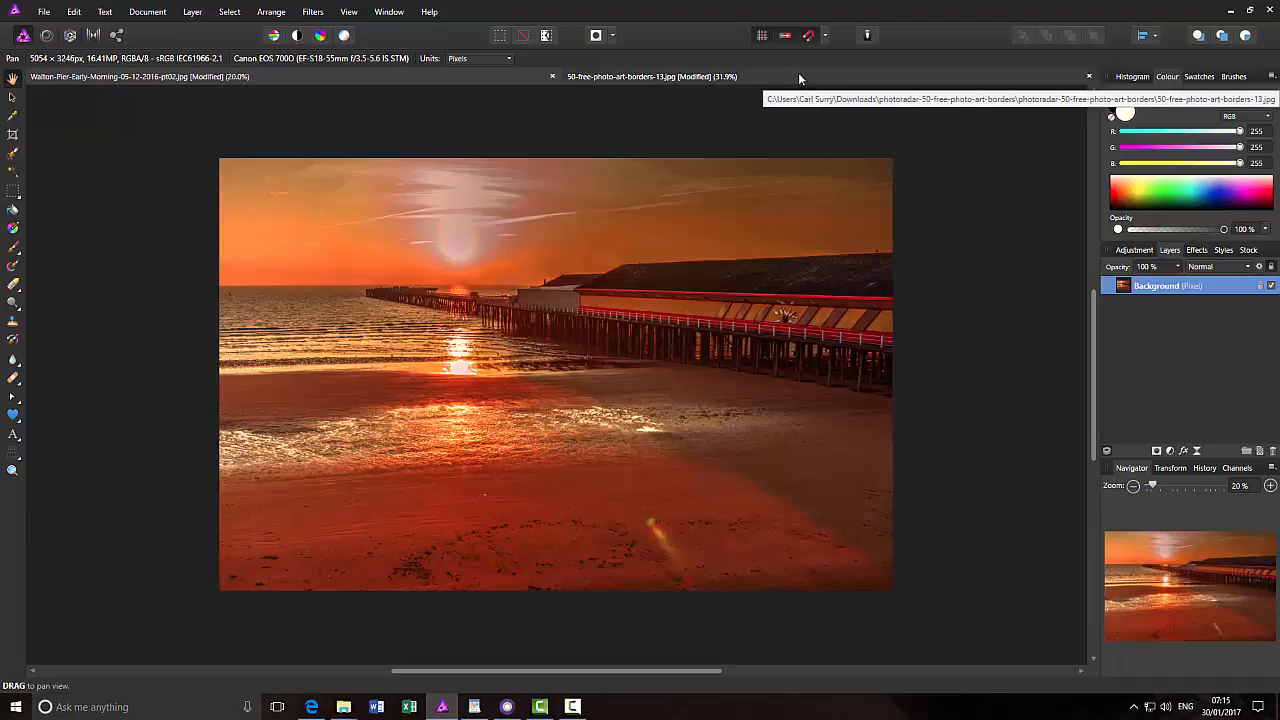
mouse_move(819, 82)
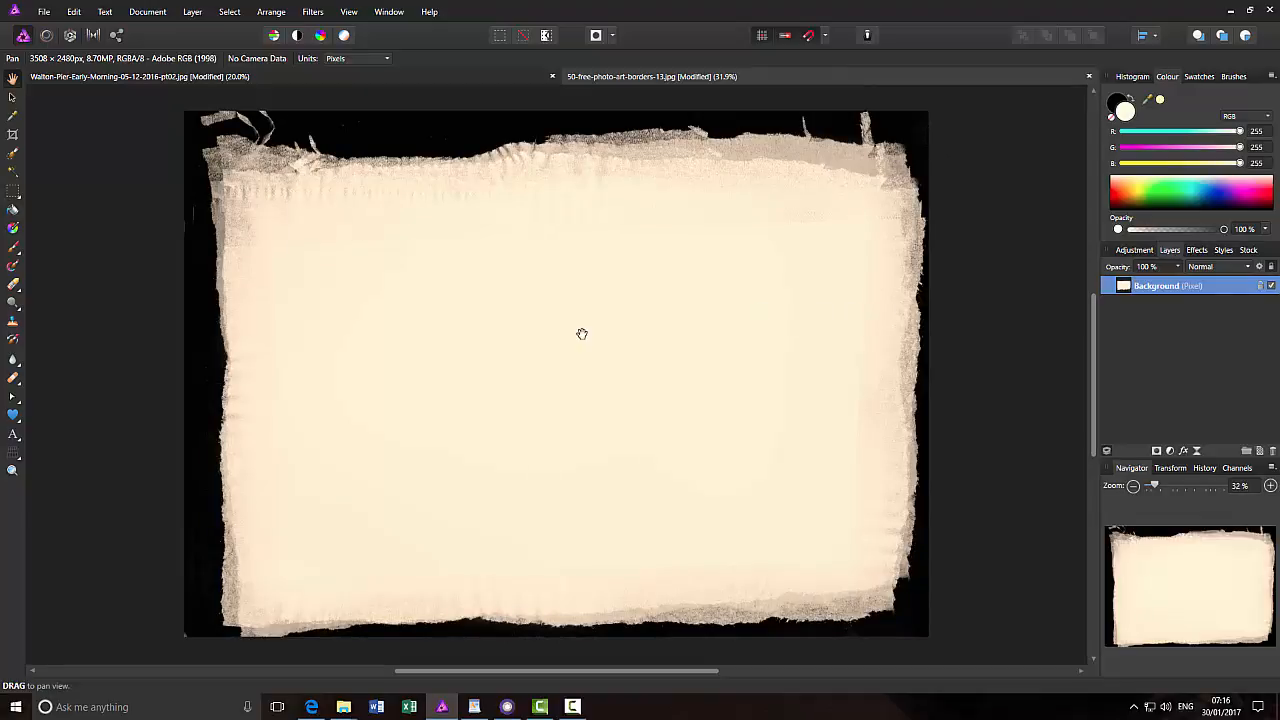
mouse_move(592, 334)
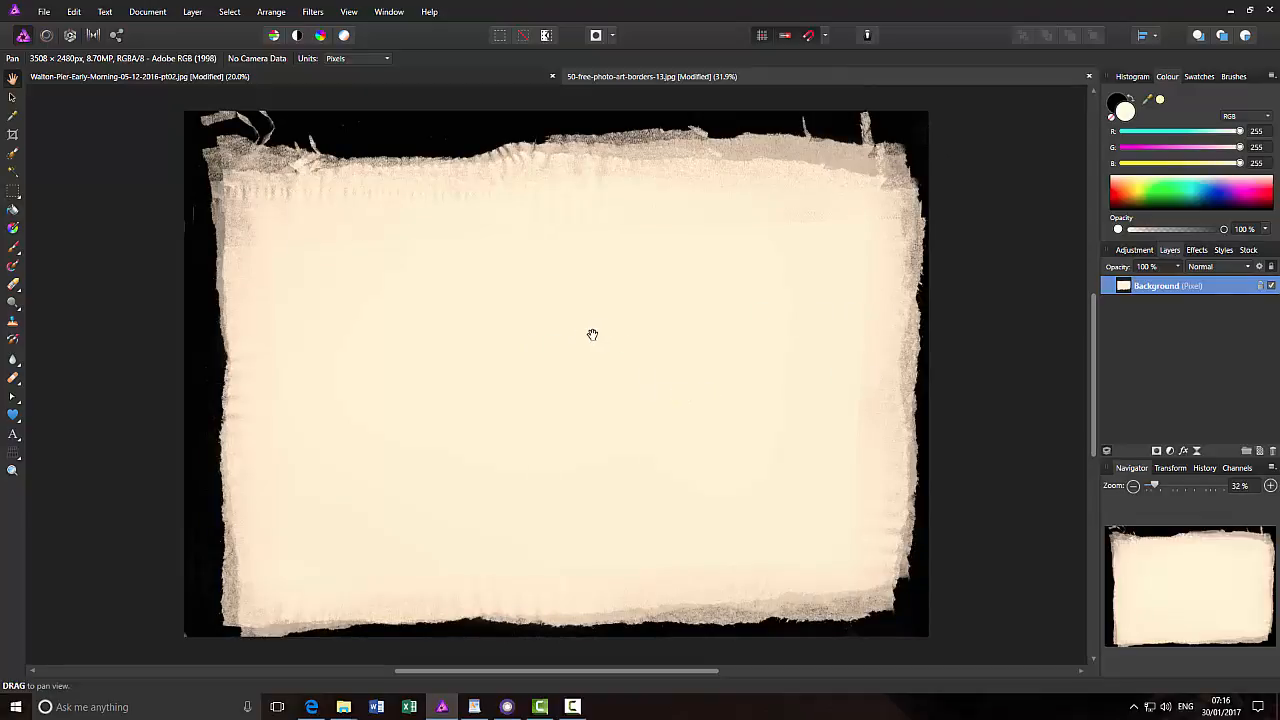
mouse_move(438, 407)
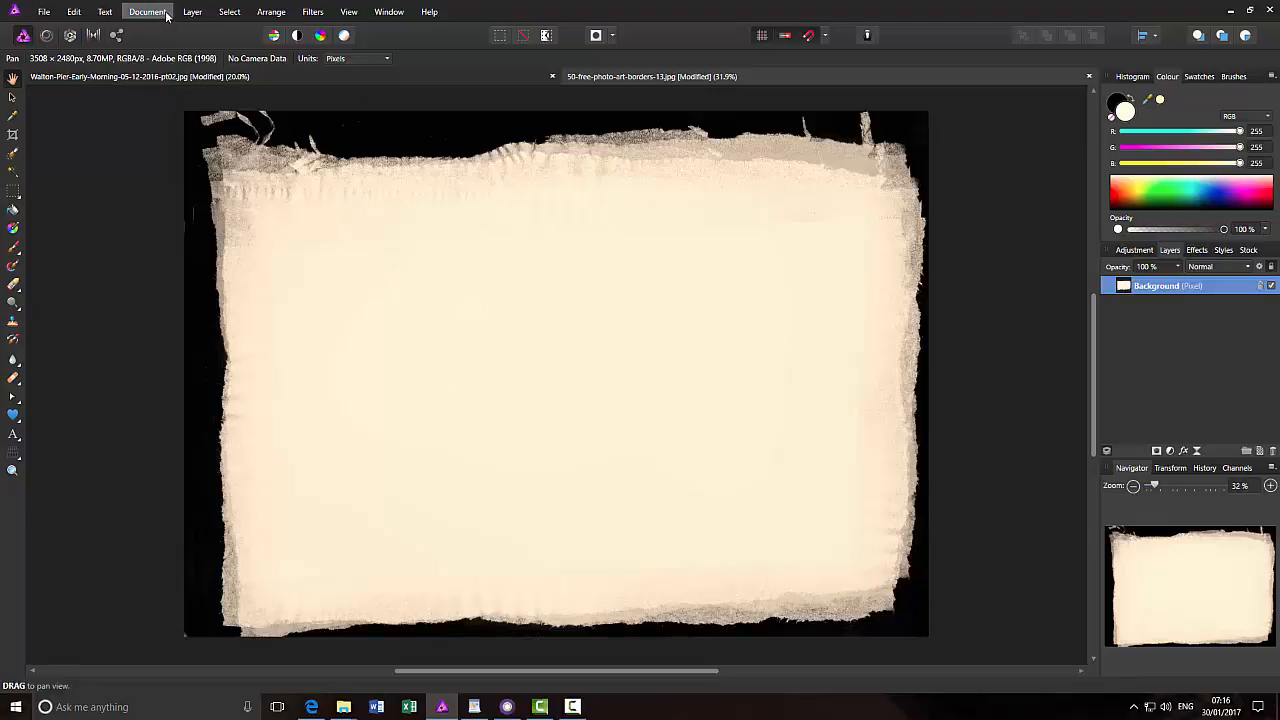
Bring up the 50-free-photo-art-borders-13.jpg border document and check the Document menu
left_click(147, 11)
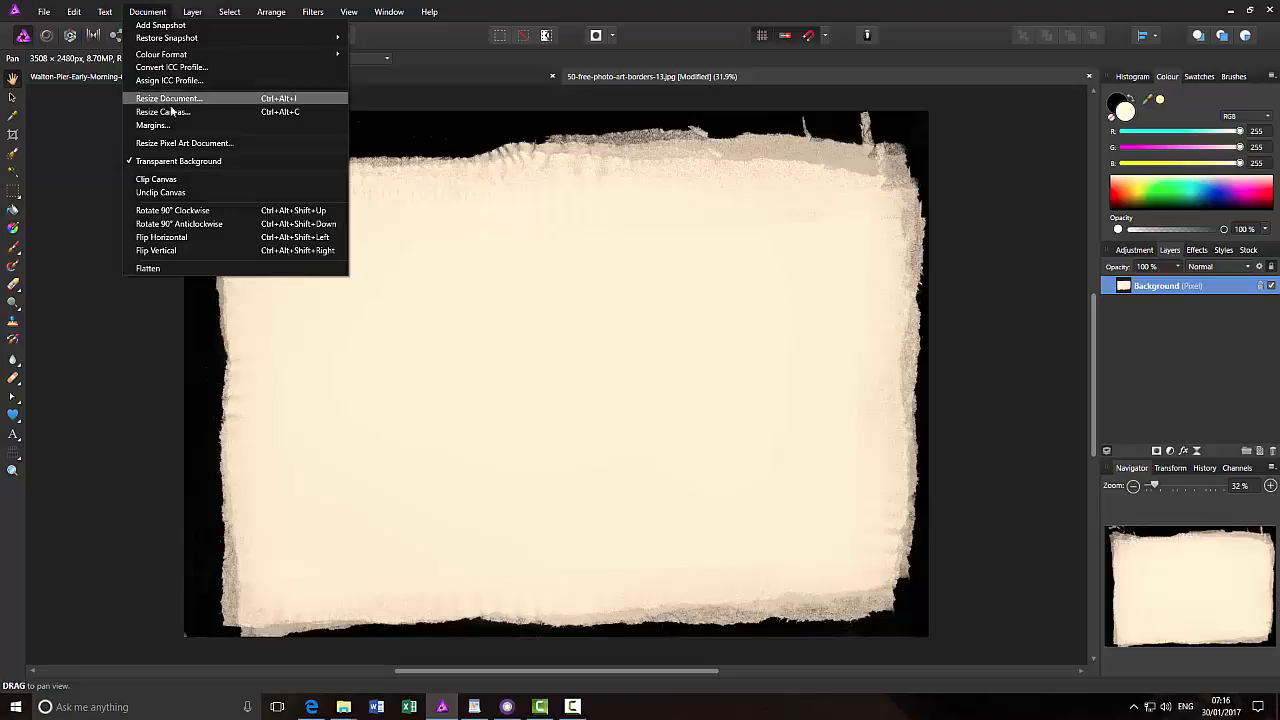
mouse_move(172, 210)
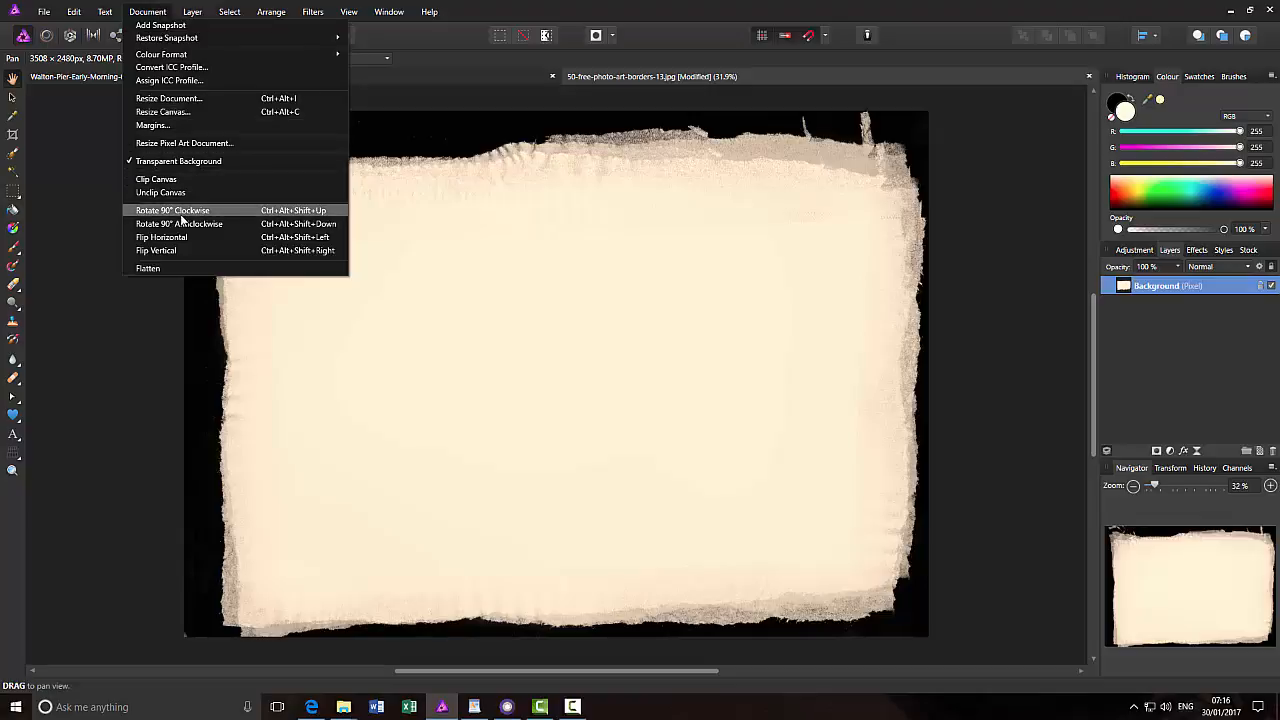
mouse_move(188, 222)
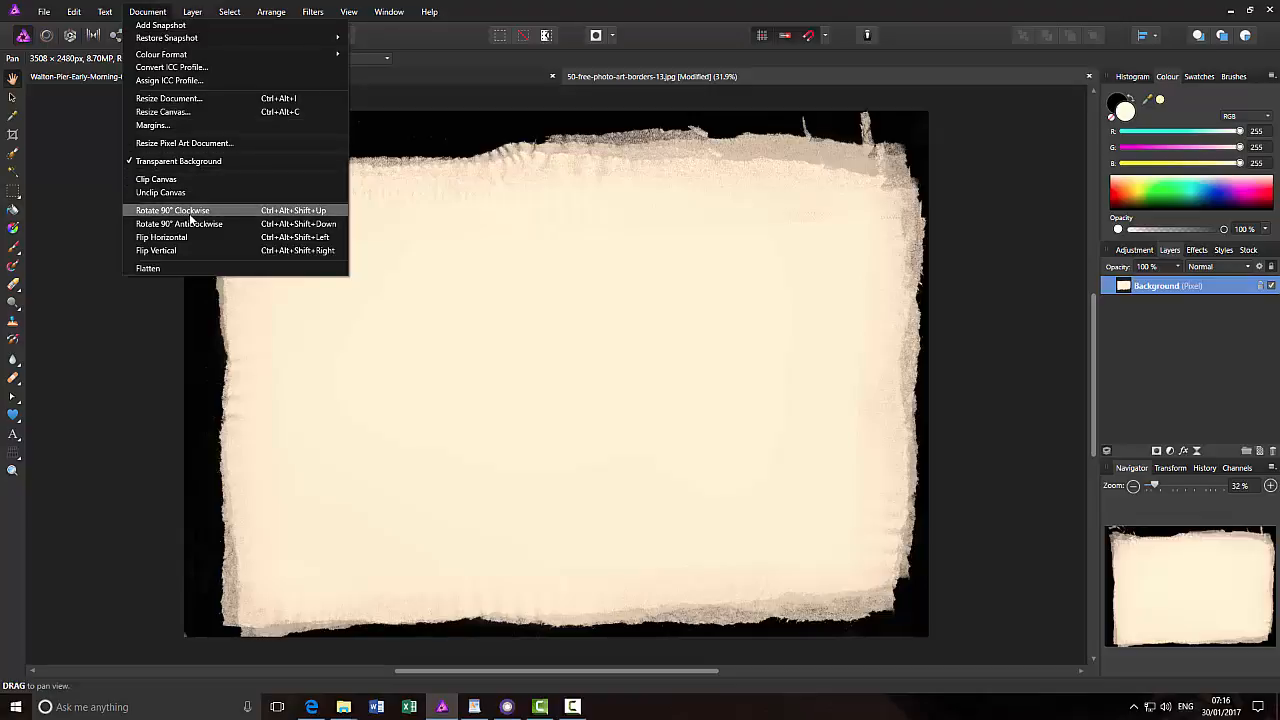
mouse_move(186, 210)
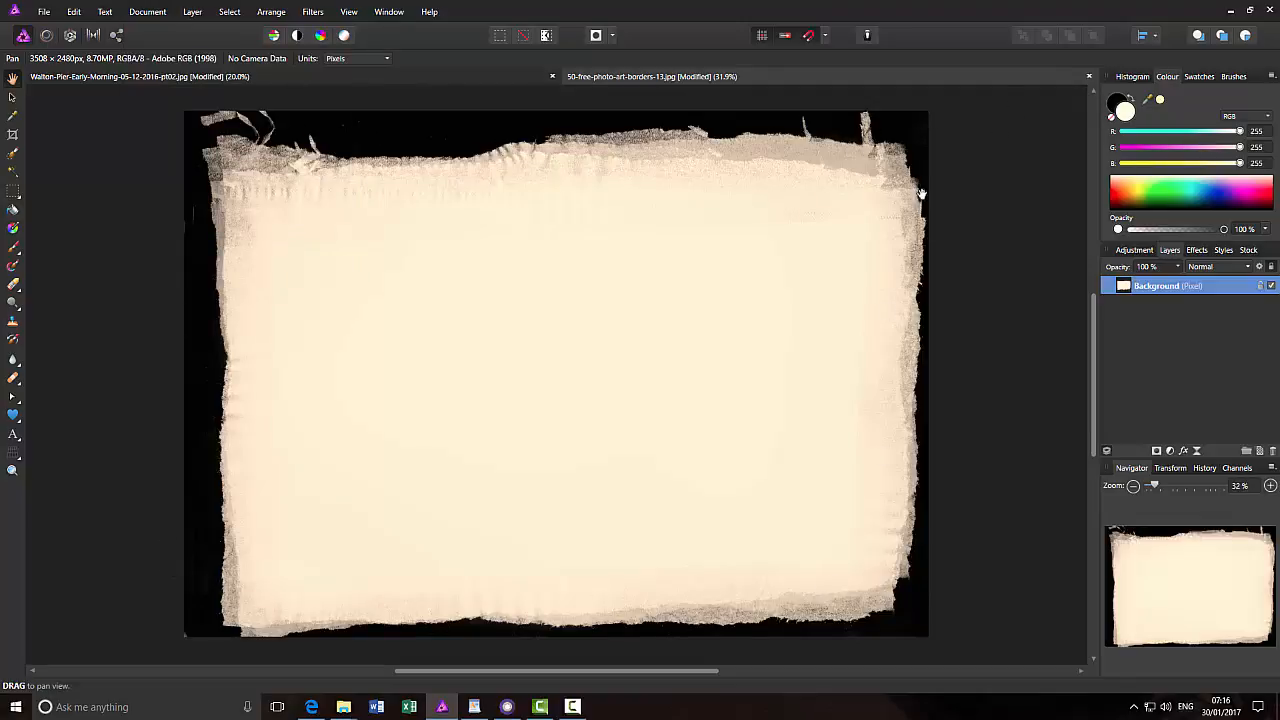
mouse_move(147, 111)
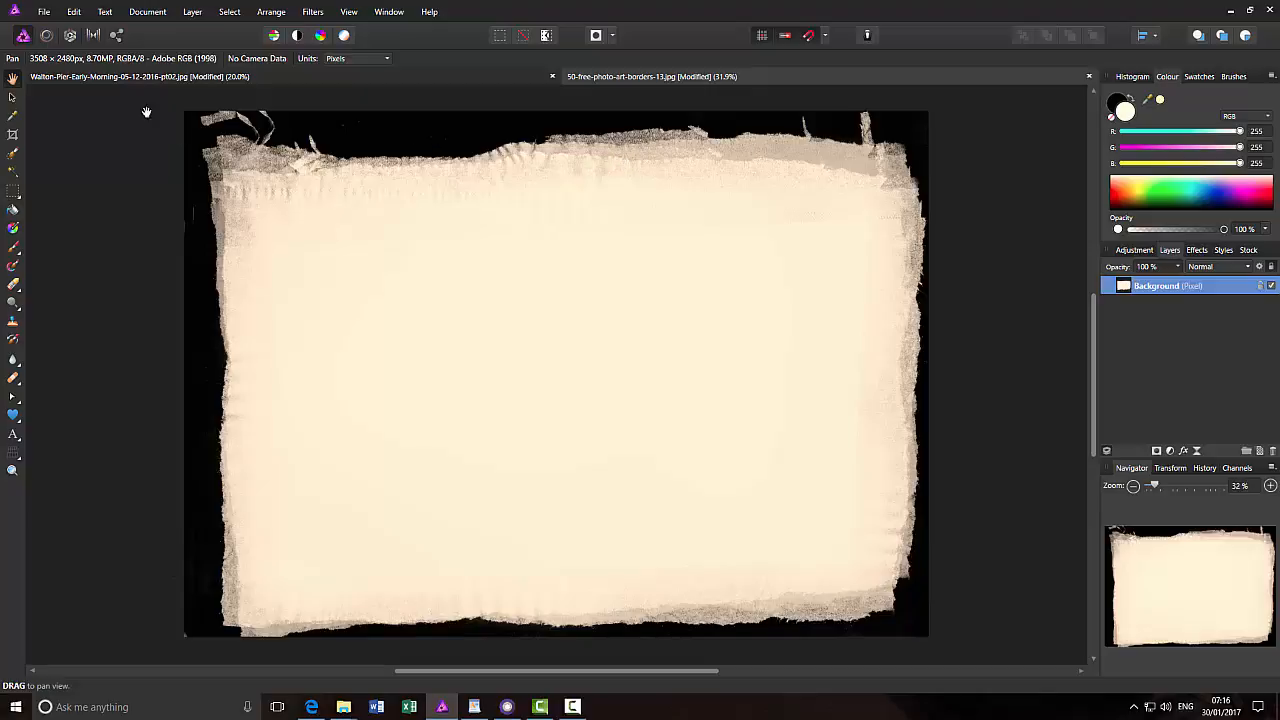
Select all of the border image and paste it into the pier photo document
left_click(229, 11)
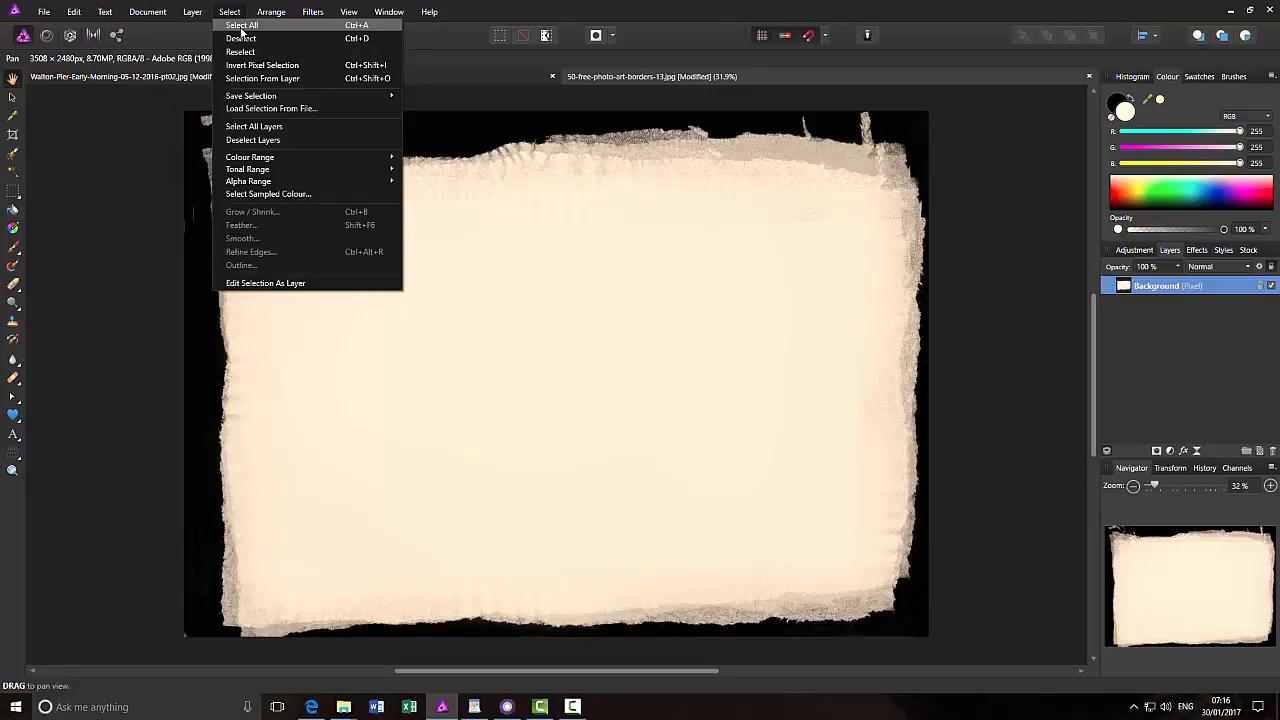
left_click(242, 25)
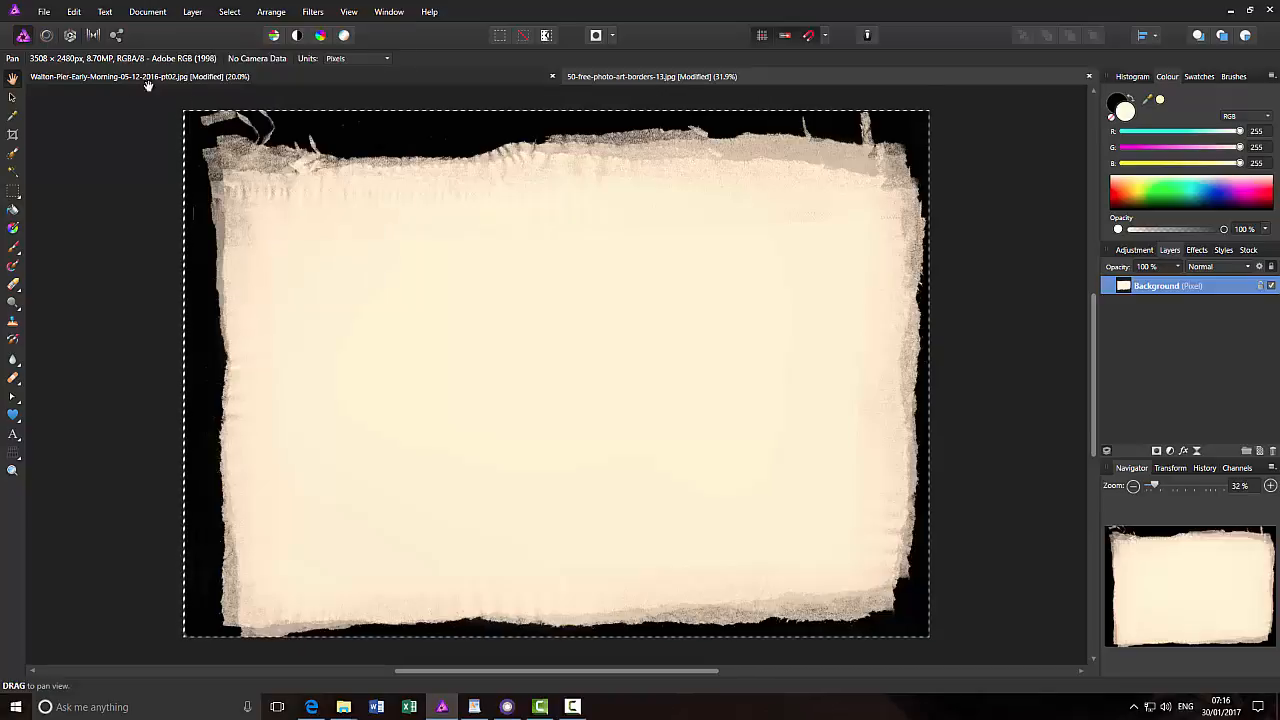
left_click(73, 11)
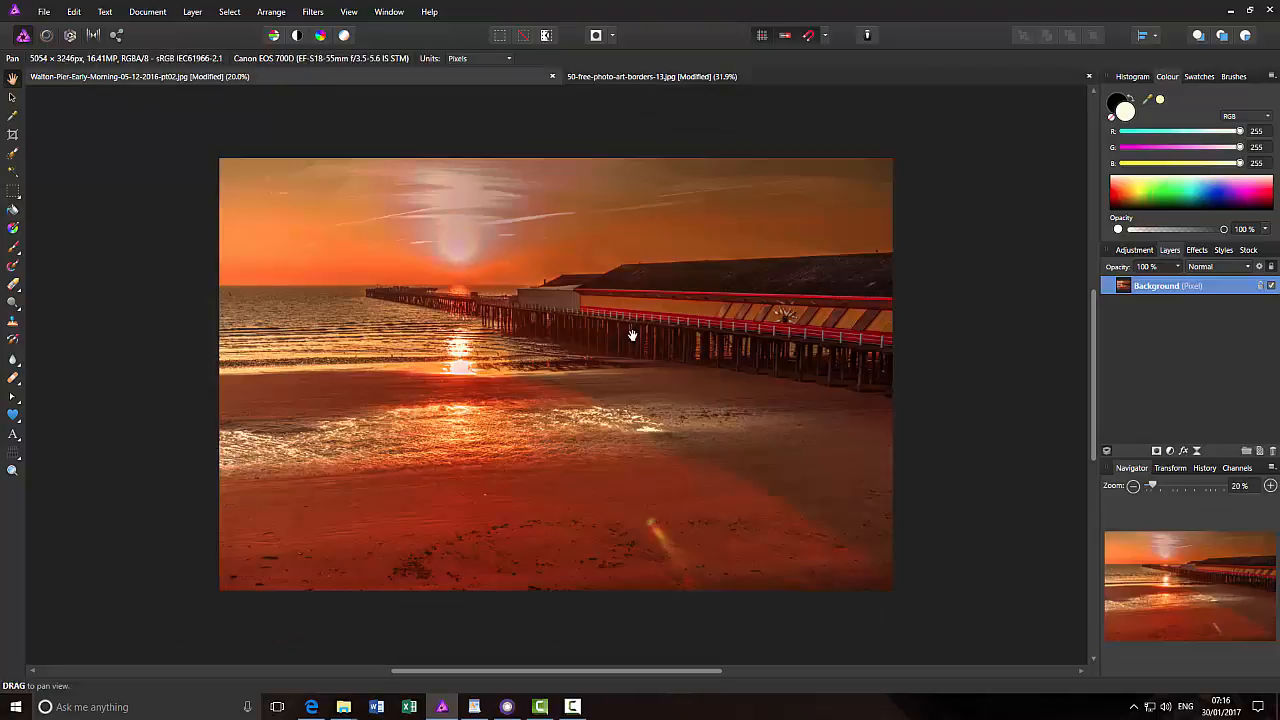
mouse_move(338, 511)
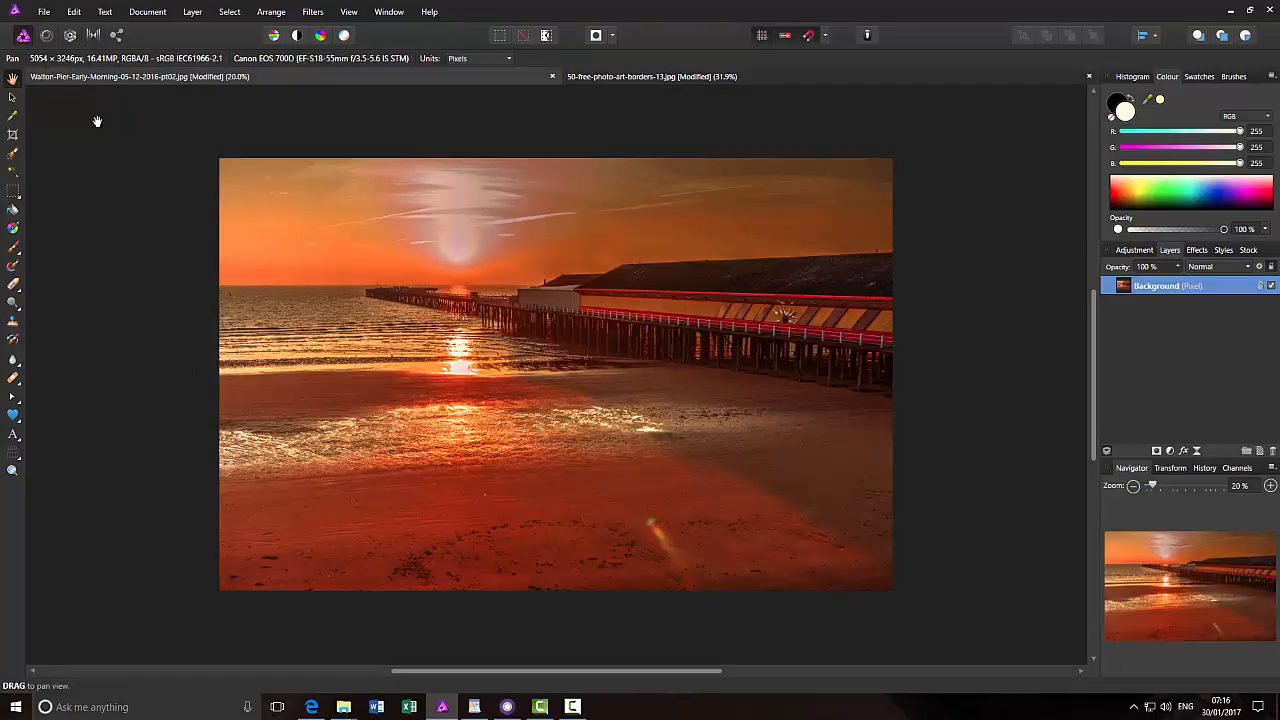
left_click(73, 11)
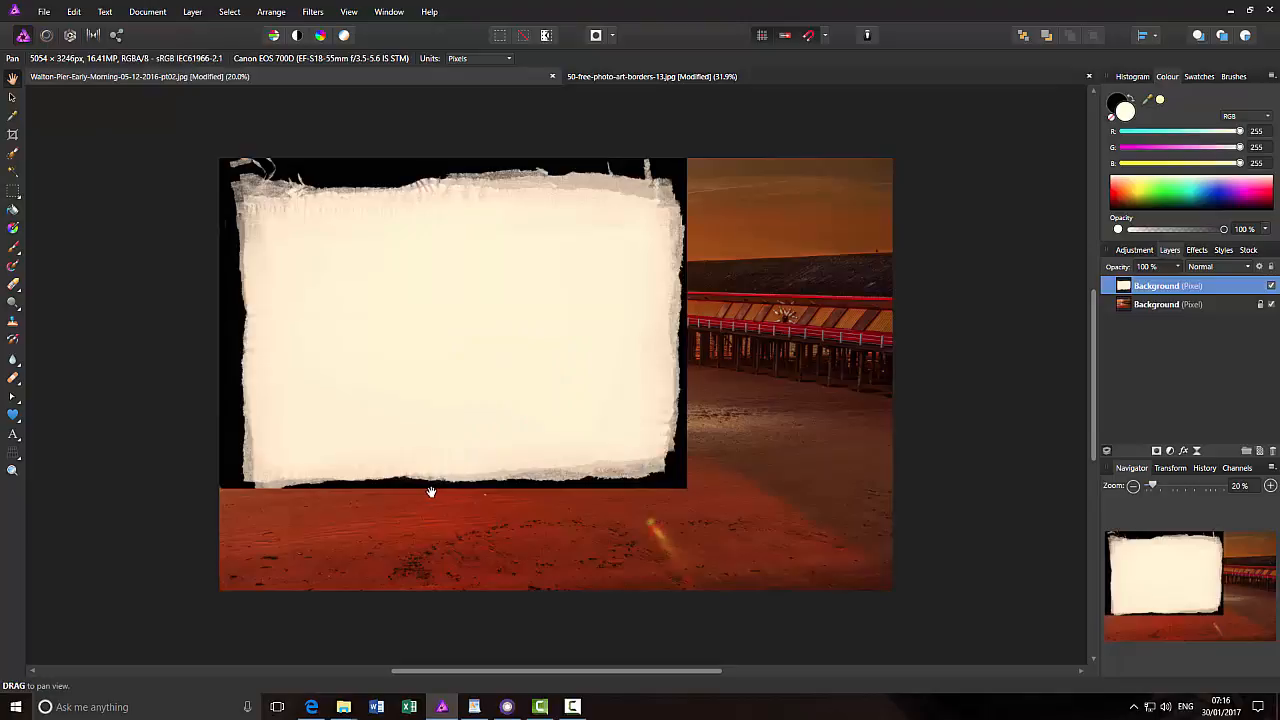
mouse_move(505, 396)
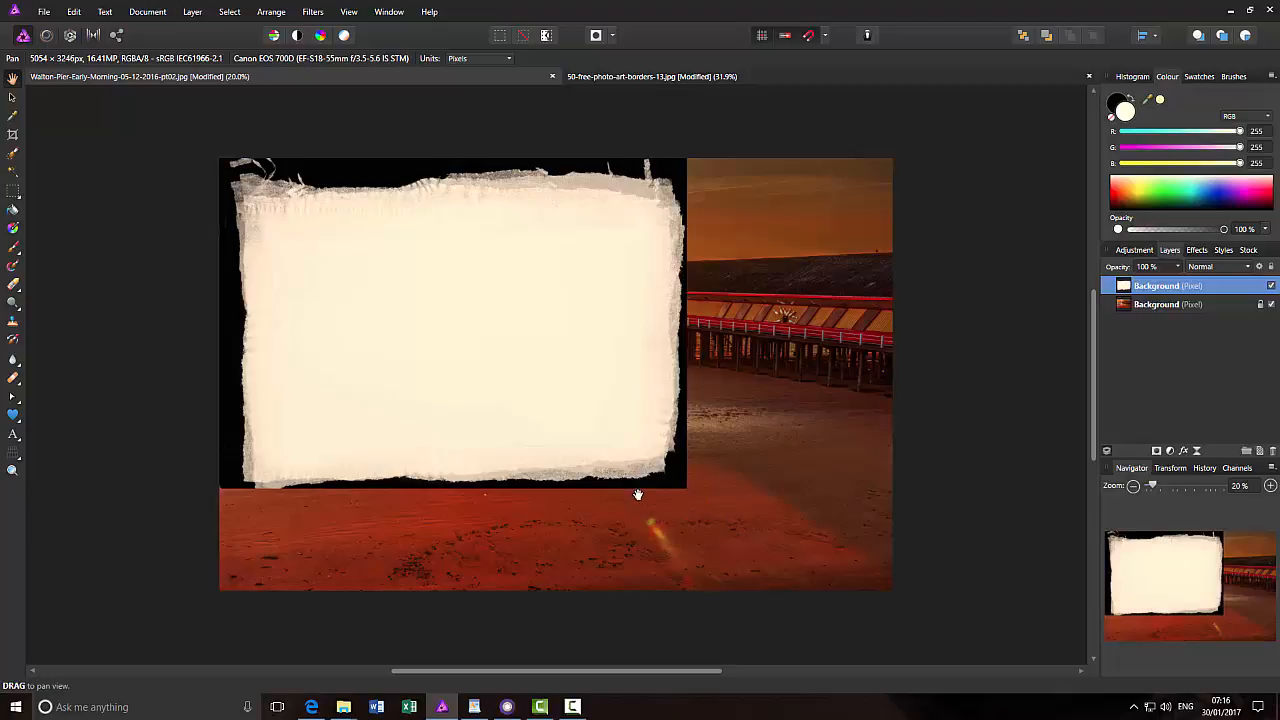
mouse_move(398, 388)
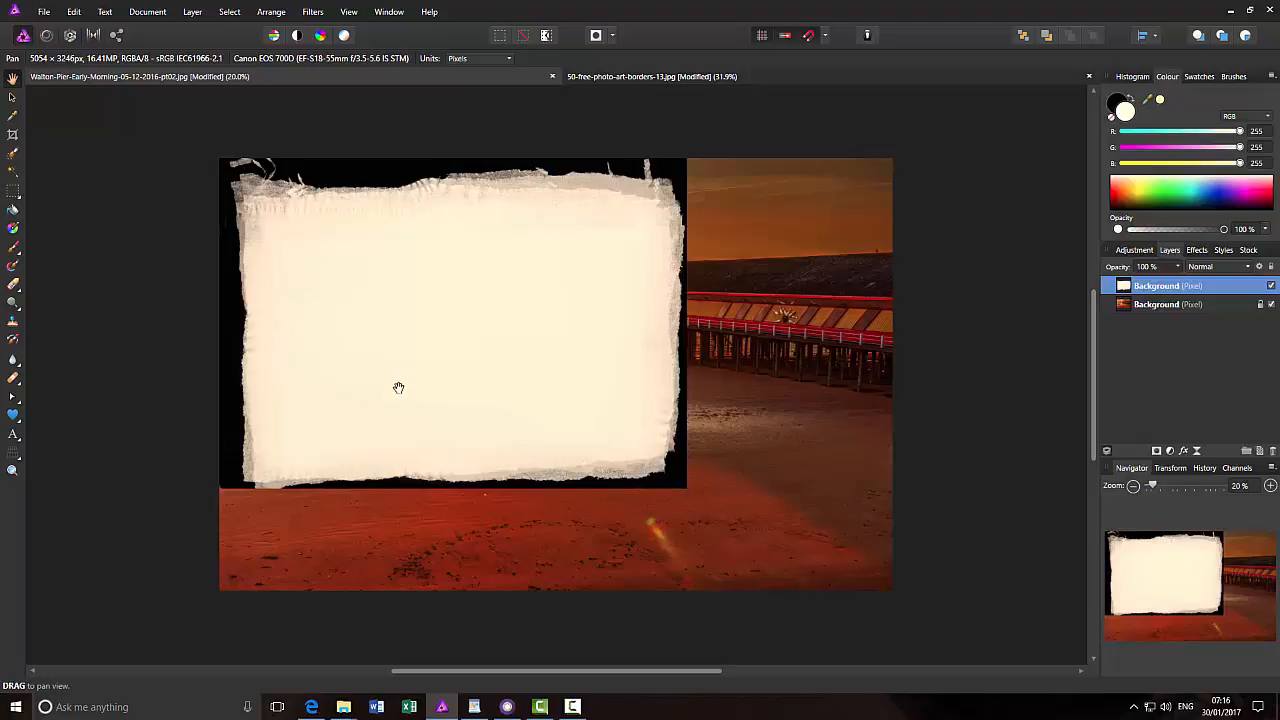
mouse_move(538, 436)
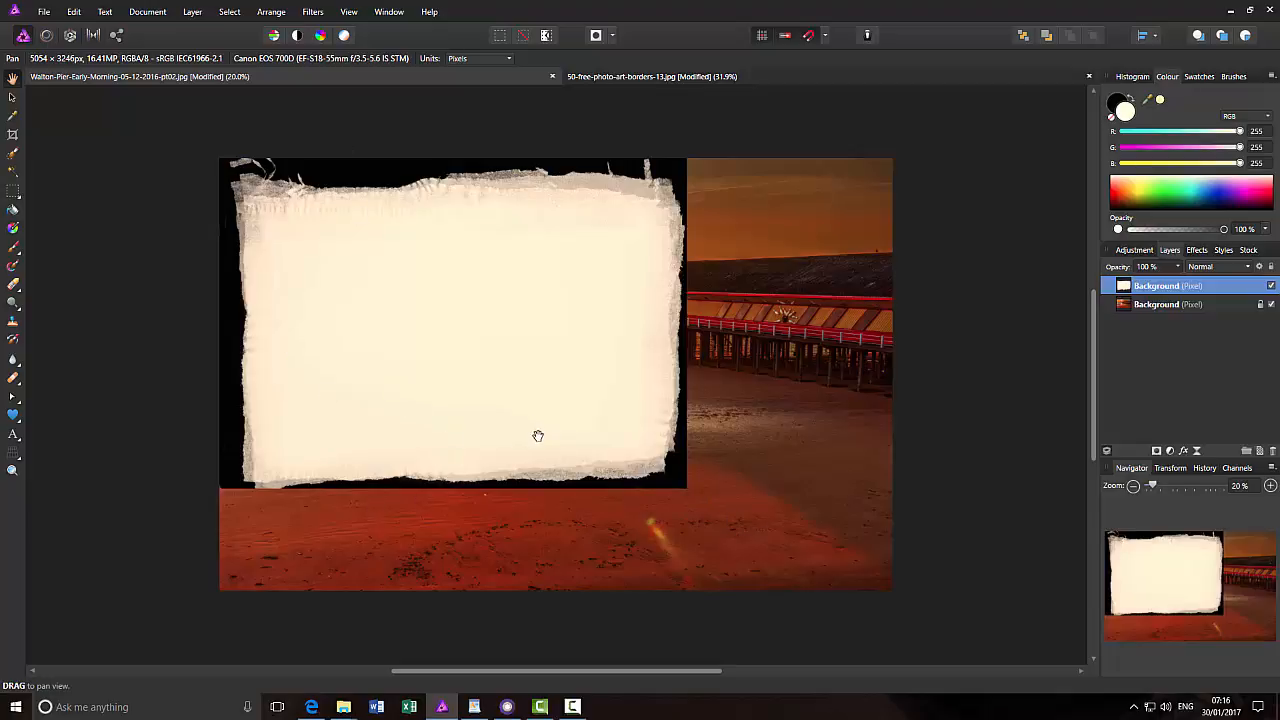
mouse_move(13, 105)
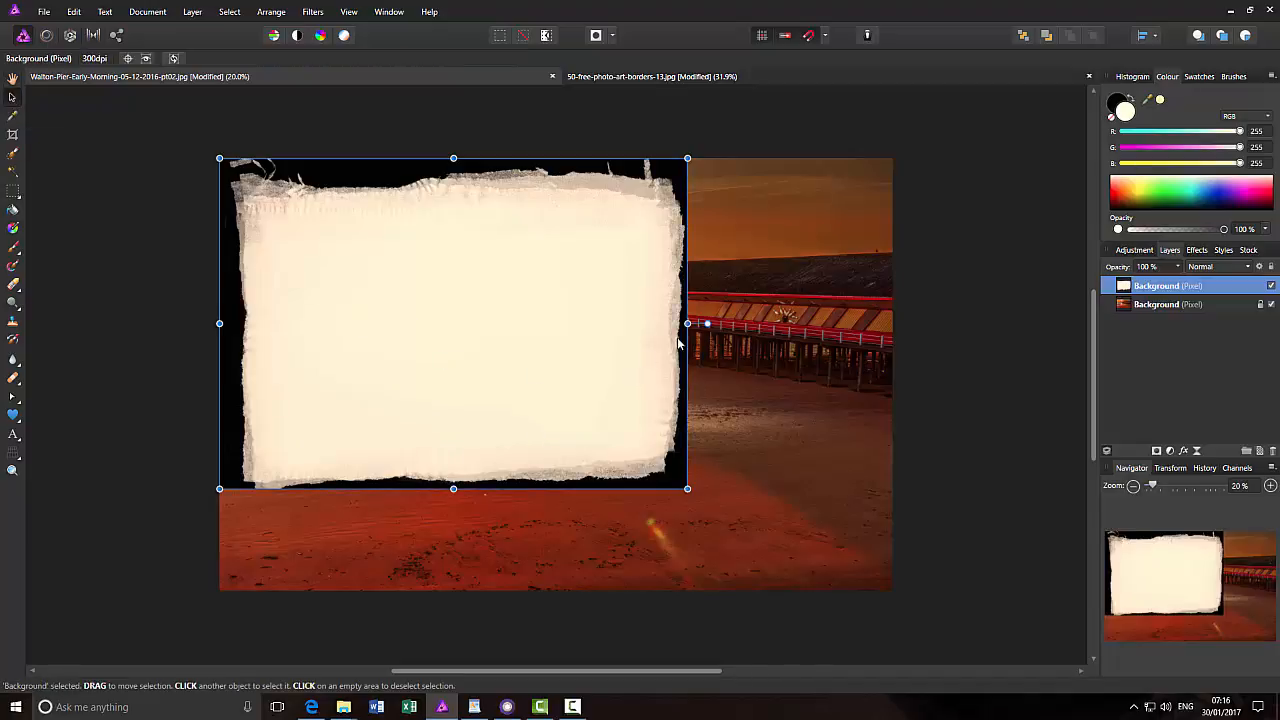
Drag the border's right and bottom edges out to the pier photo's canvas edges, then deselect
left_click_drag(687, 323, 874, 323)
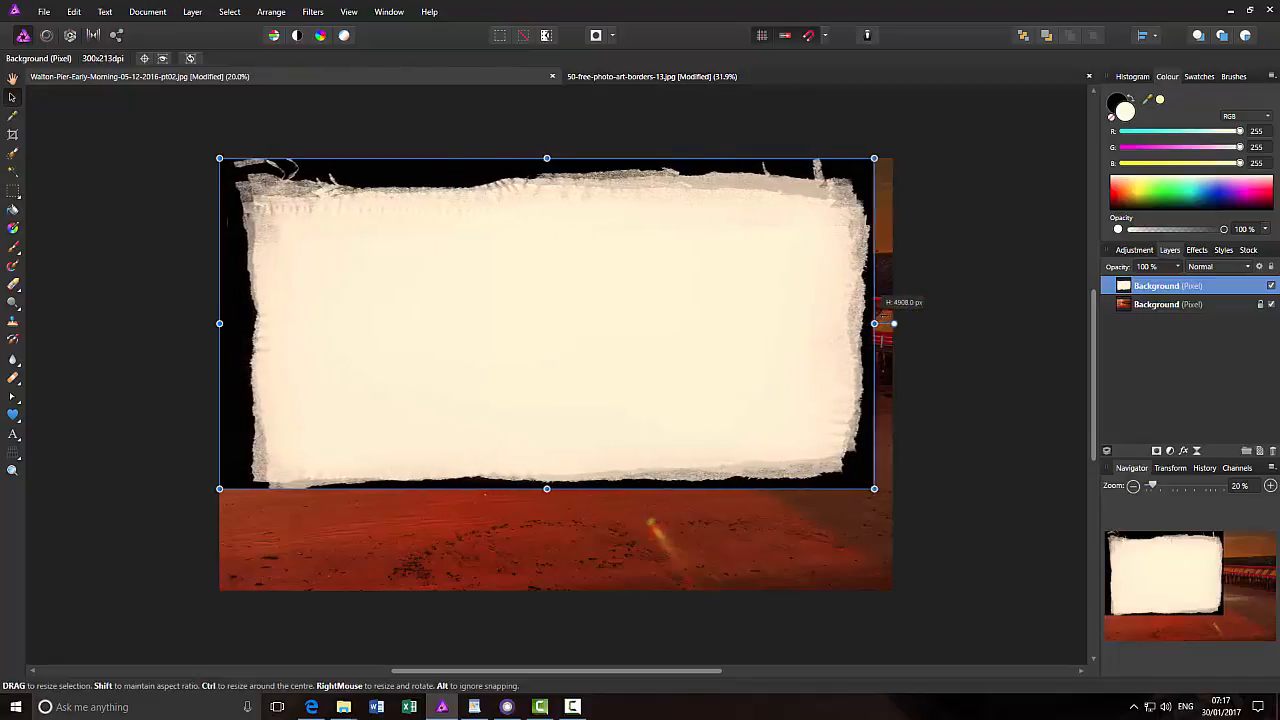
left_click_drag(875, 323, 893, 323)
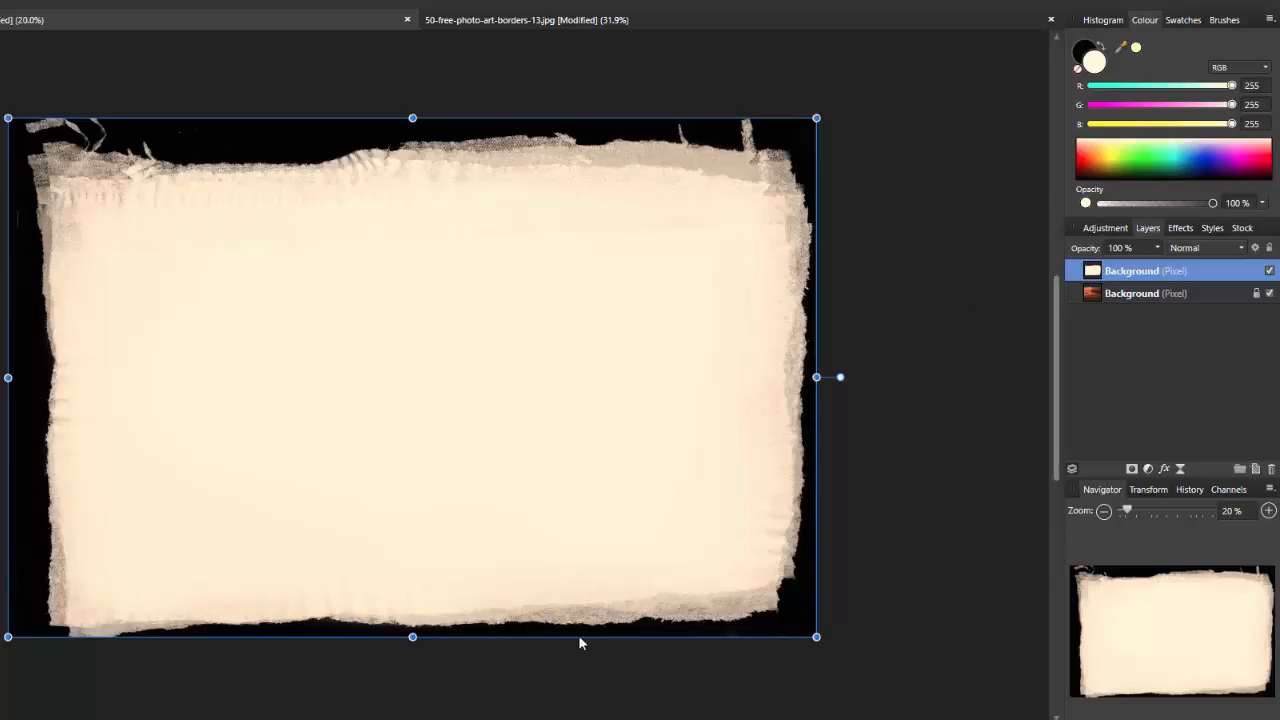
mouse_move(816, 612)
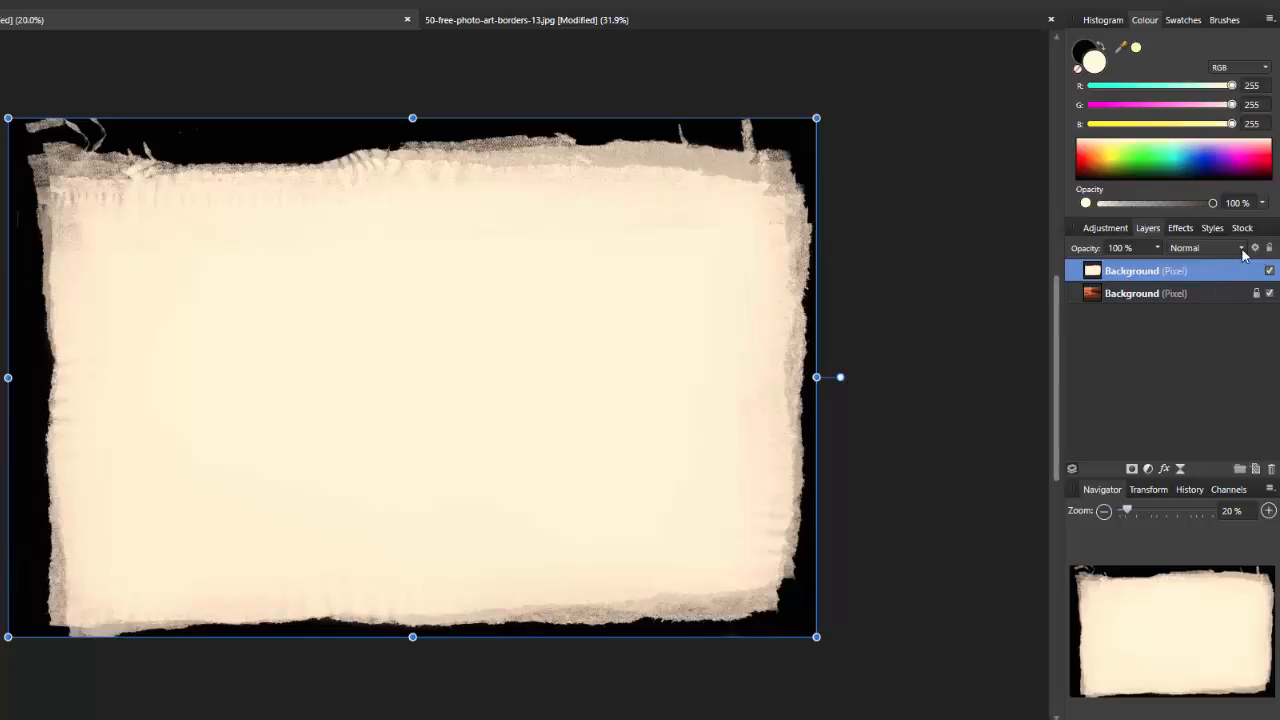
left_click(1240, 247)
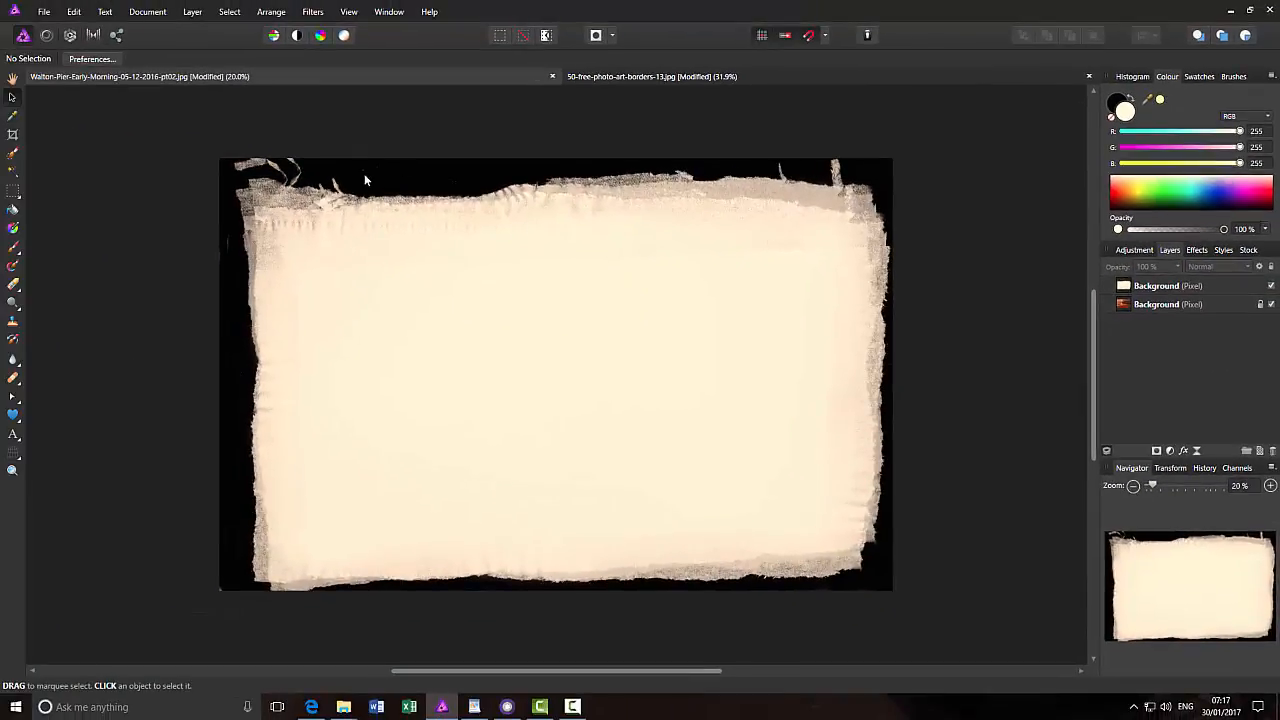
Invert the border layer's colours, try Screen blend mode, then reselect the layer for more changes
left_click(550, 375)
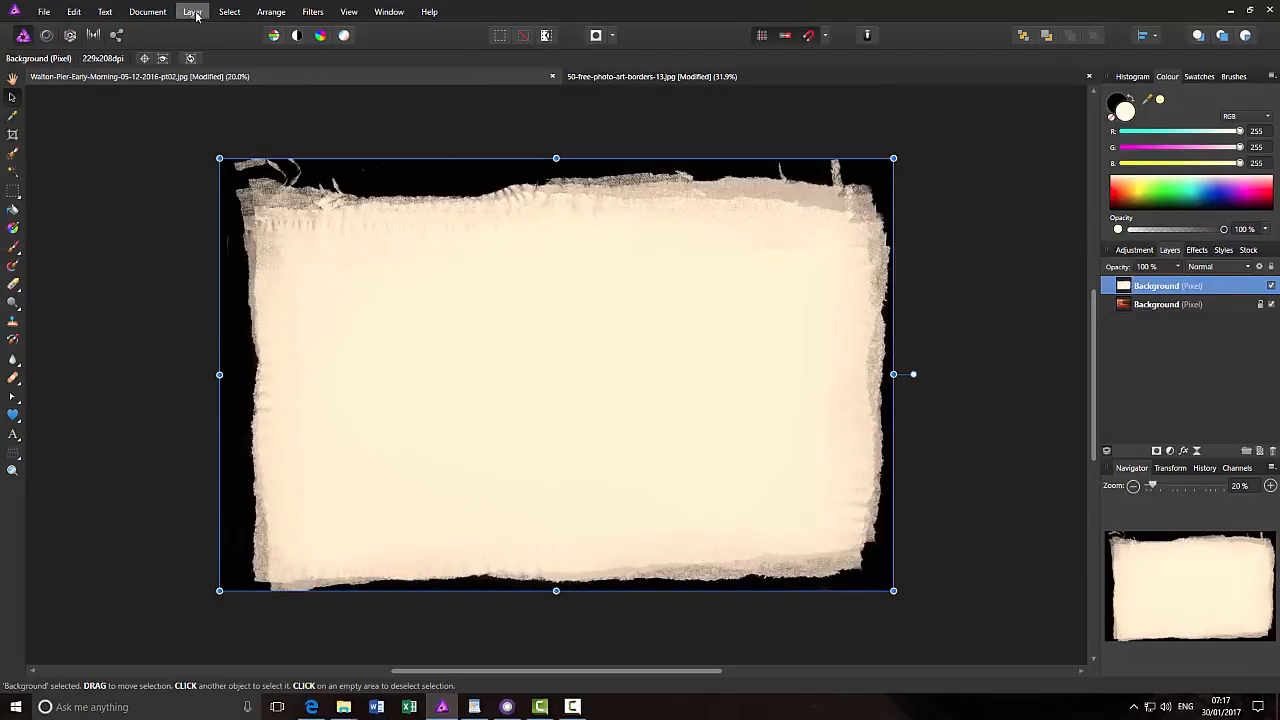
left_click(192, 11)
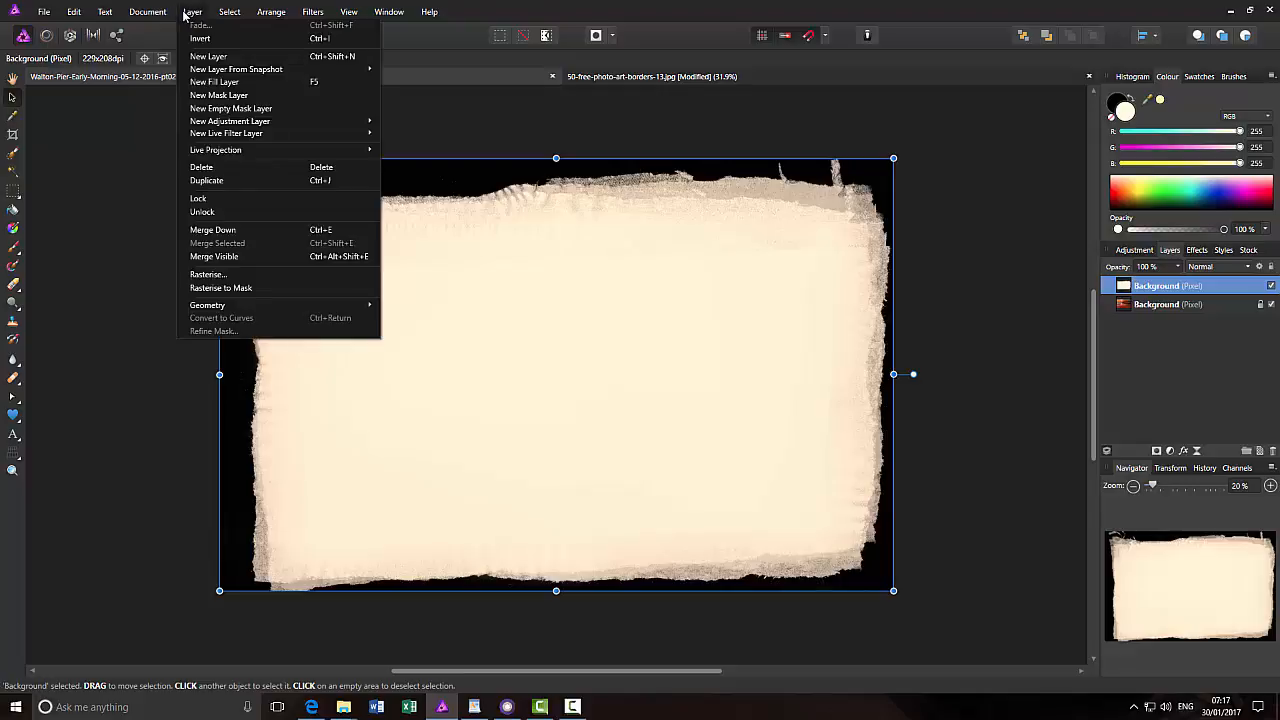
mouse_move(200, 38)
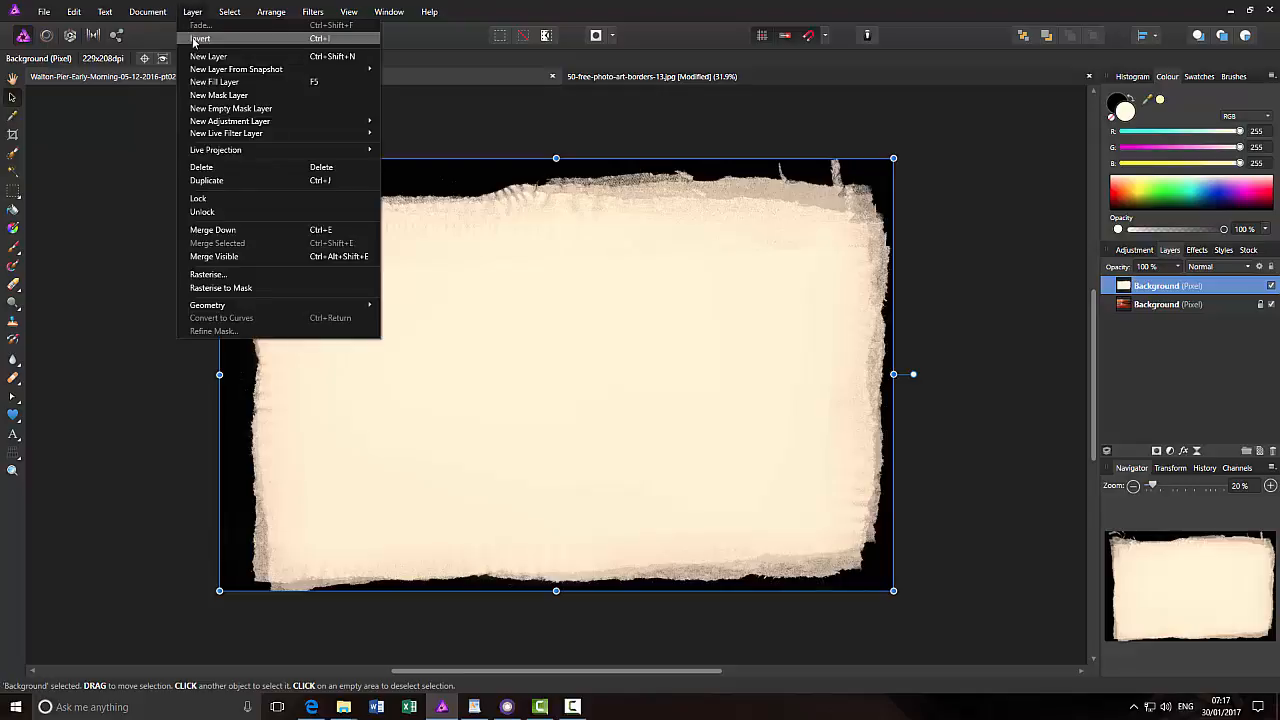
left_click(200, 38)
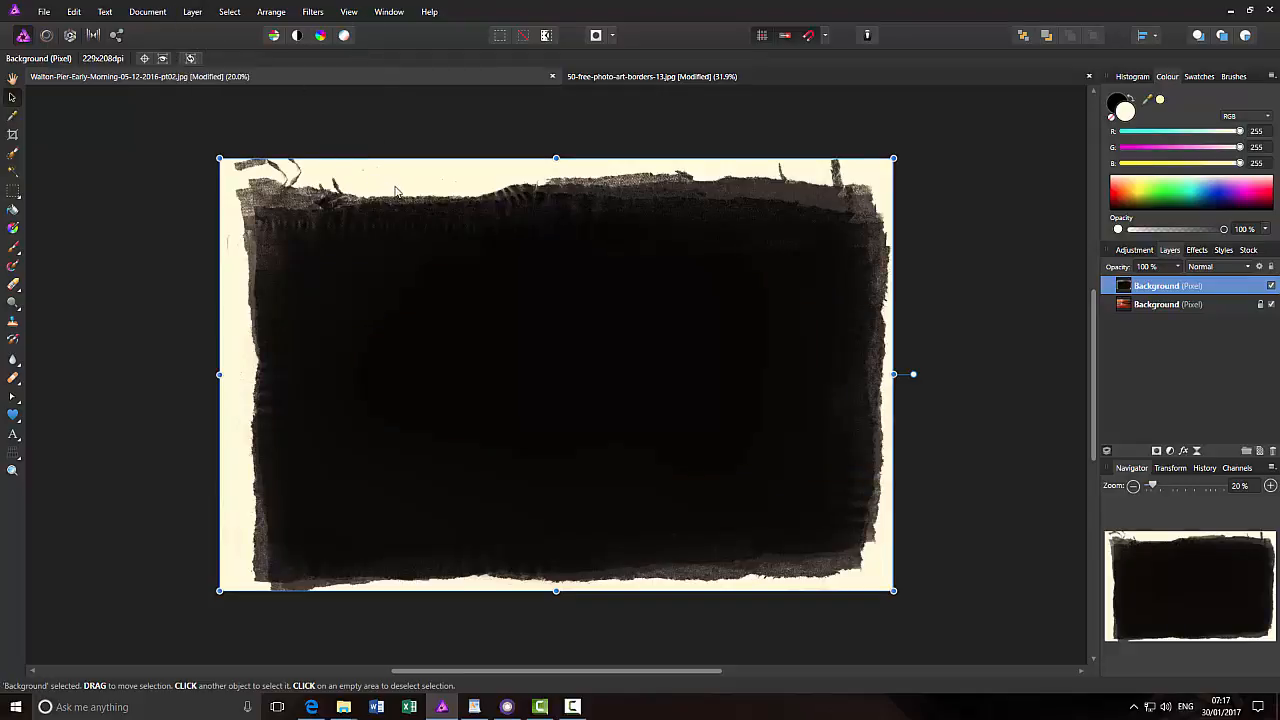
mouse_move(601, 403)
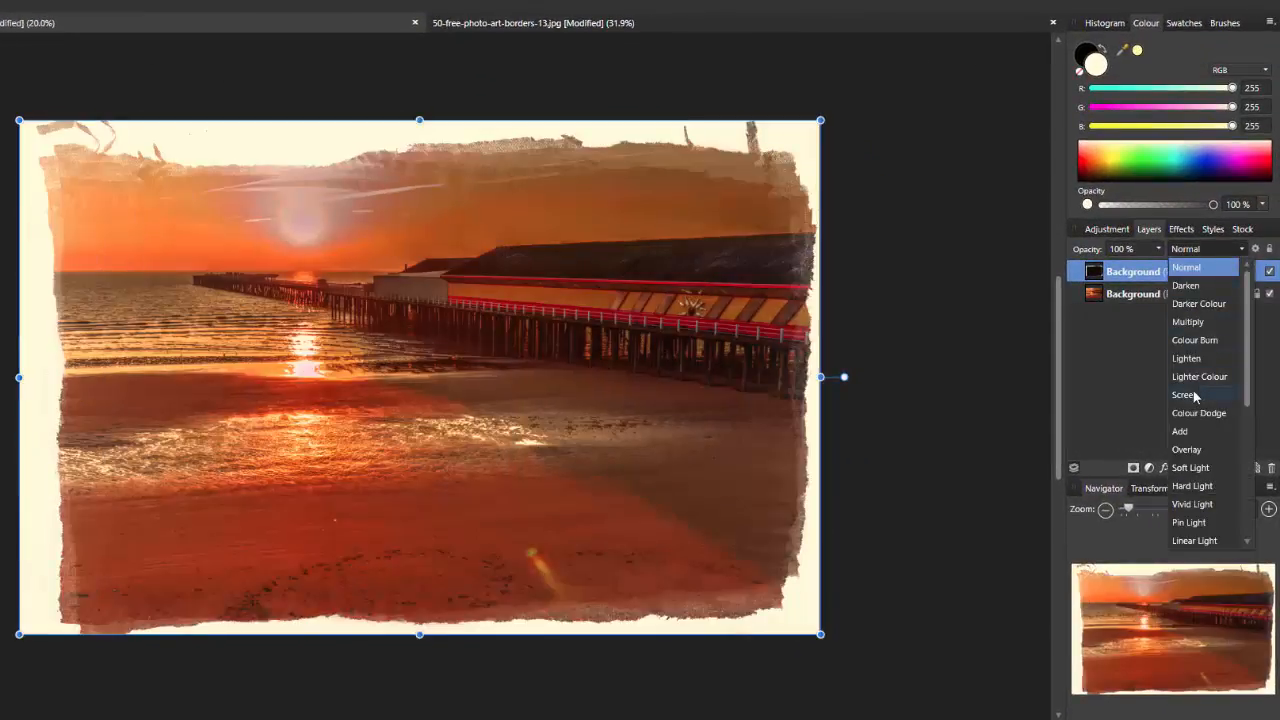
left_click(1184, 394)
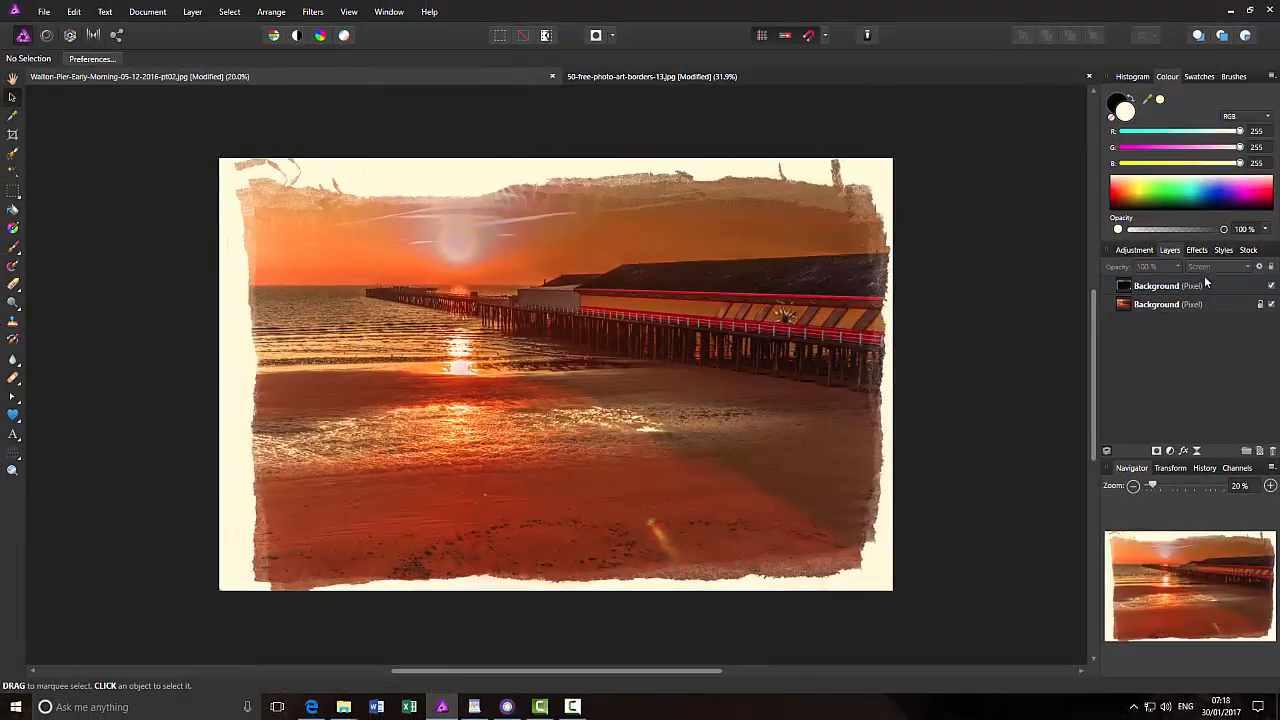
left_click(1180, 285)
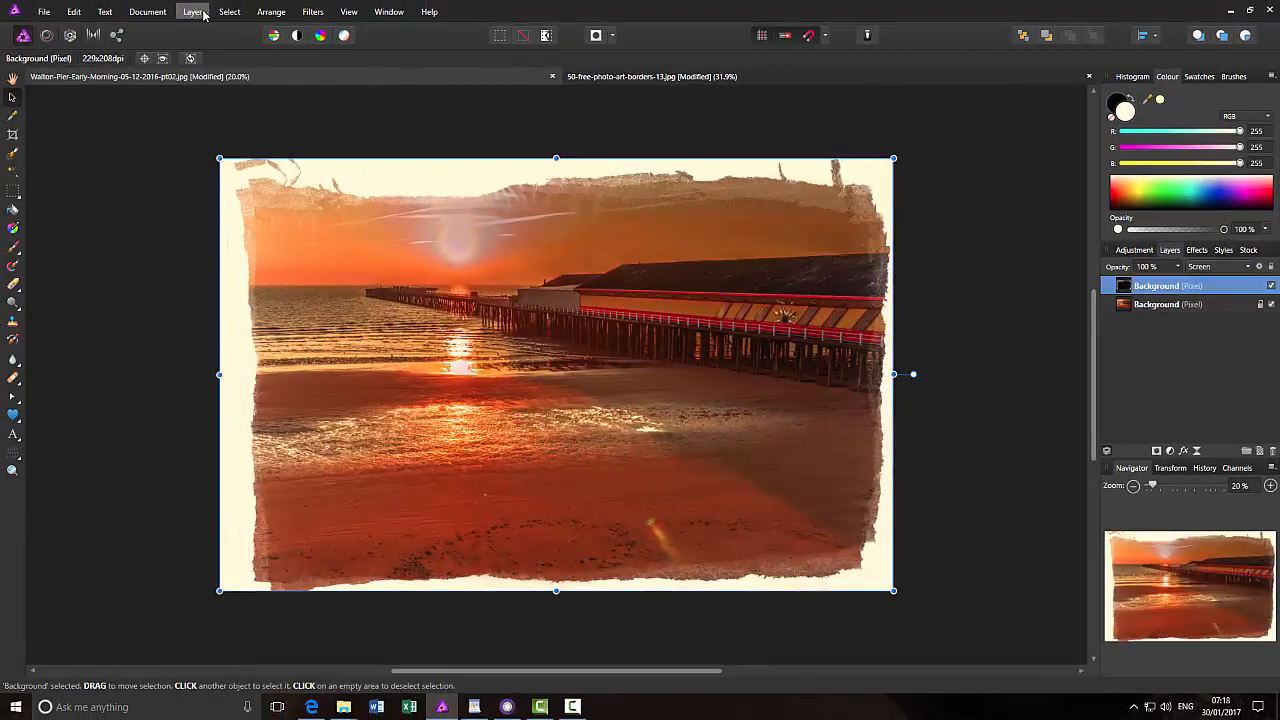
left_click(192, 11)
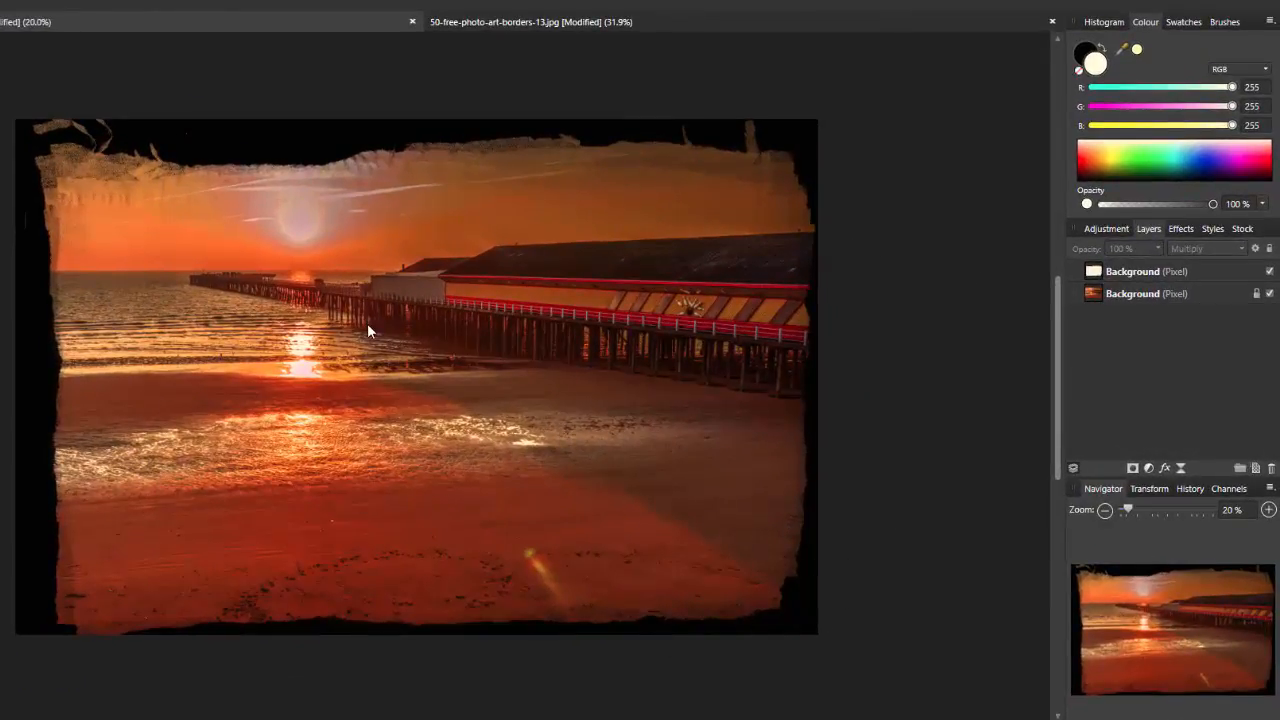
mouse_move(1008, 510)
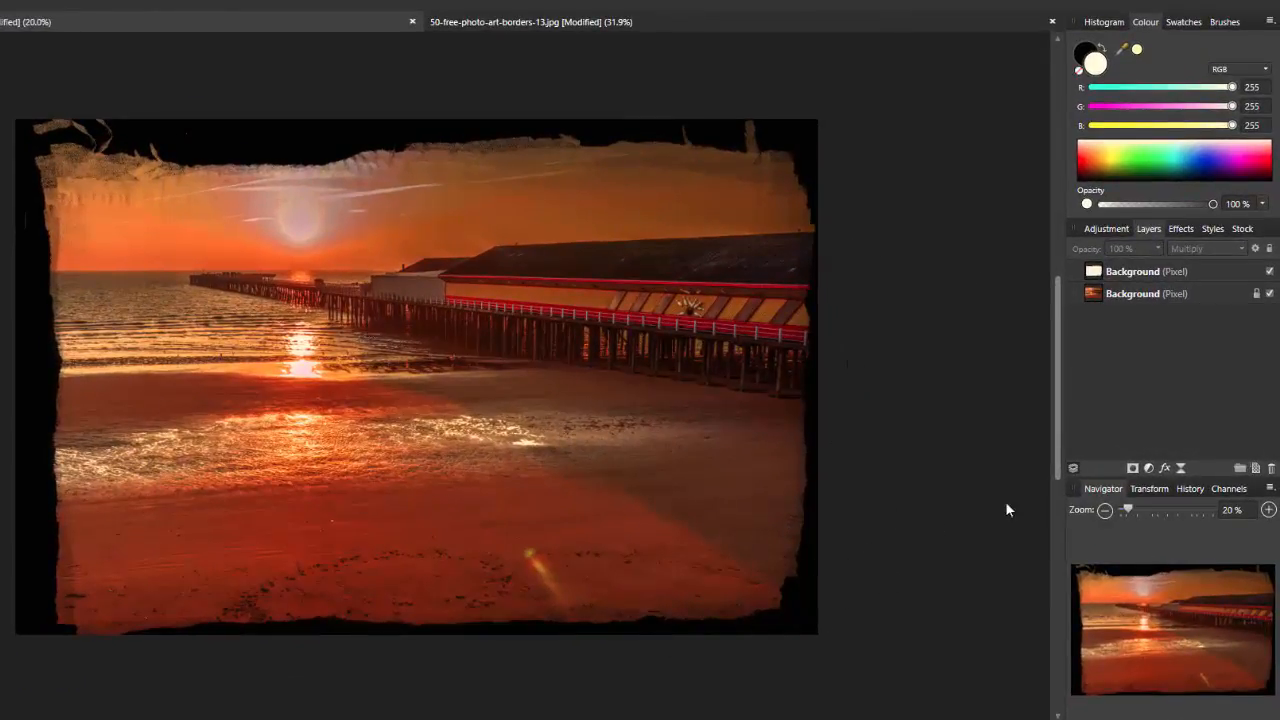
Add a Recolour adjustment with the Coarse Sepia preset to the pier photo layer
left_click(1150, 293)
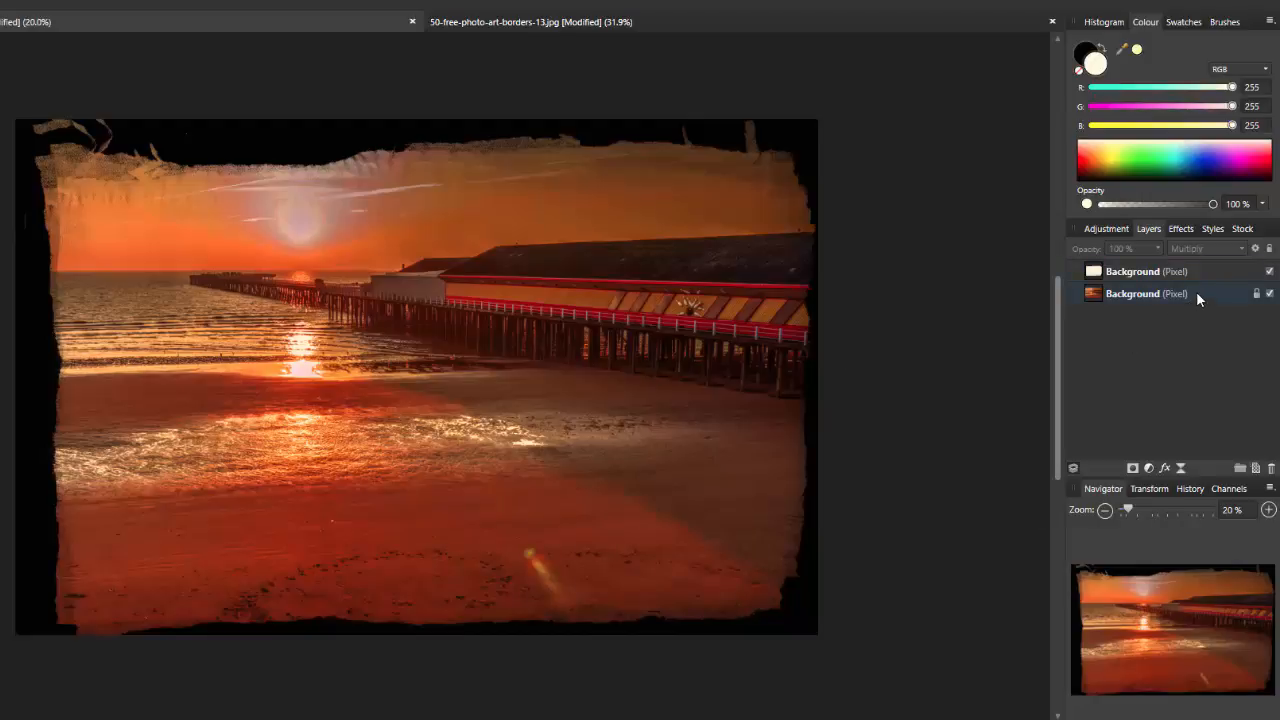
left_click(1132, 293)
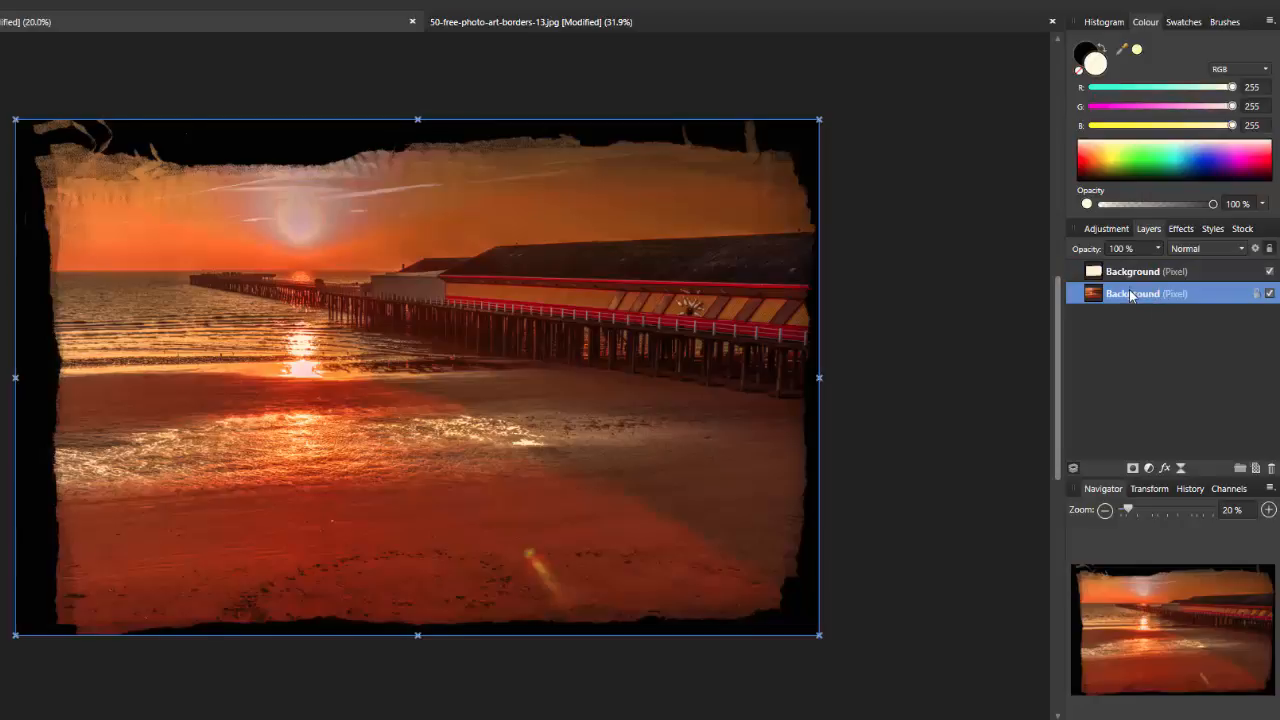
left_click(1106, 228)
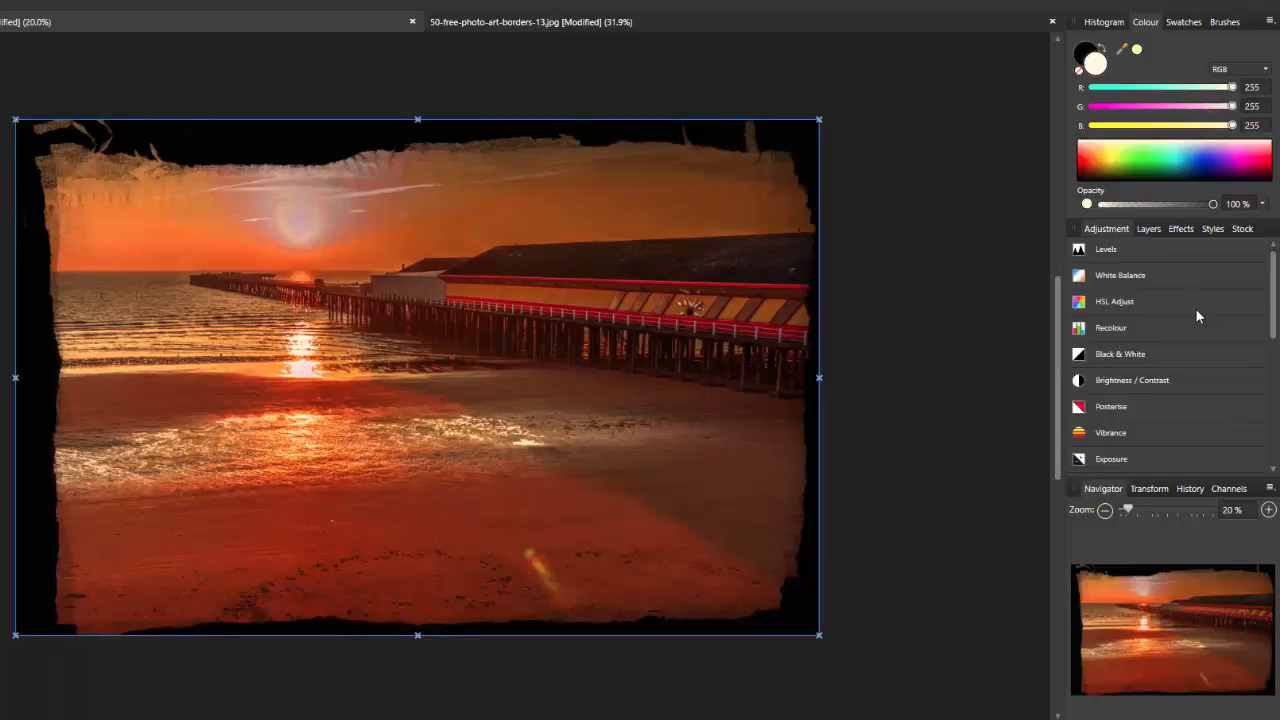
left_click(1110, 327)
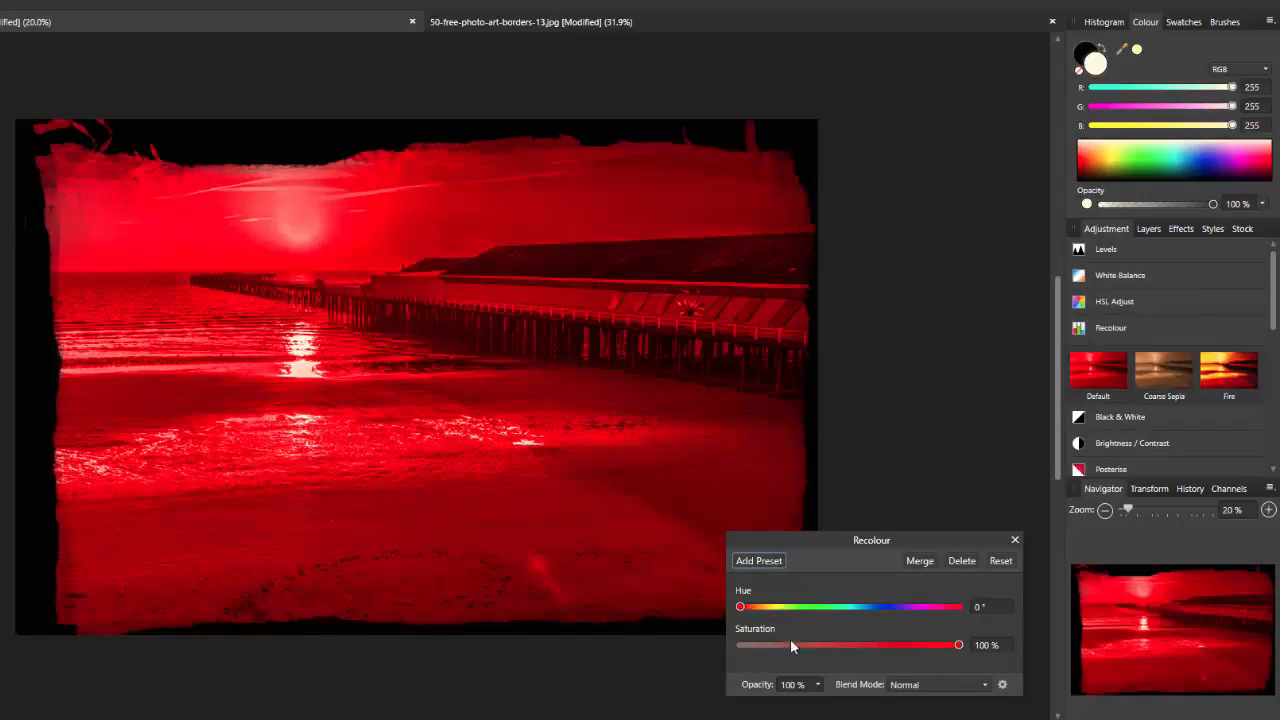
mouse_move(855, 533)
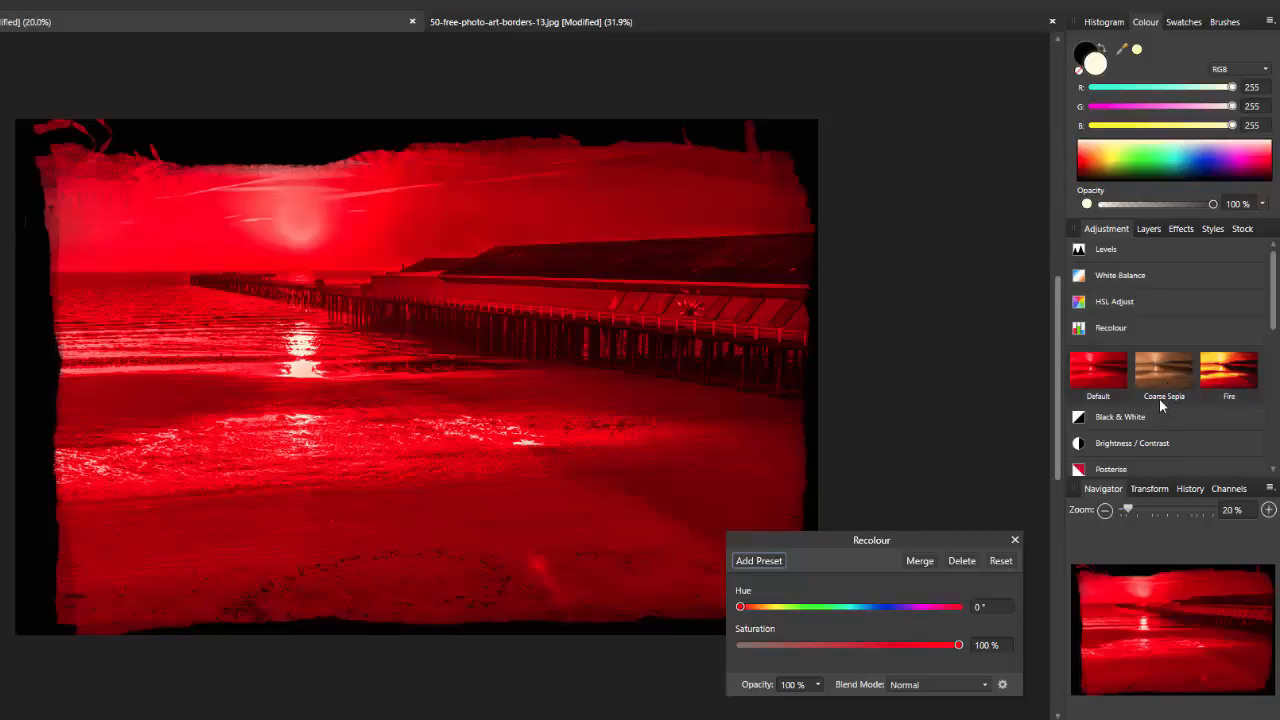
mouse_move(1160, 375)
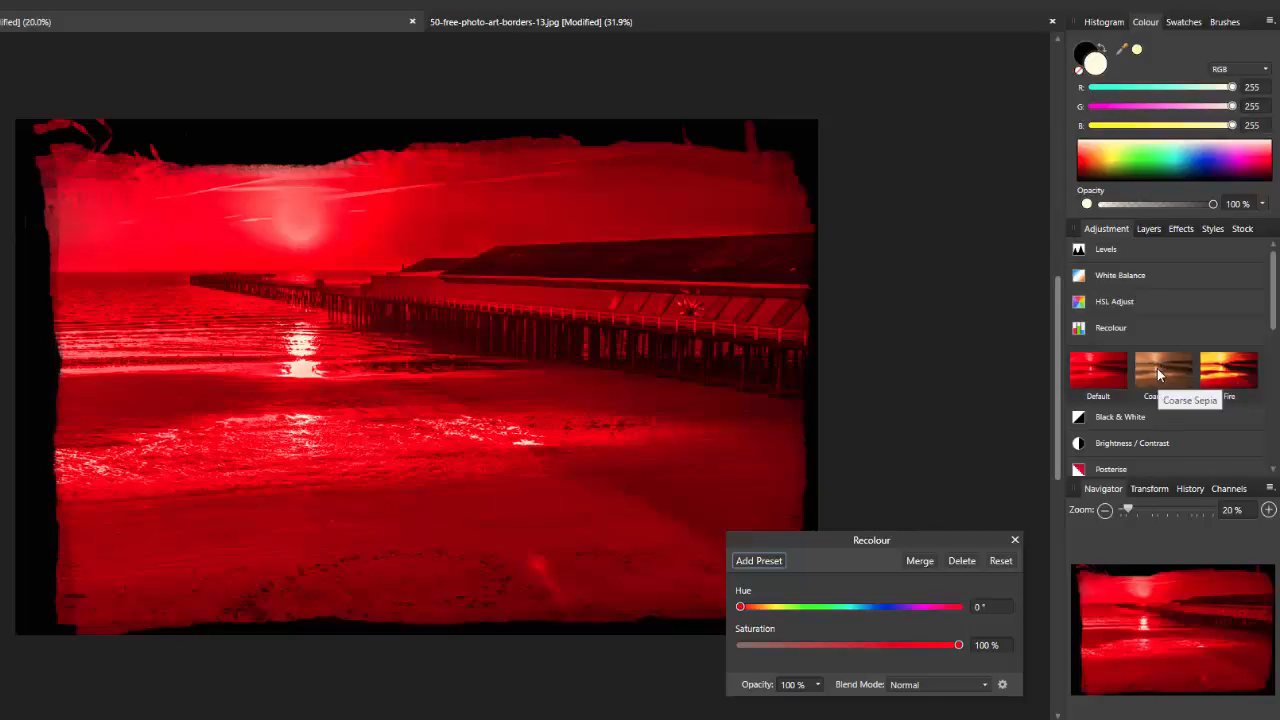
left_click(1163, 370)
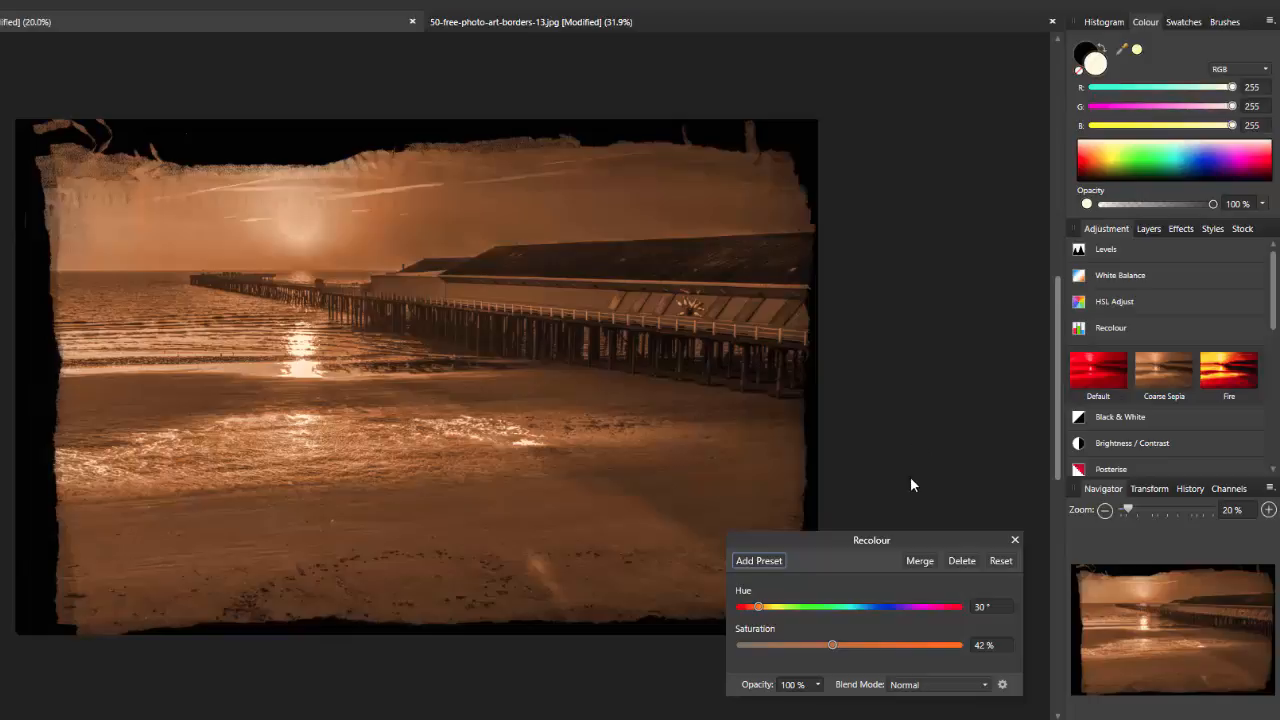
left_click(1015, 540)
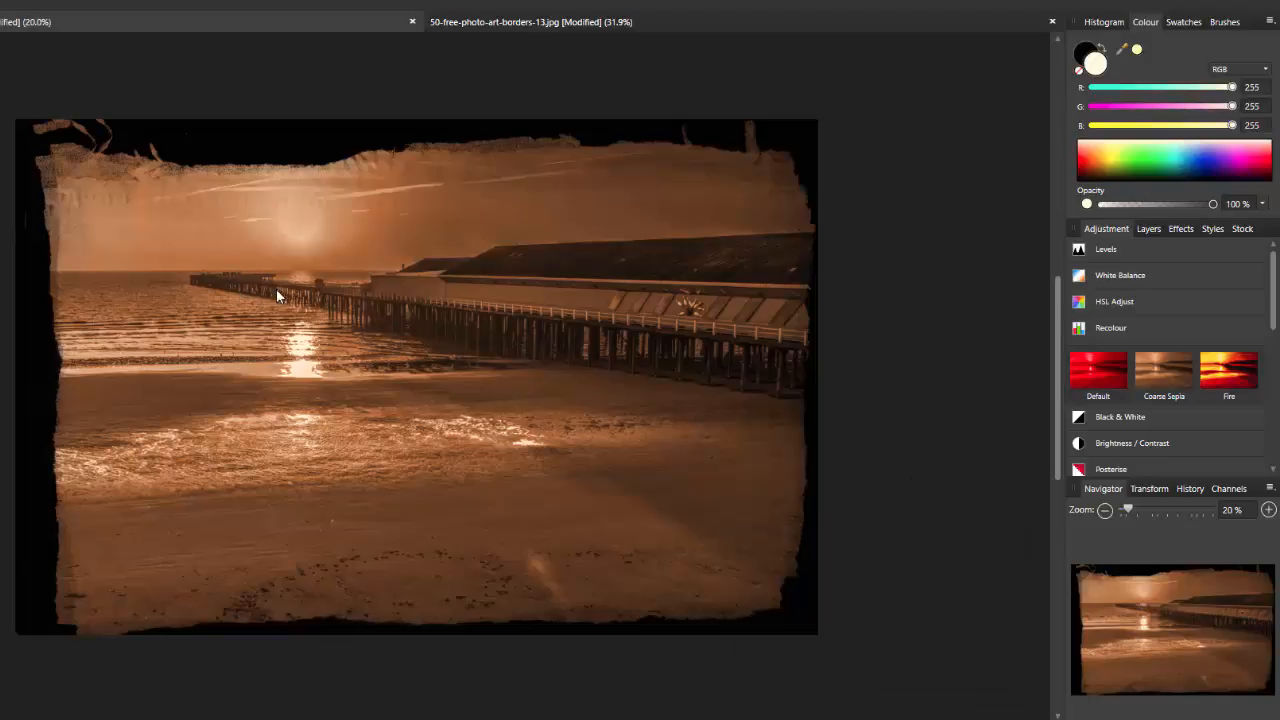
mouse_move(388, 375)
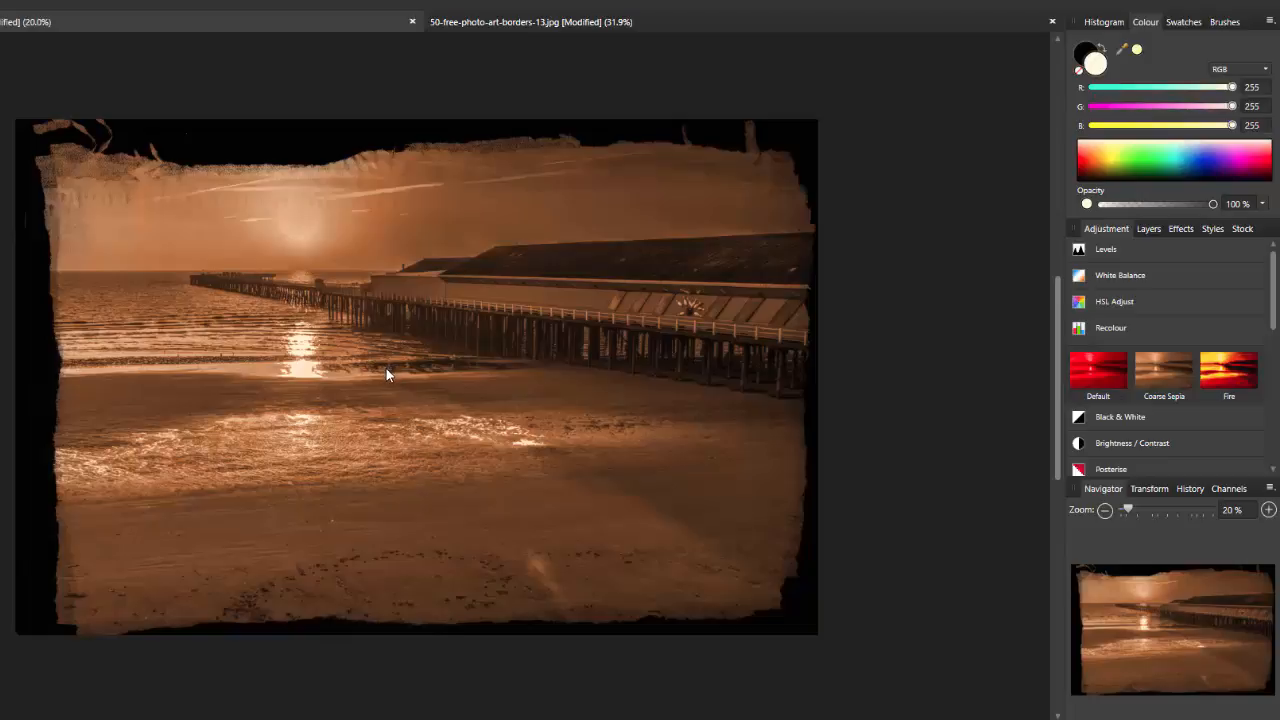
mouse_move(980, 416)
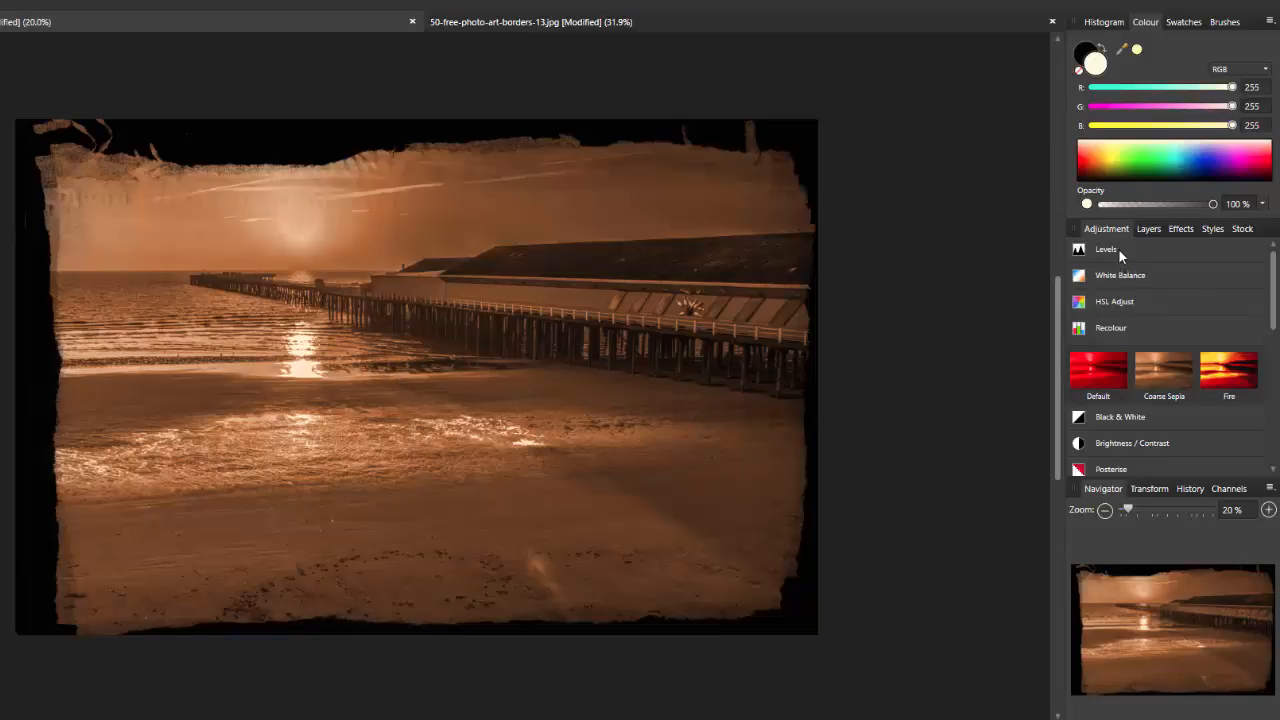
Add a Levels adjustment raising the black level to about 10% to deepen the shadows
left_click(1106, 249)
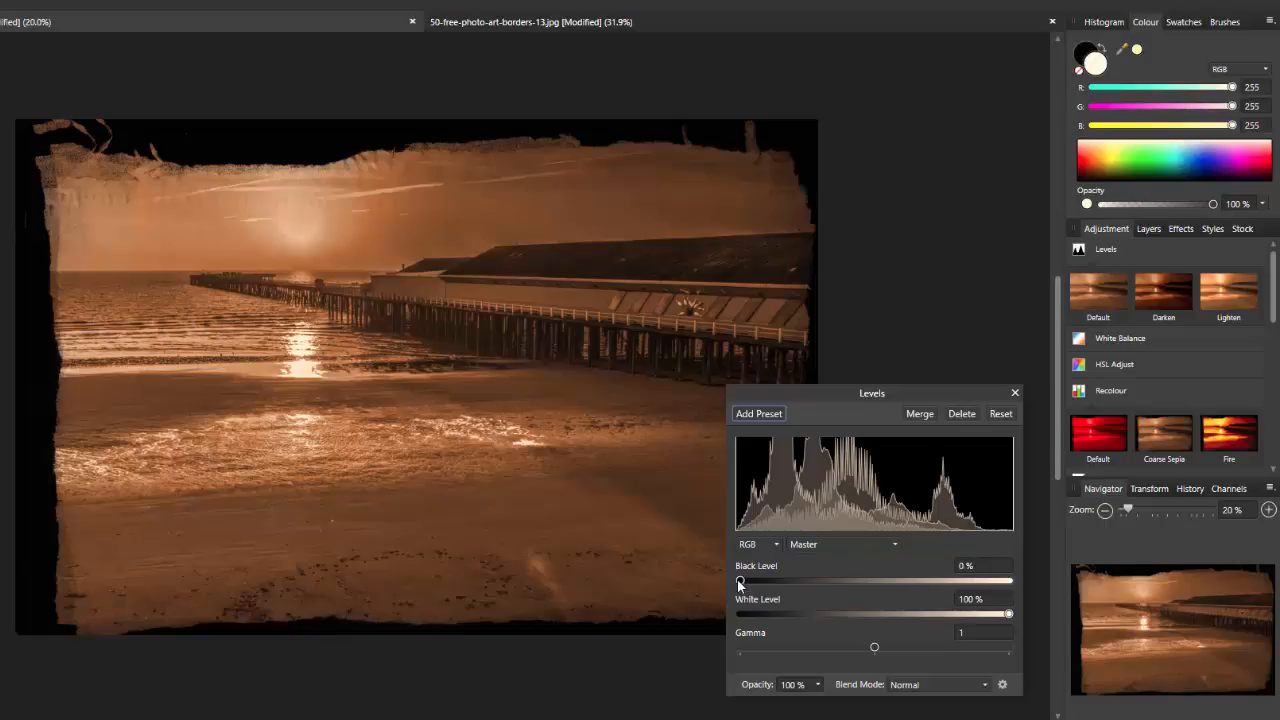
left_click_drag(740, 581, 771, 581)
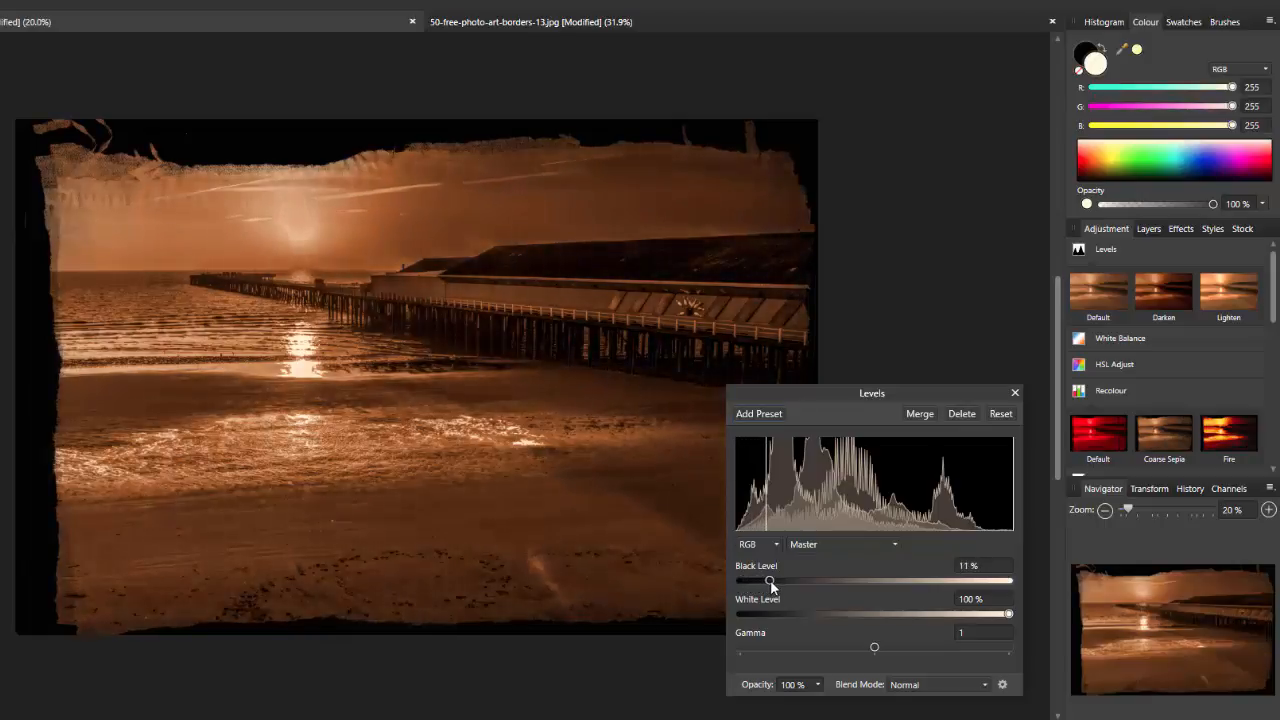
left_click_drag(772, 581, 769, 581)
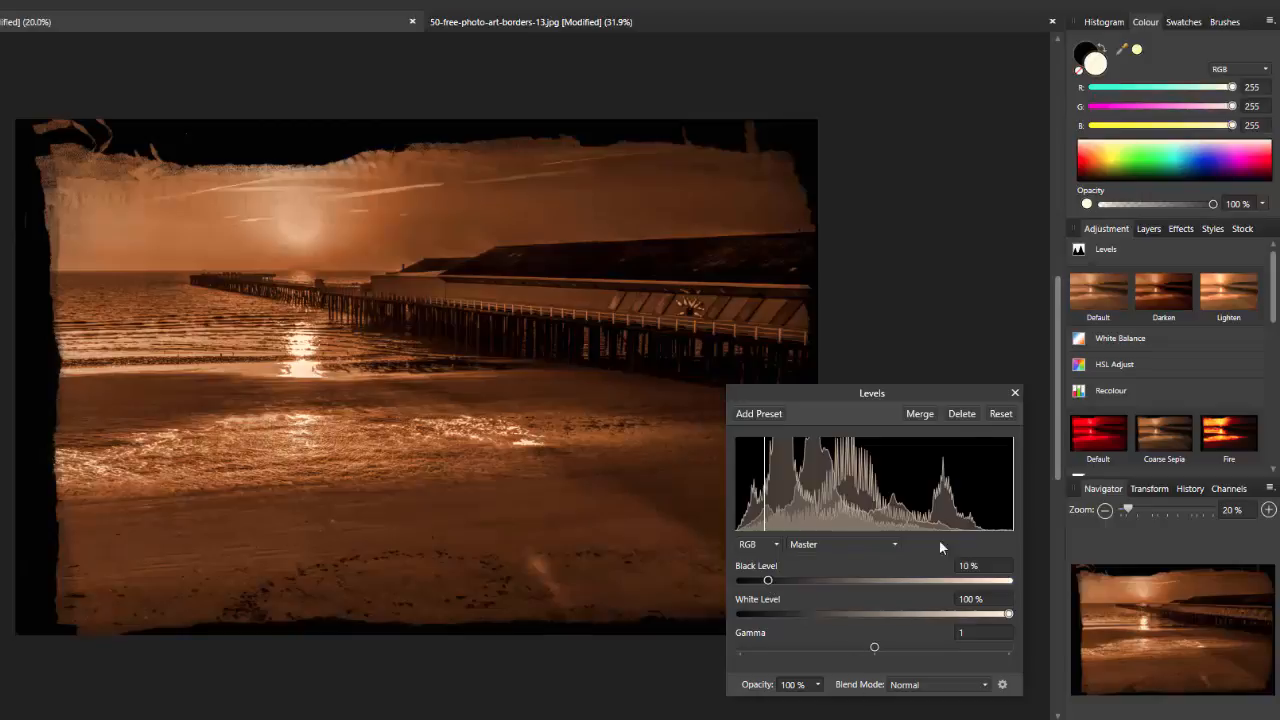
left_click(1015, 391)
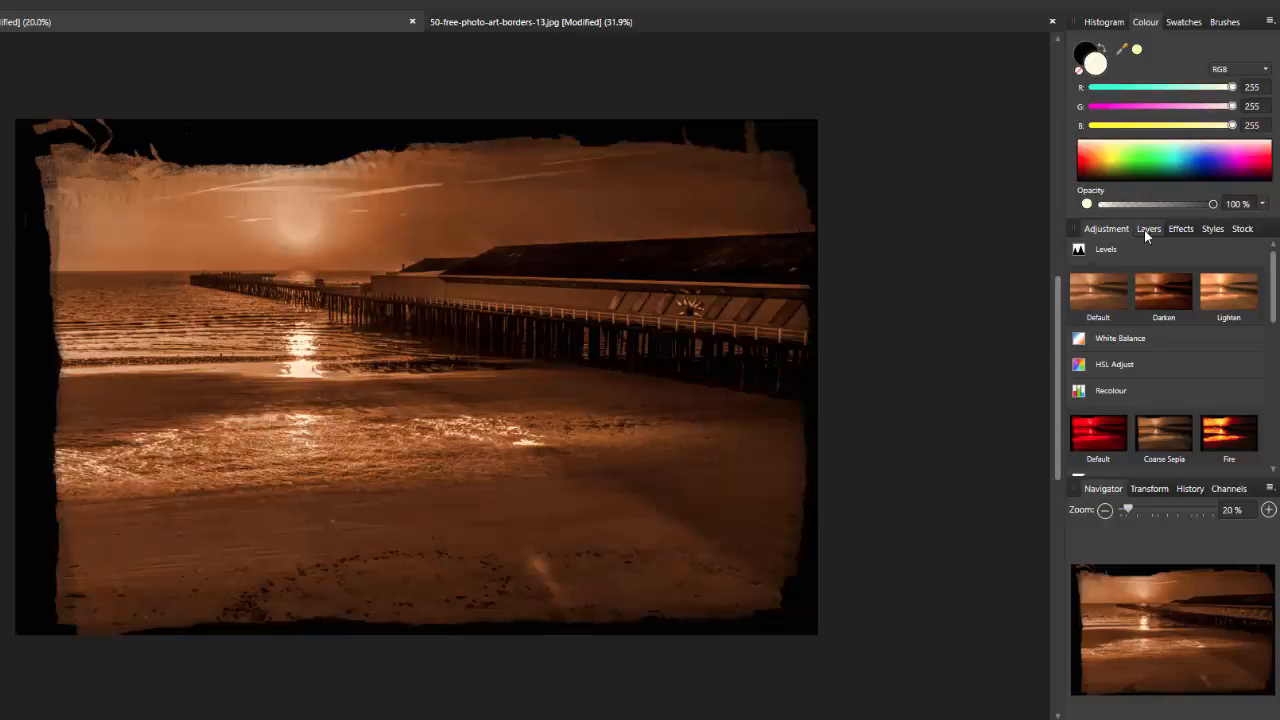
Switch from Affinity Photo over to PhotoPlus X8
left_click(1148, 228)
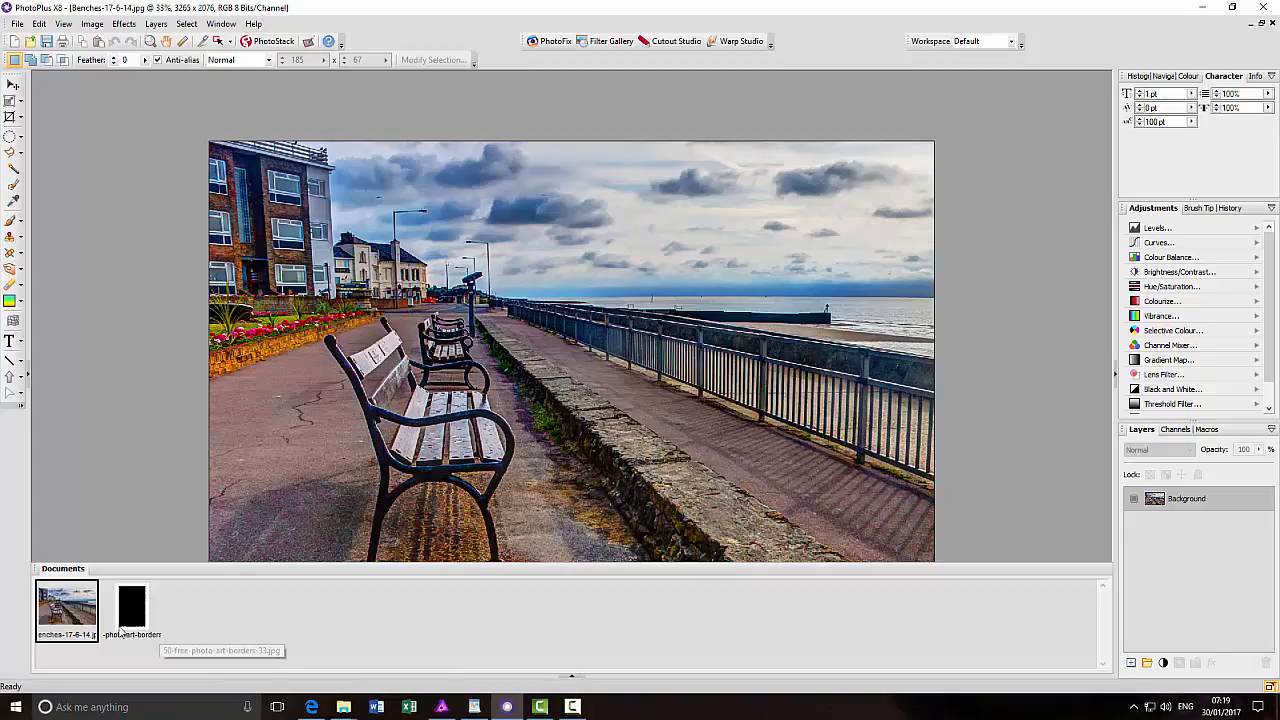
Rotate border image 33 90° clockwise to landscape, then select all and copy it
left_click(131, 610)
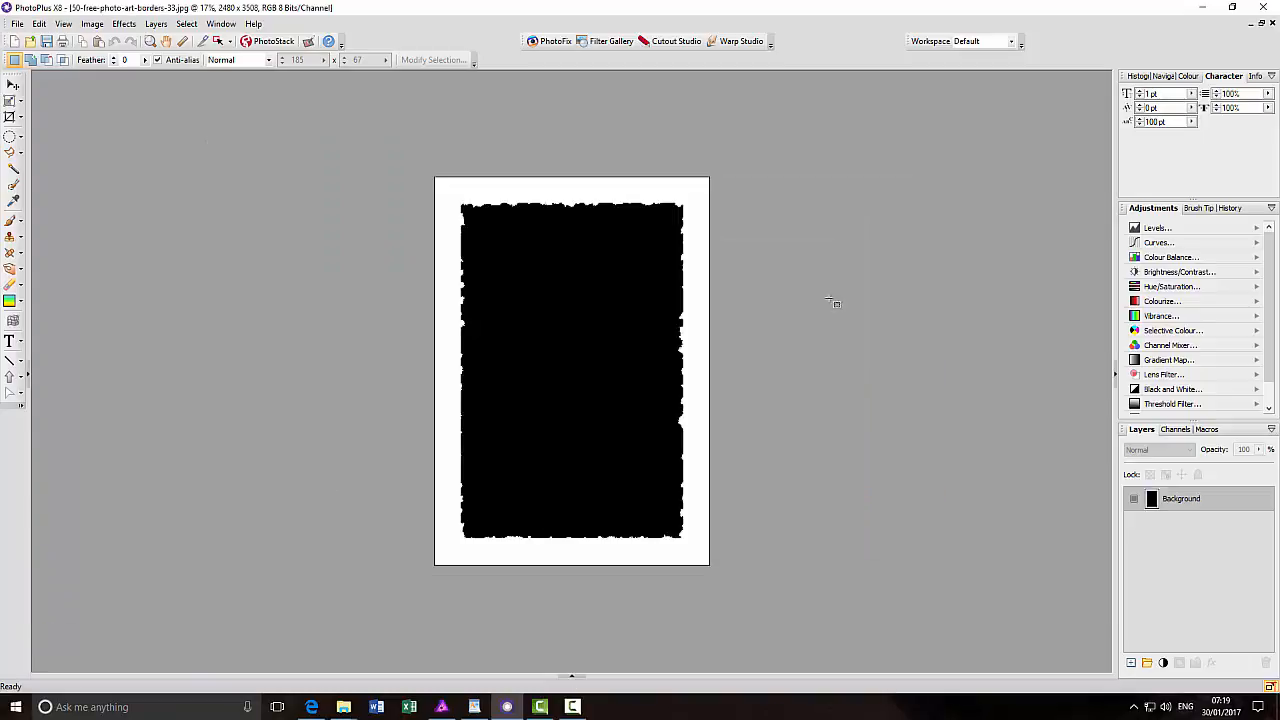
mouse_move(157, 76)
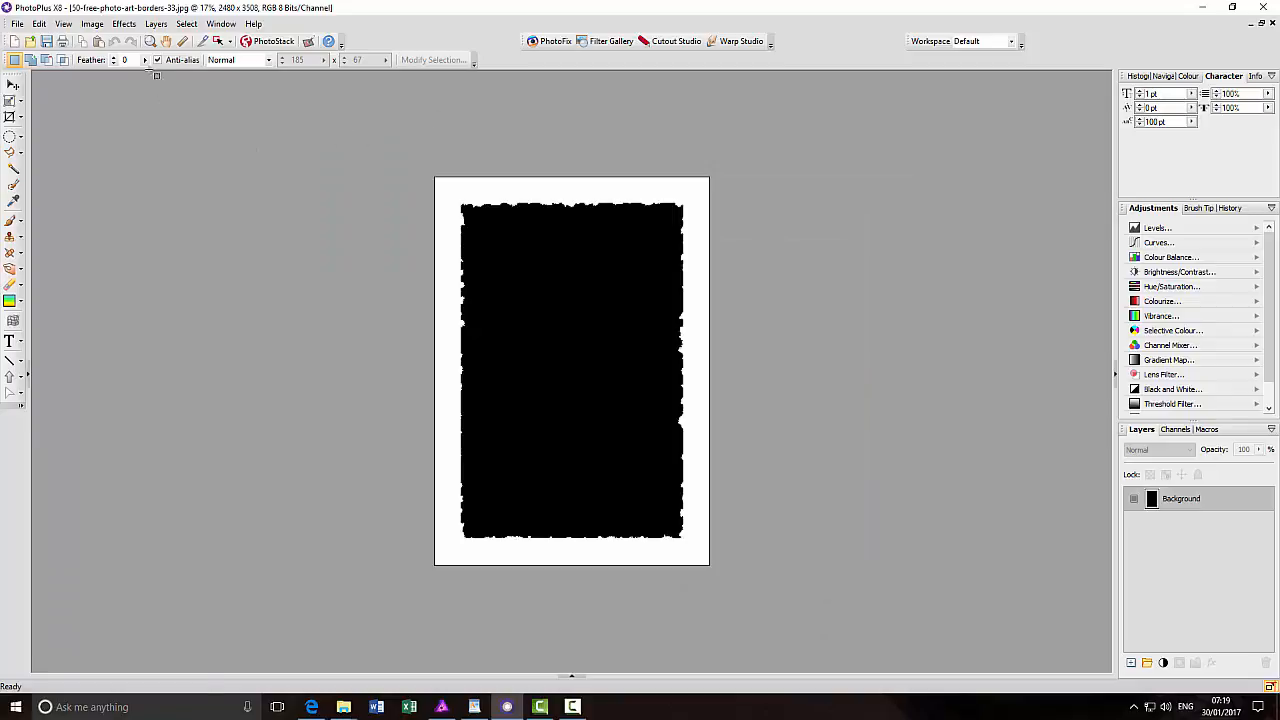
mouse_move(783, 518)
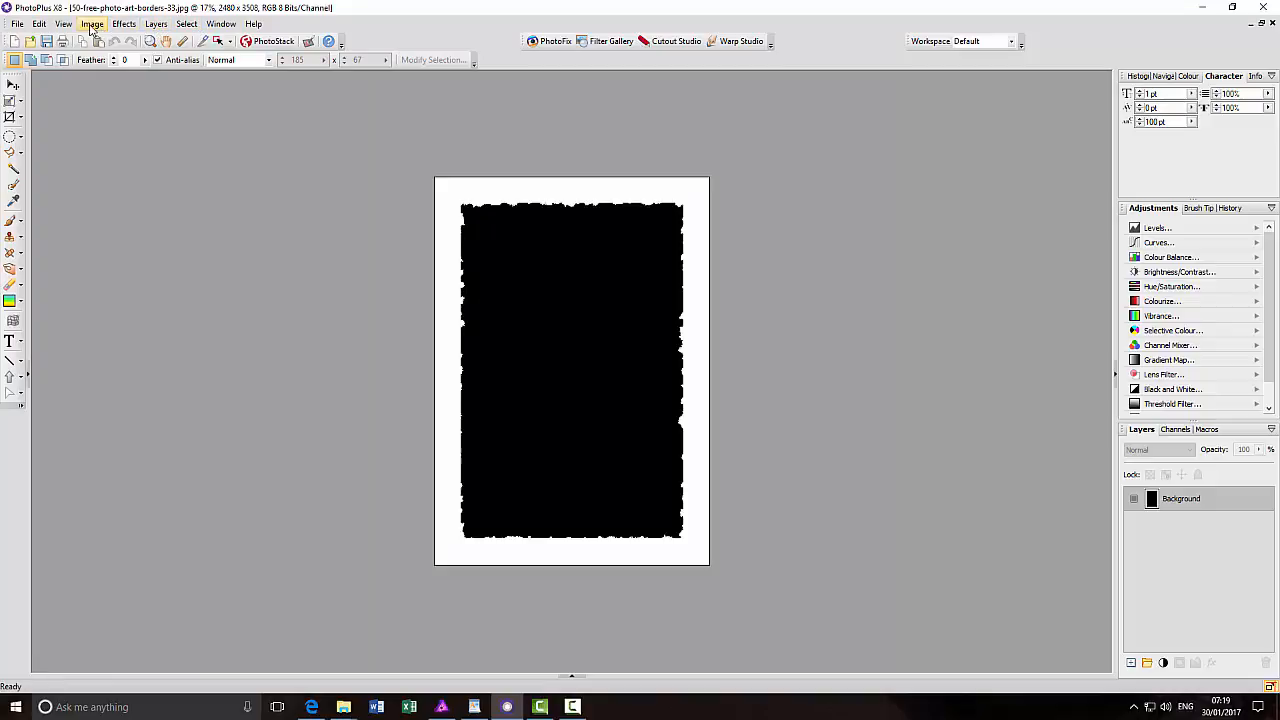
left_click(91, 23)
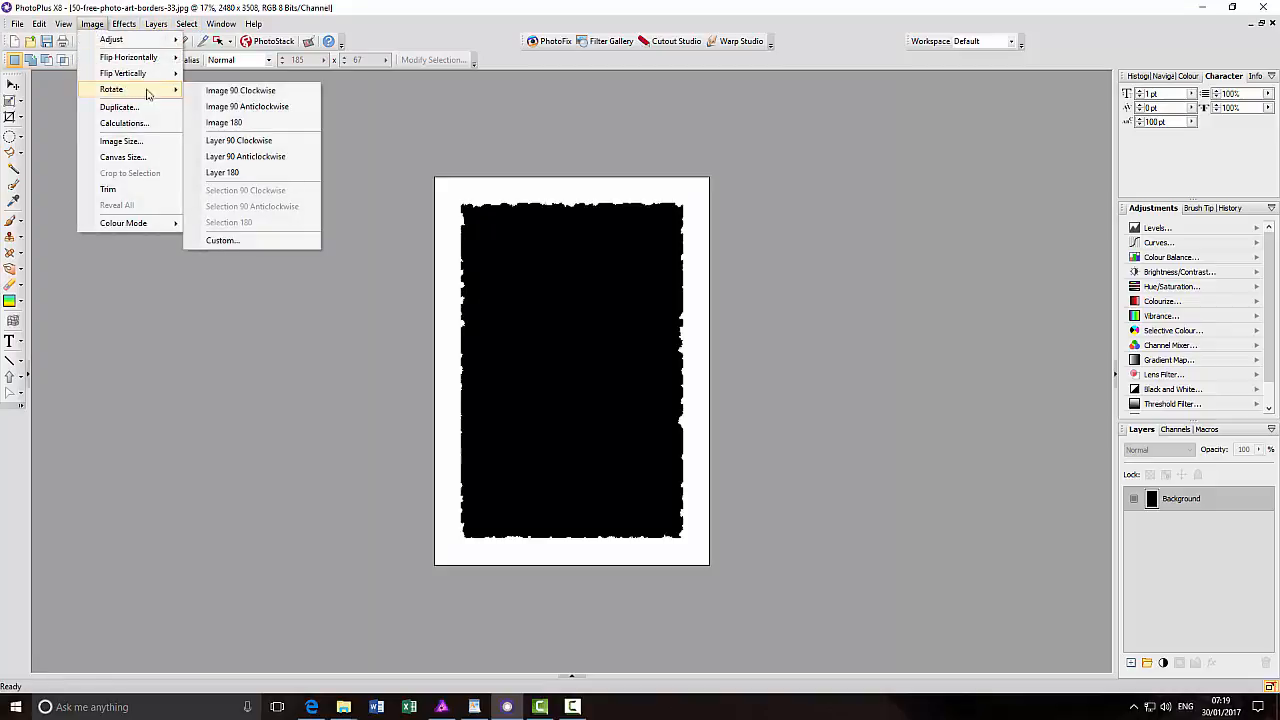
left_click(240, 90)
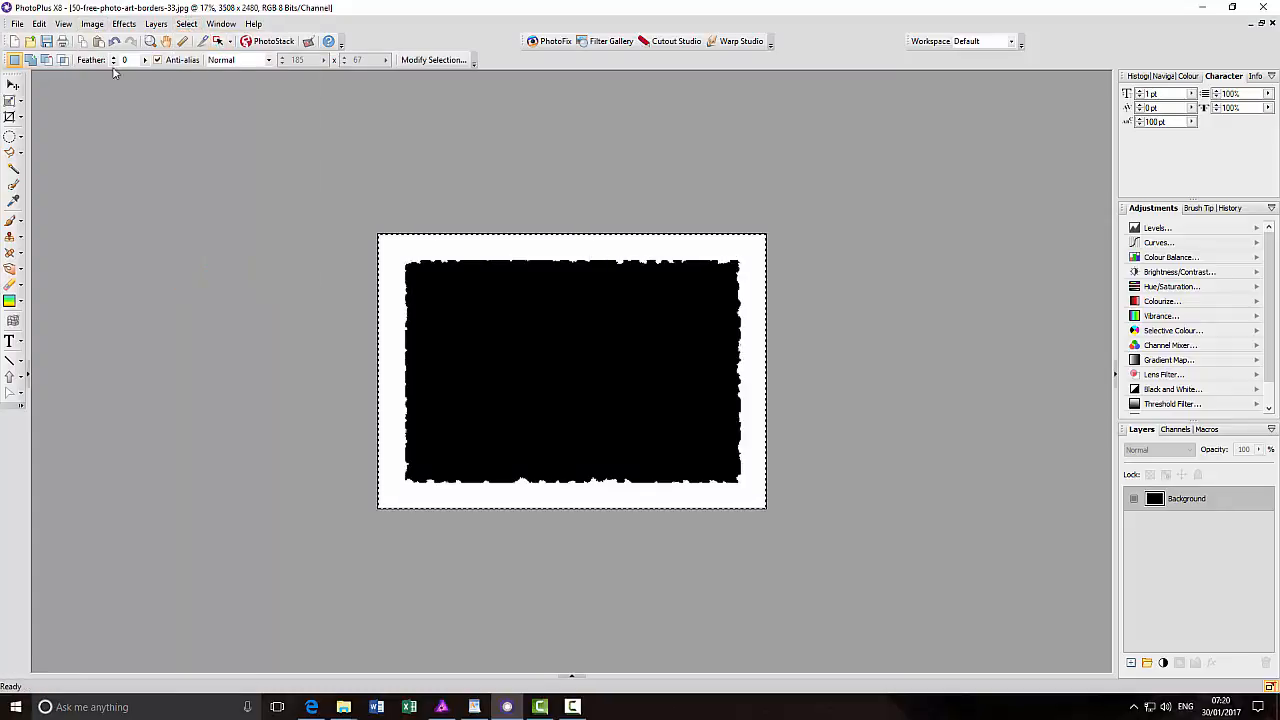
left_click(38, 23)
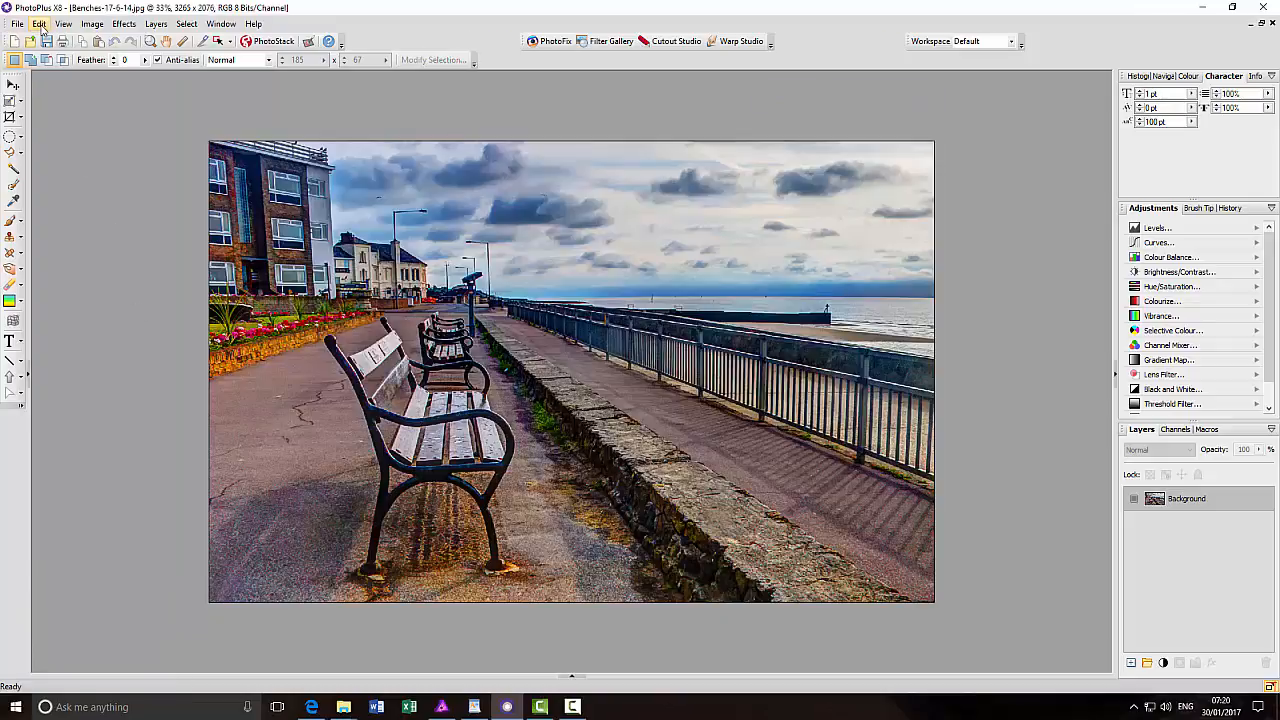
Paste the copied border as a new layer over the benches photo and choose the Deform Tool
left_click(38, 23)
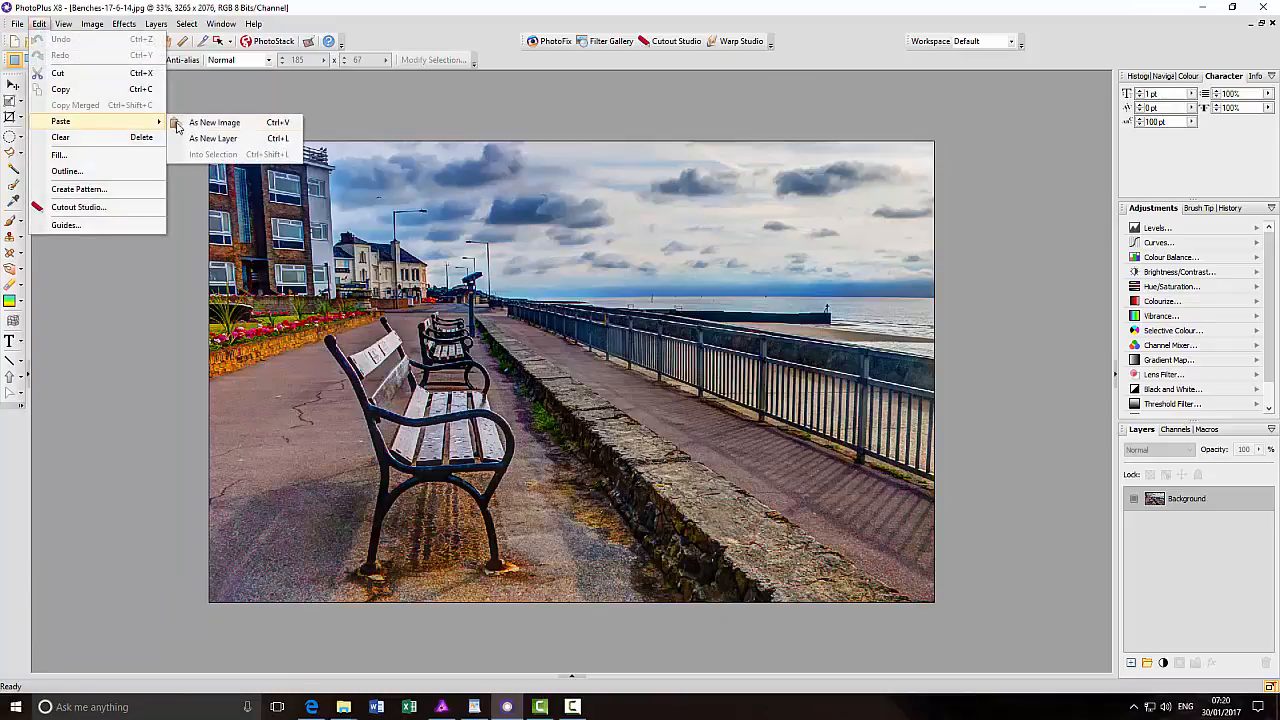
mouse_move(213, 138)
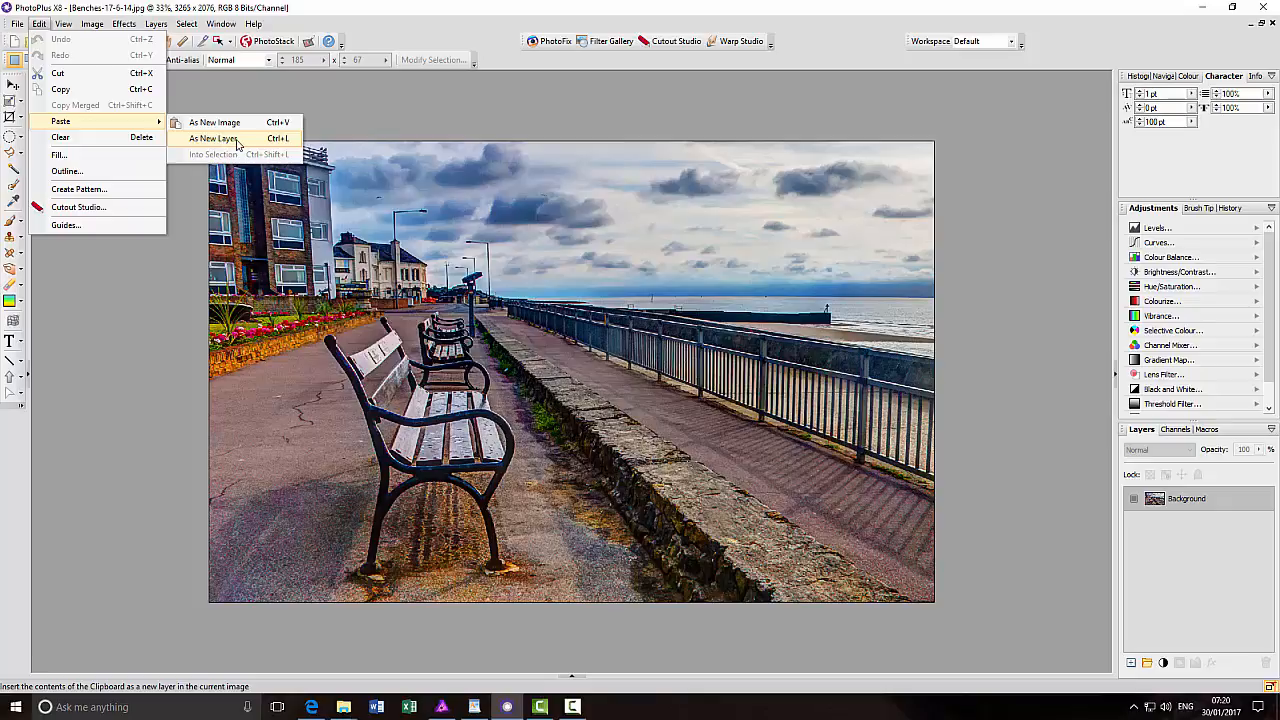
left_click(212, 138)
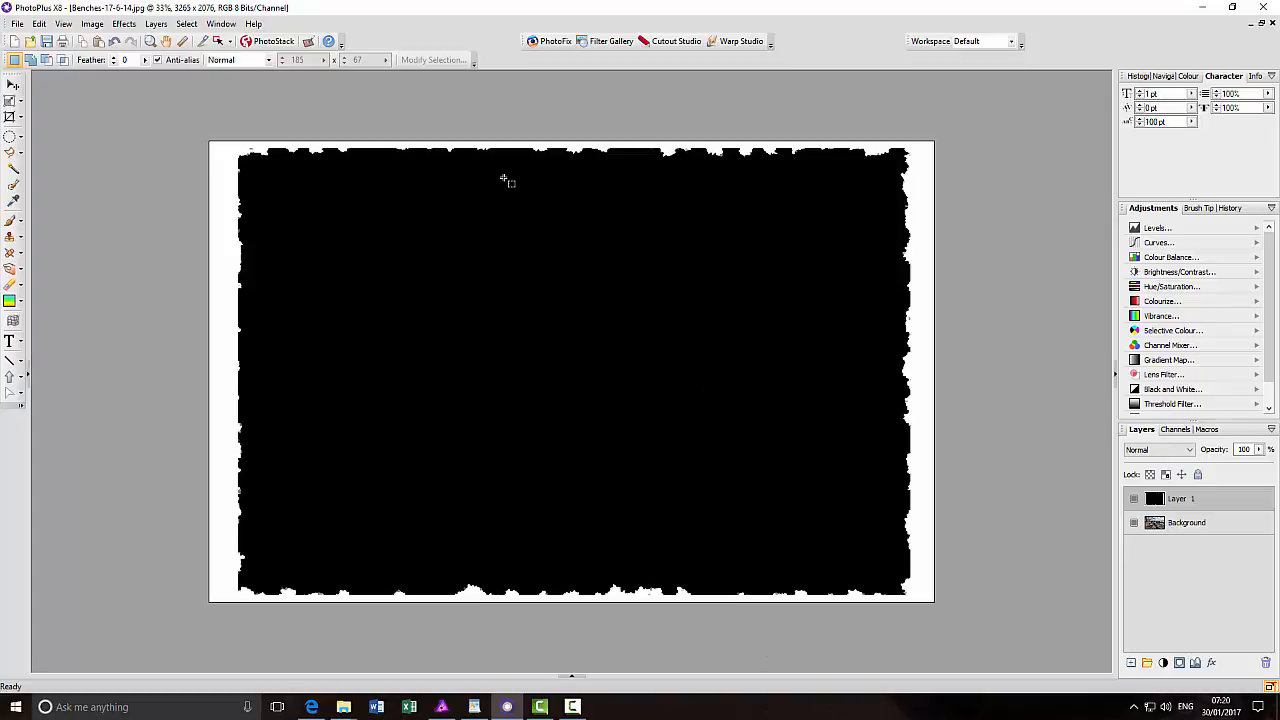
mouse_move(850, 312)
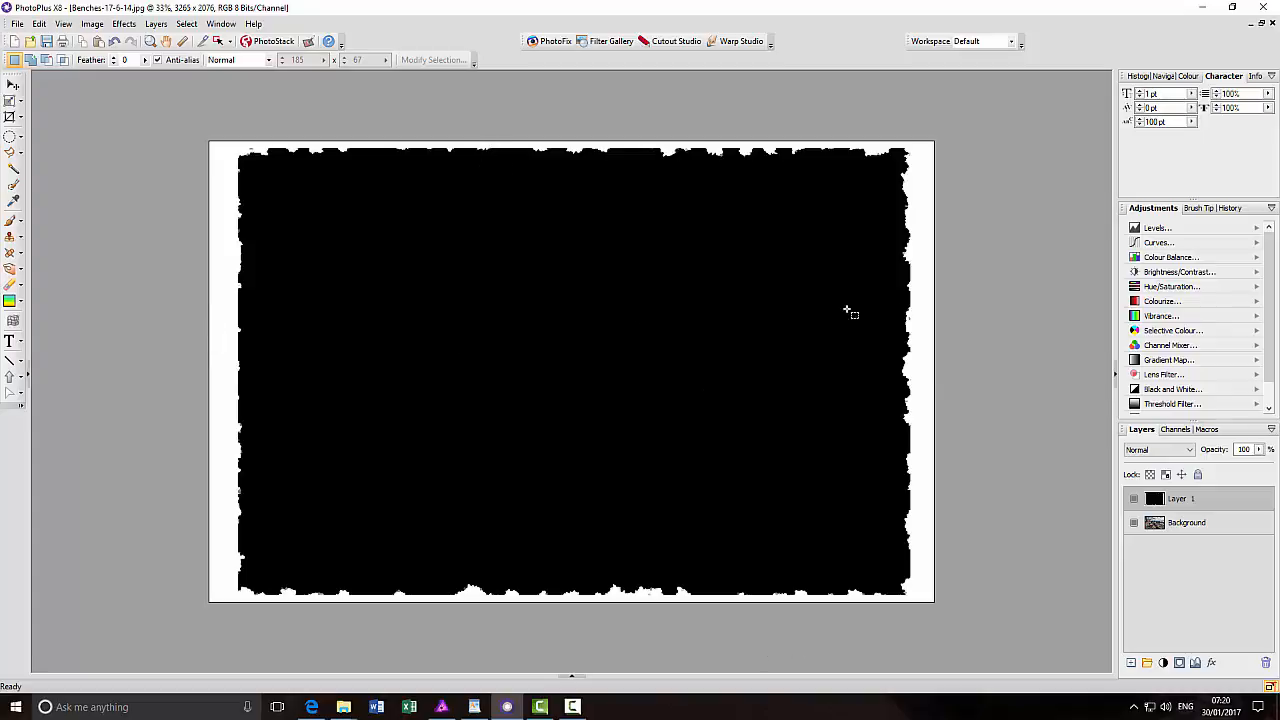
left_click(14, 117)
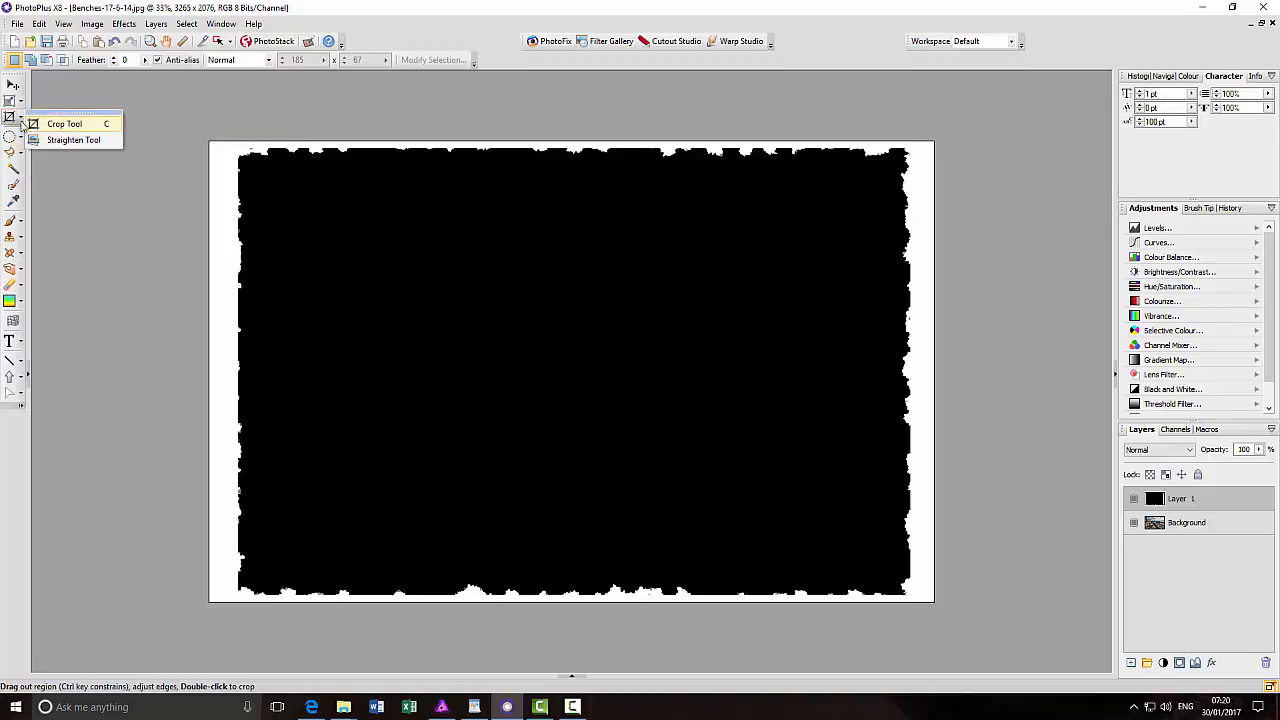
left_click(13, 107)
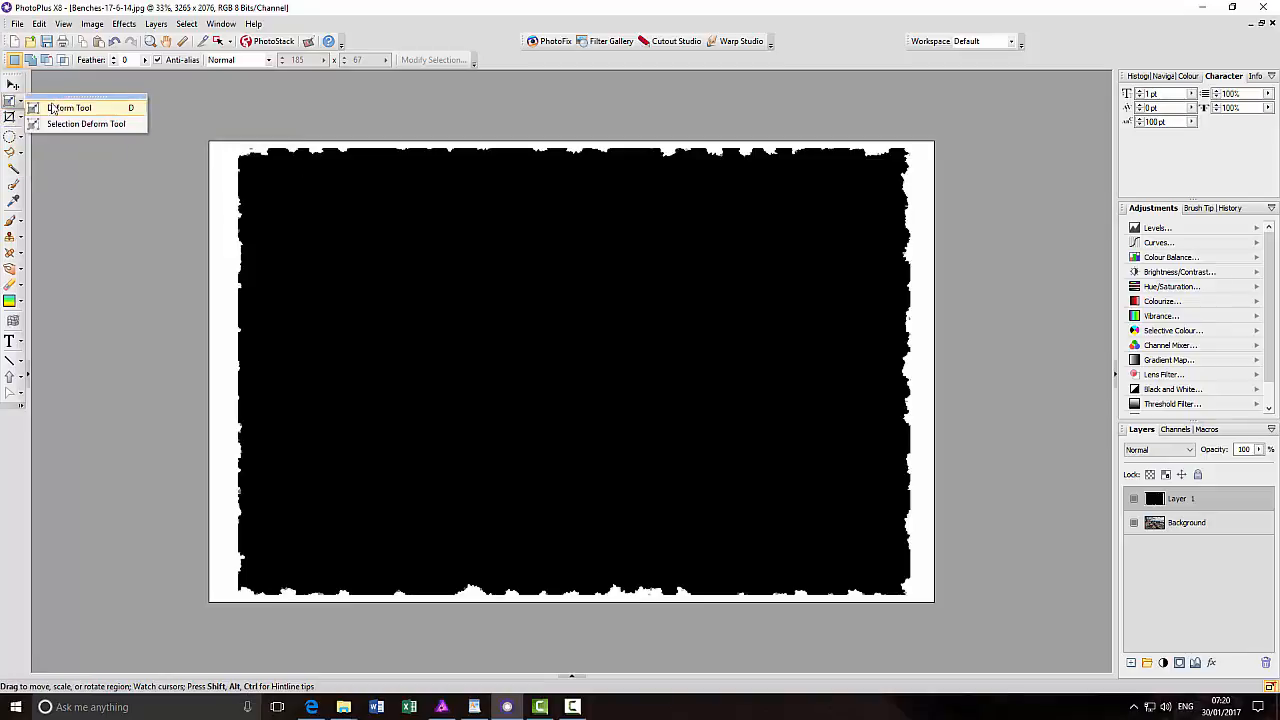
left_click(70, 107)
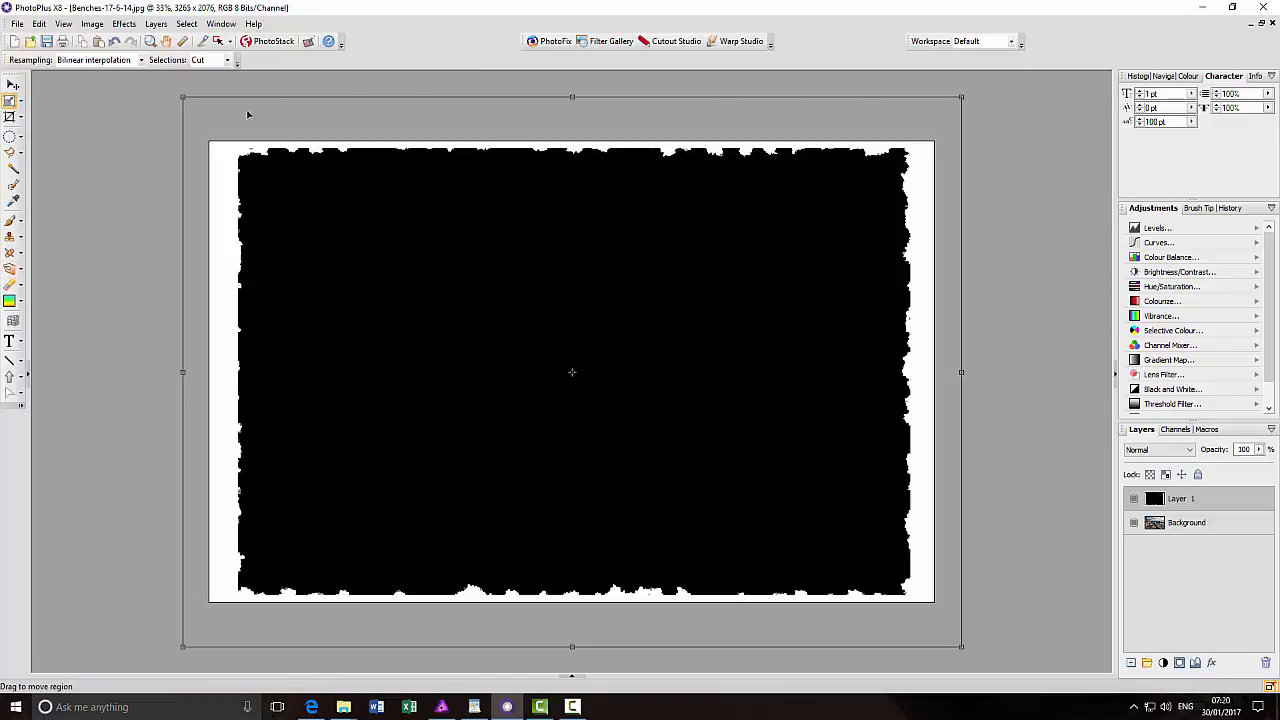
mouse_move(962, 647)
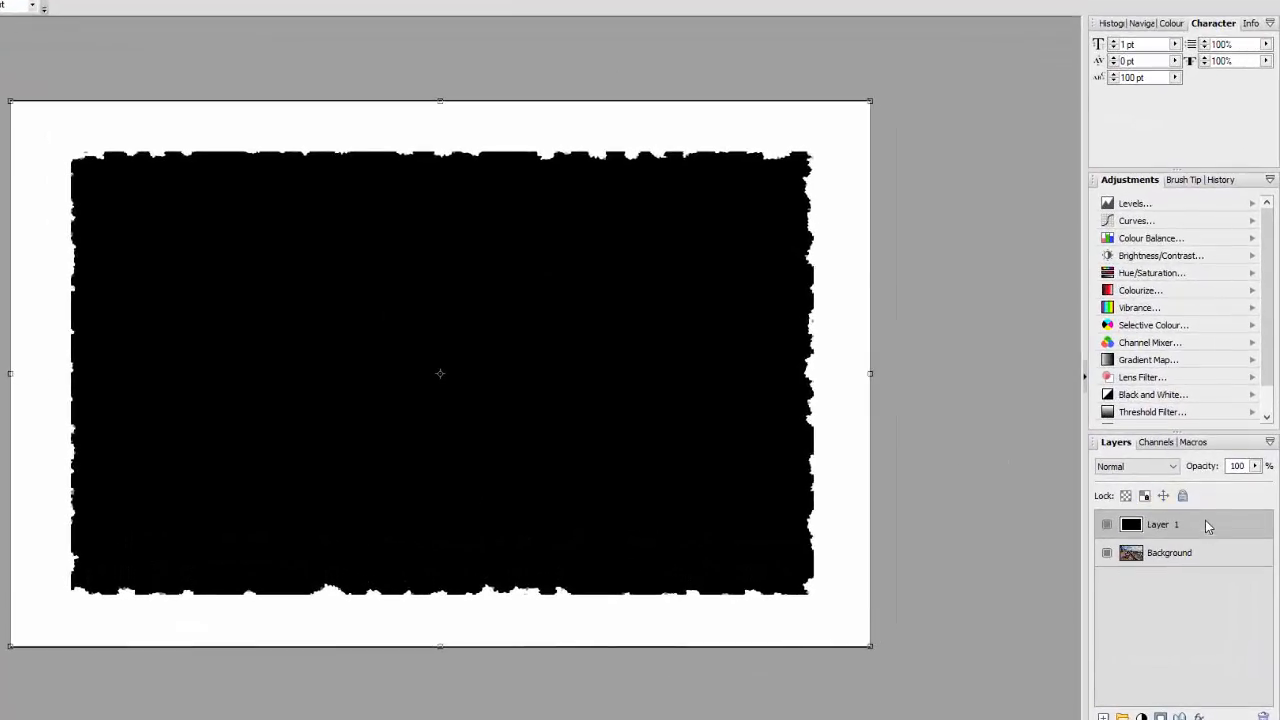
Set the border layer (Layer 1) blend mode to Screen
left_click(1137, 466)
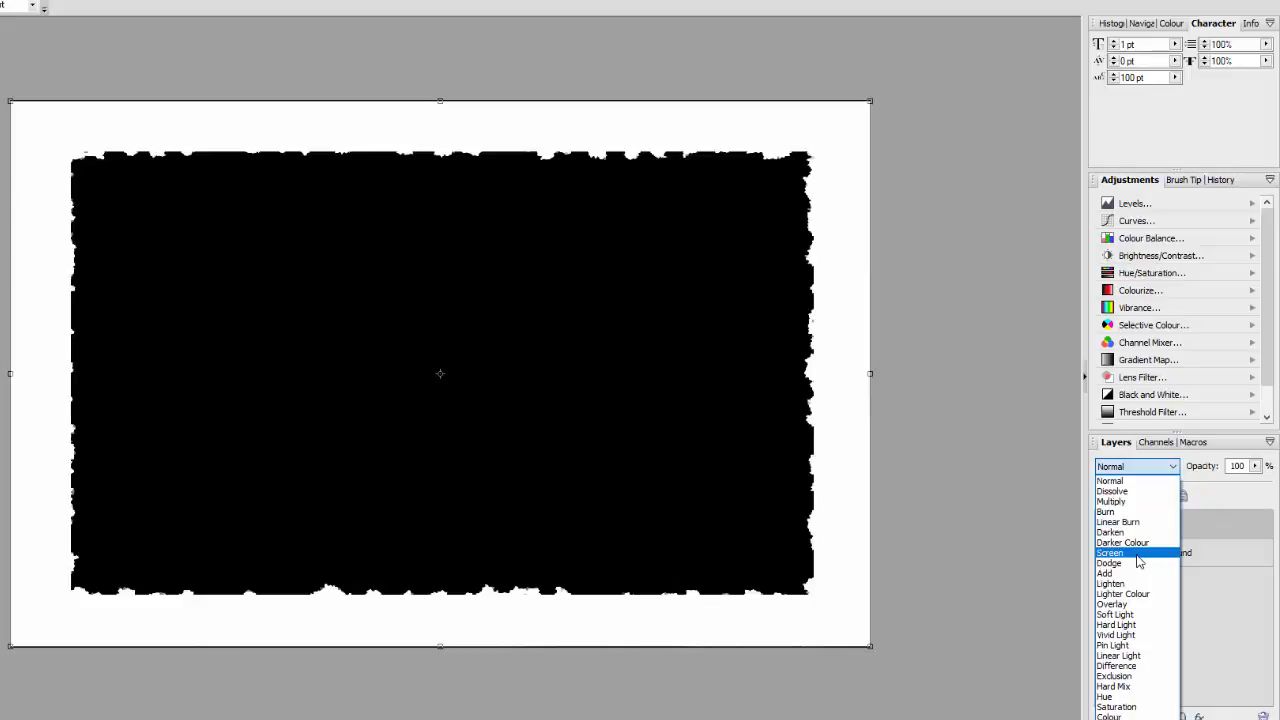
left_click(1111, 552)
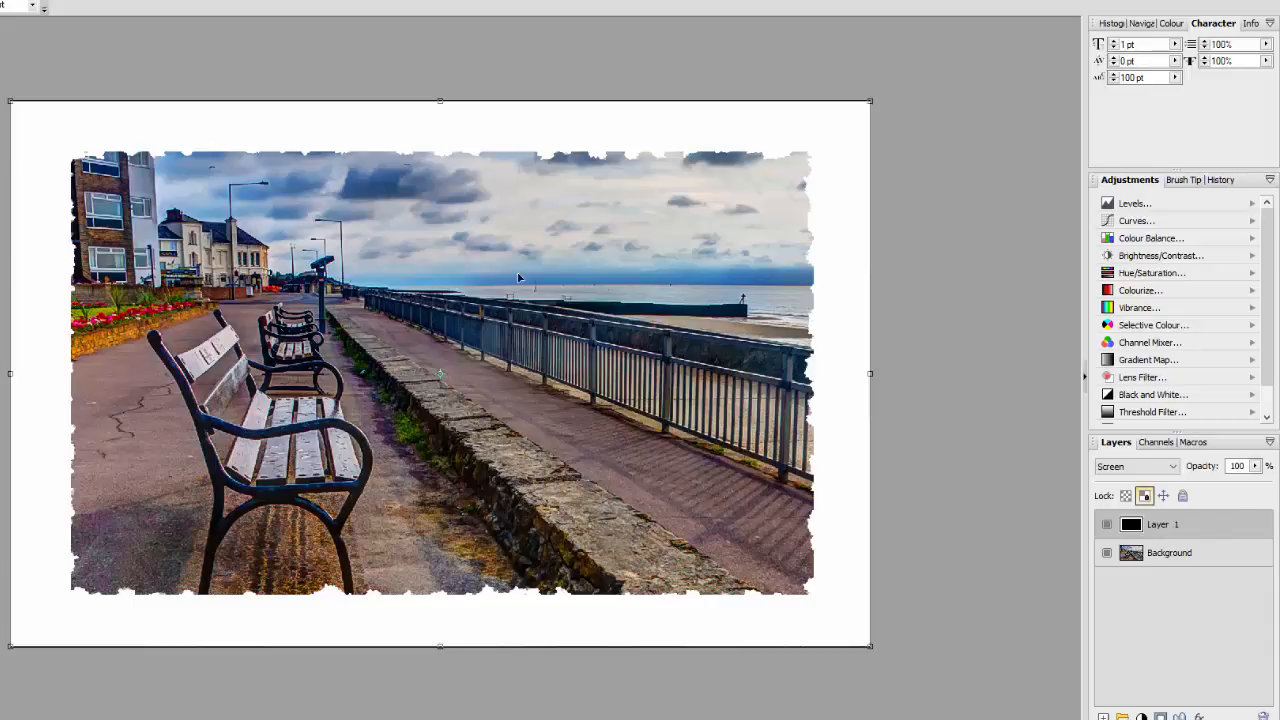
left_click(114, 11)
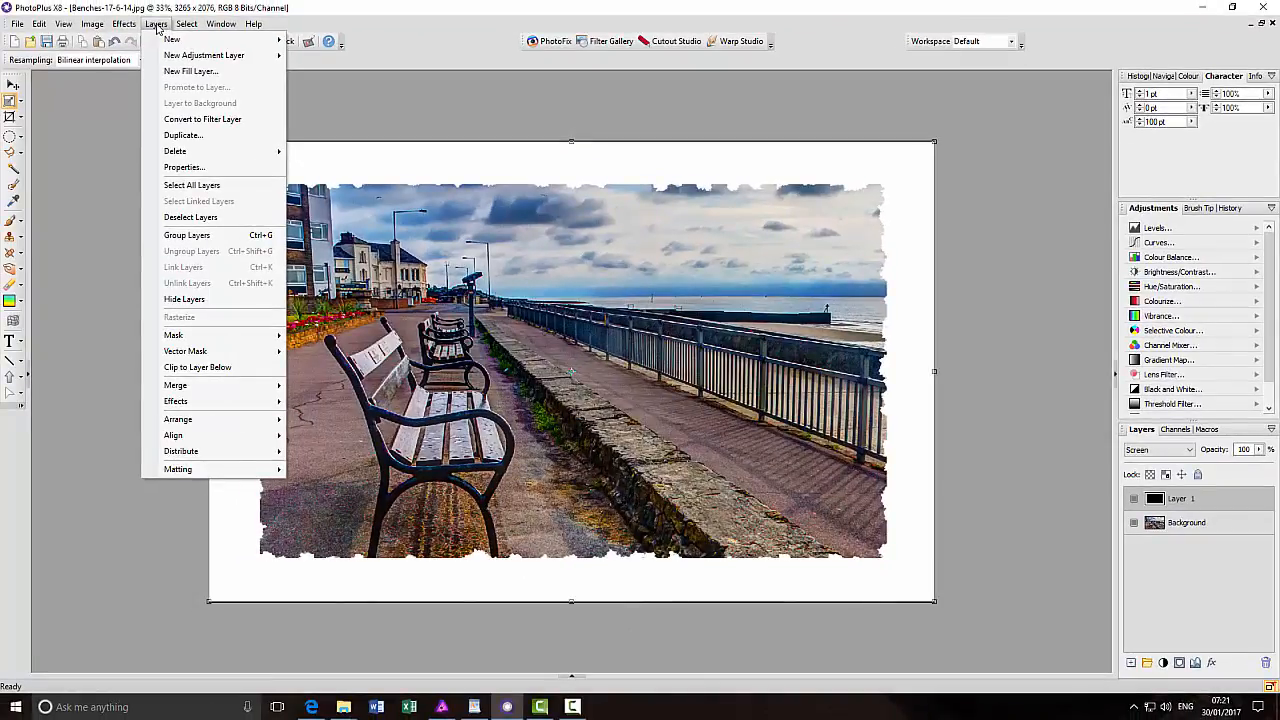
left_click(124, 23)
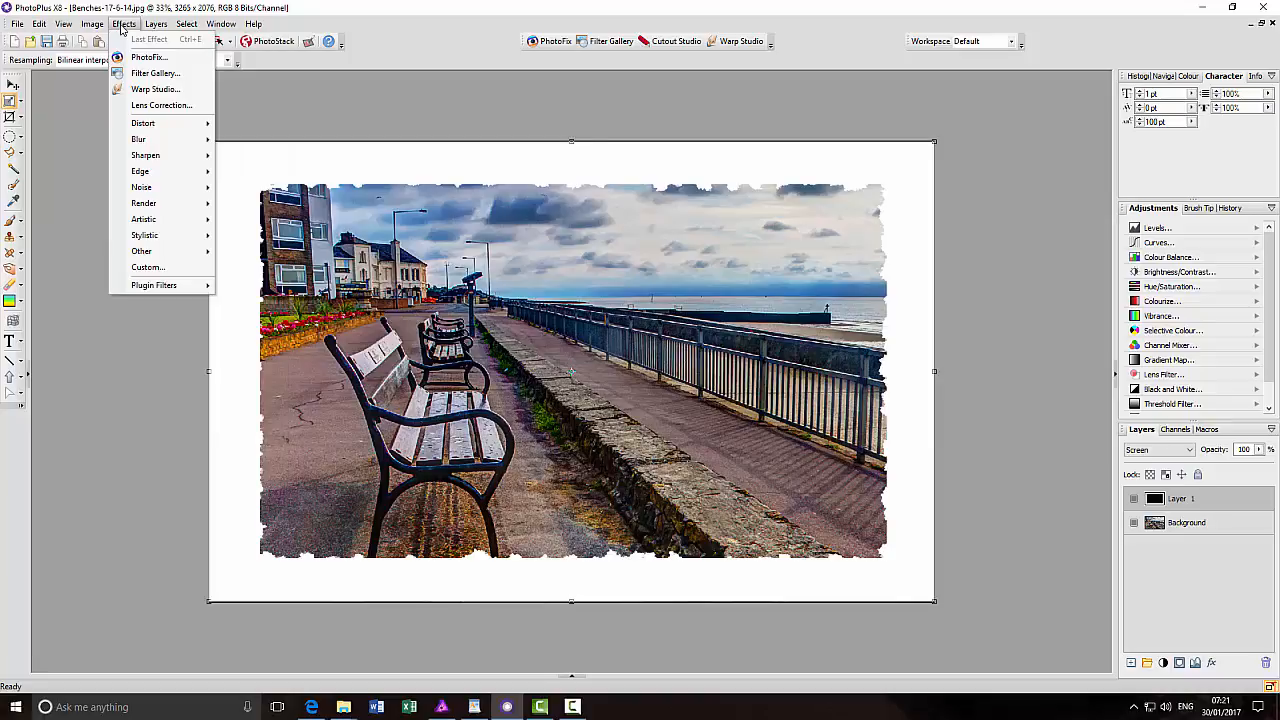
left_click(92, 23)
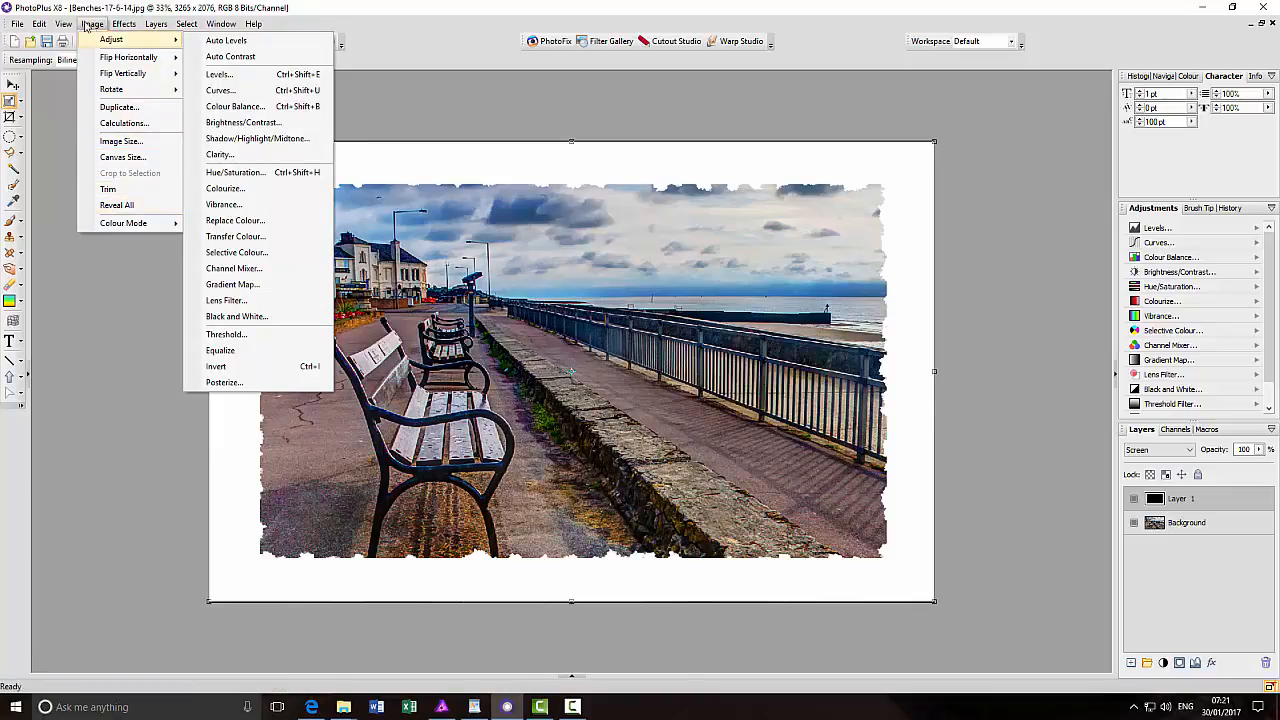
left_click(186, 23)
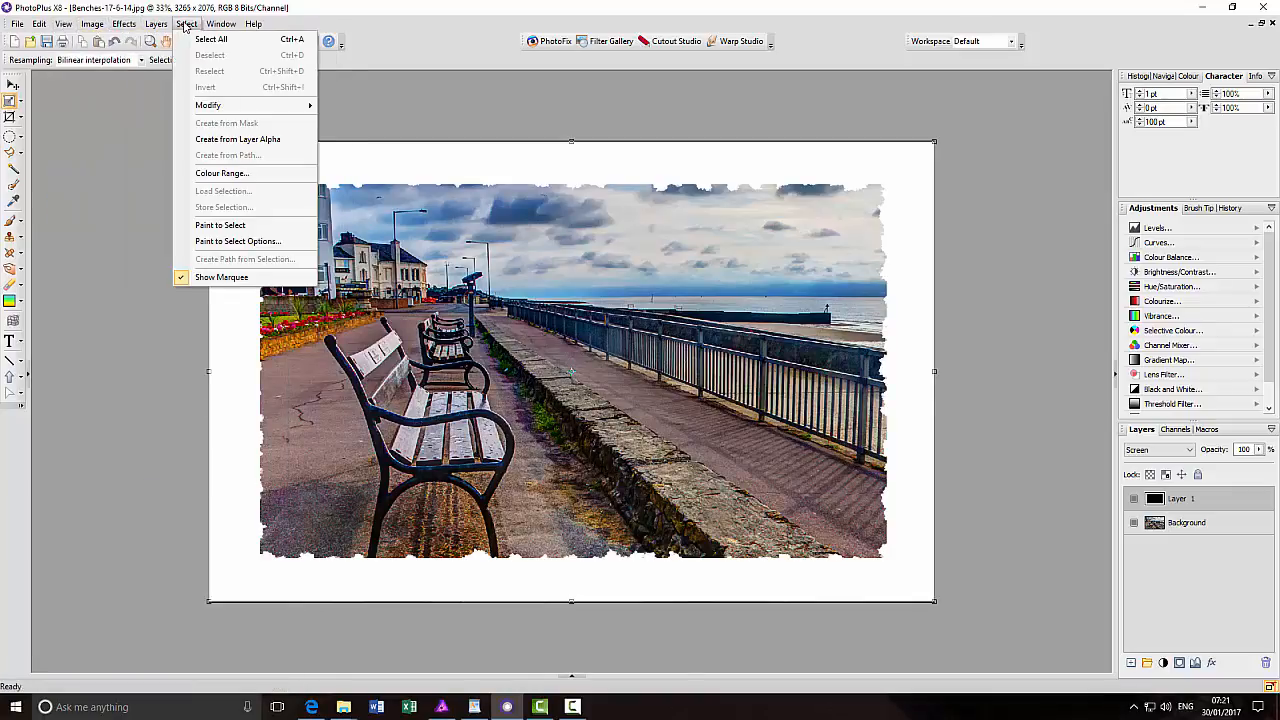
left_click(221, 23)
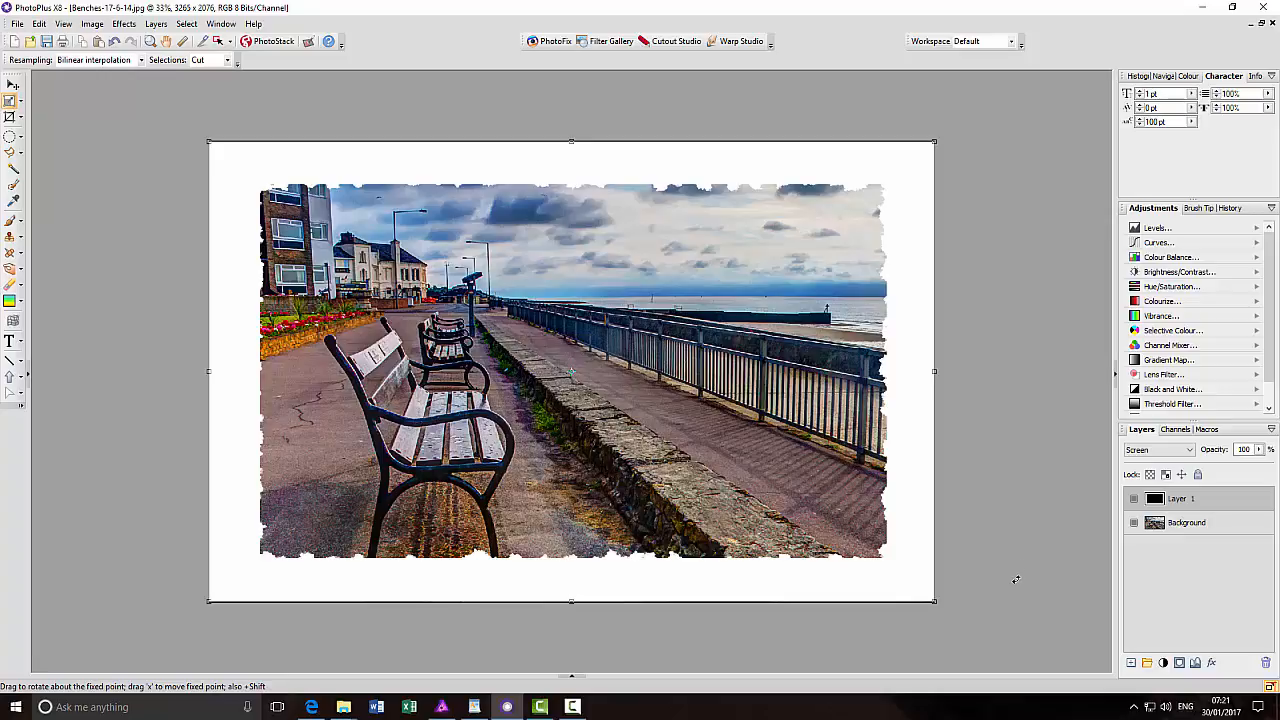
mouse_move(933, 375)
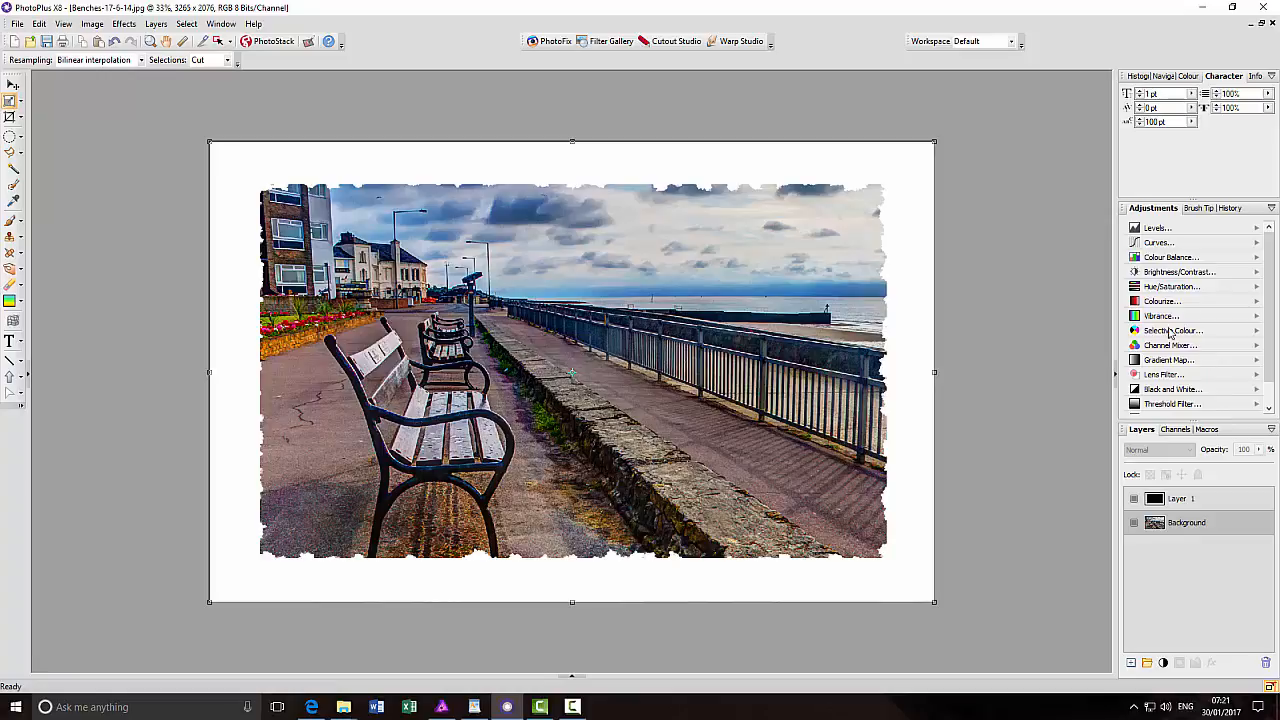
Add a Colourize adjustment to the benches photo with Hue 33, Saturation 33, Lightness 0
left_click(1162, 301)
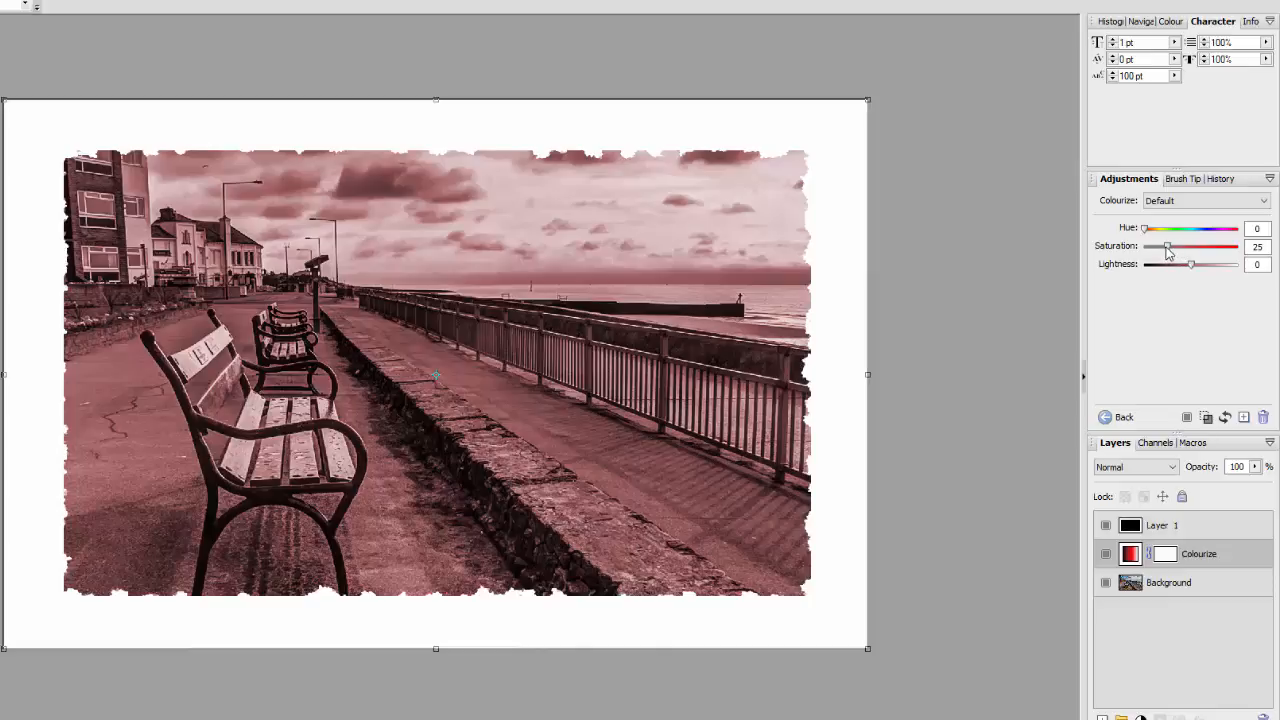
left_click_drag(1168, 247, 1156, 247)
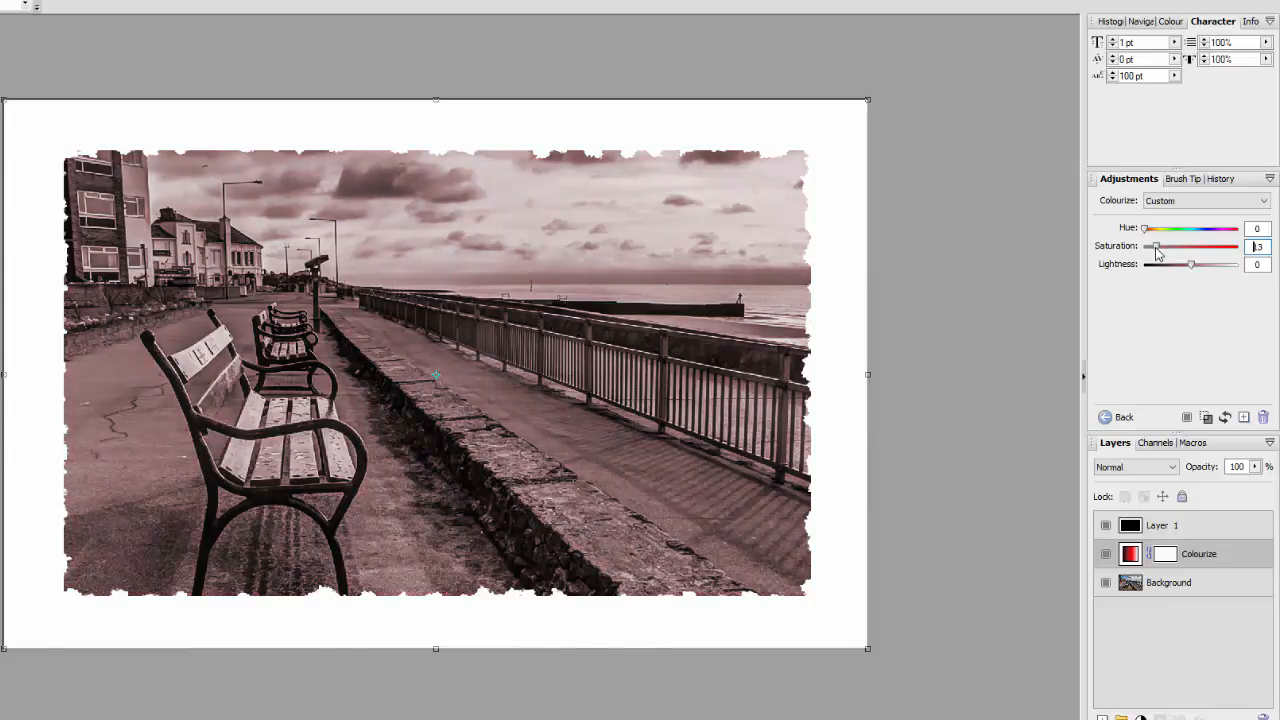
left_click_drag(1155, 246, 1176, 246)
type("33")
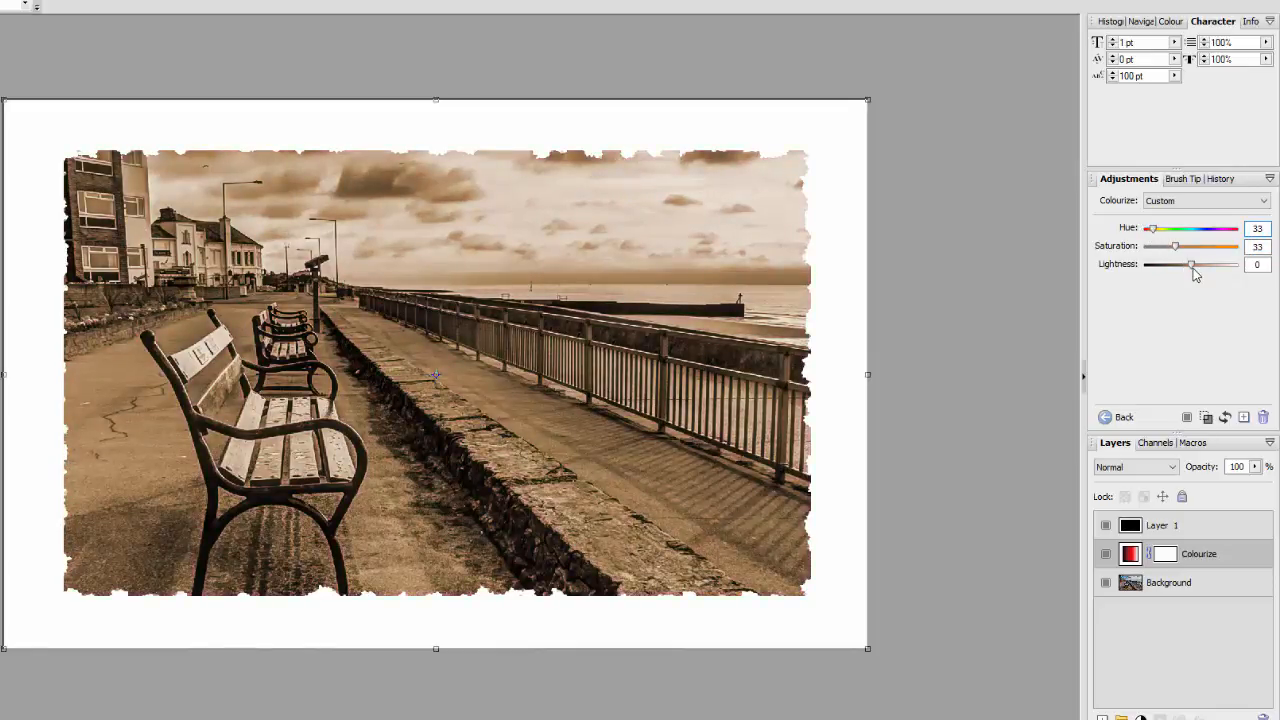
left_click_drag(1192, 264, 1170, 264)
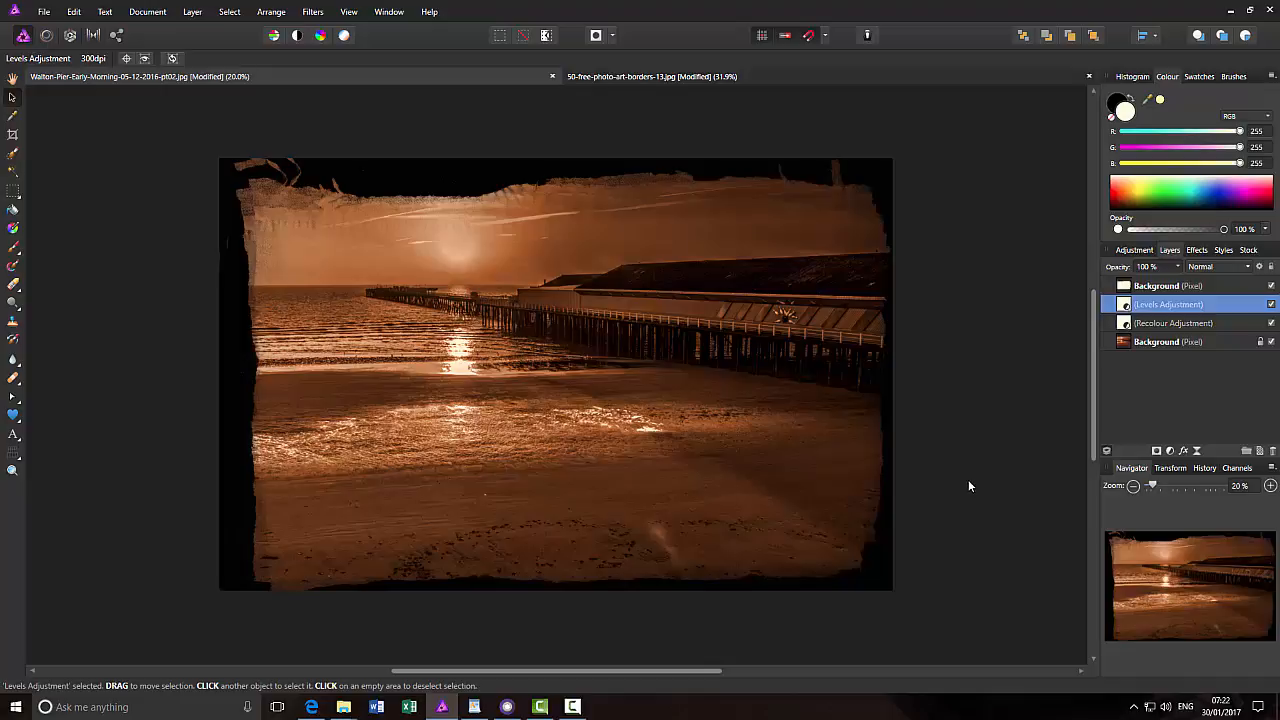
mouse_move(972, 497)
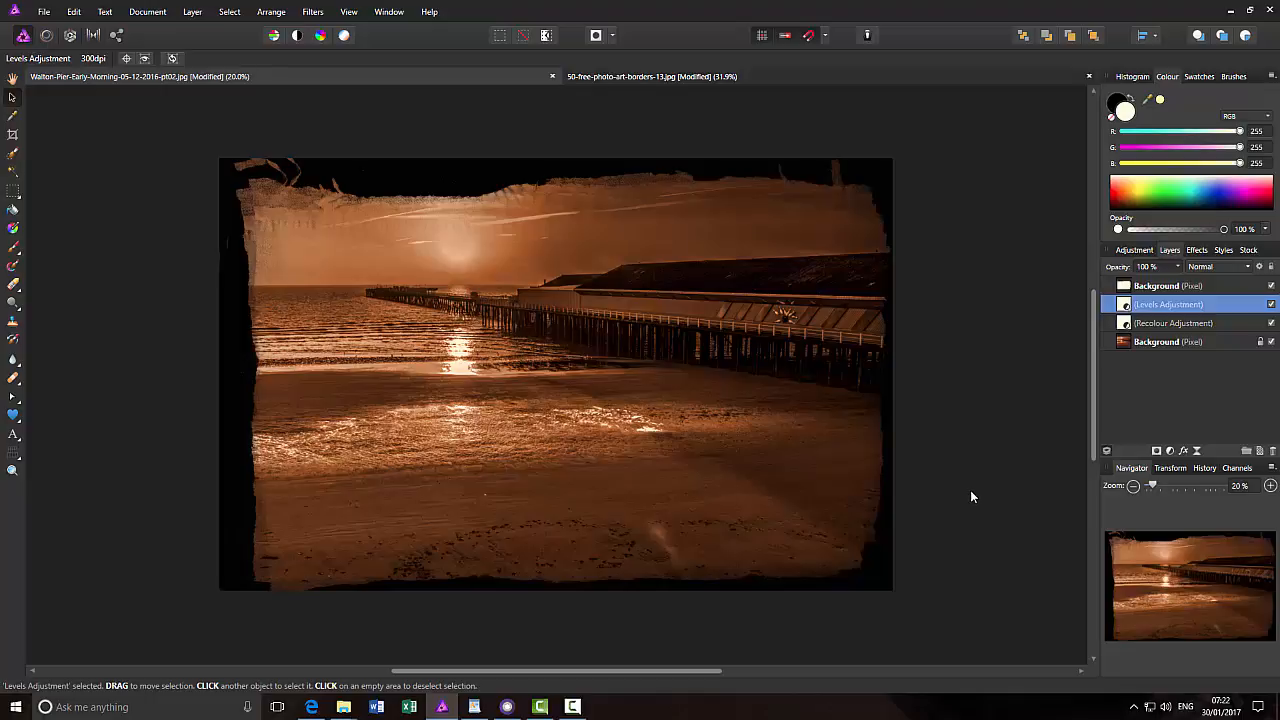
mouse_move(997, 518)
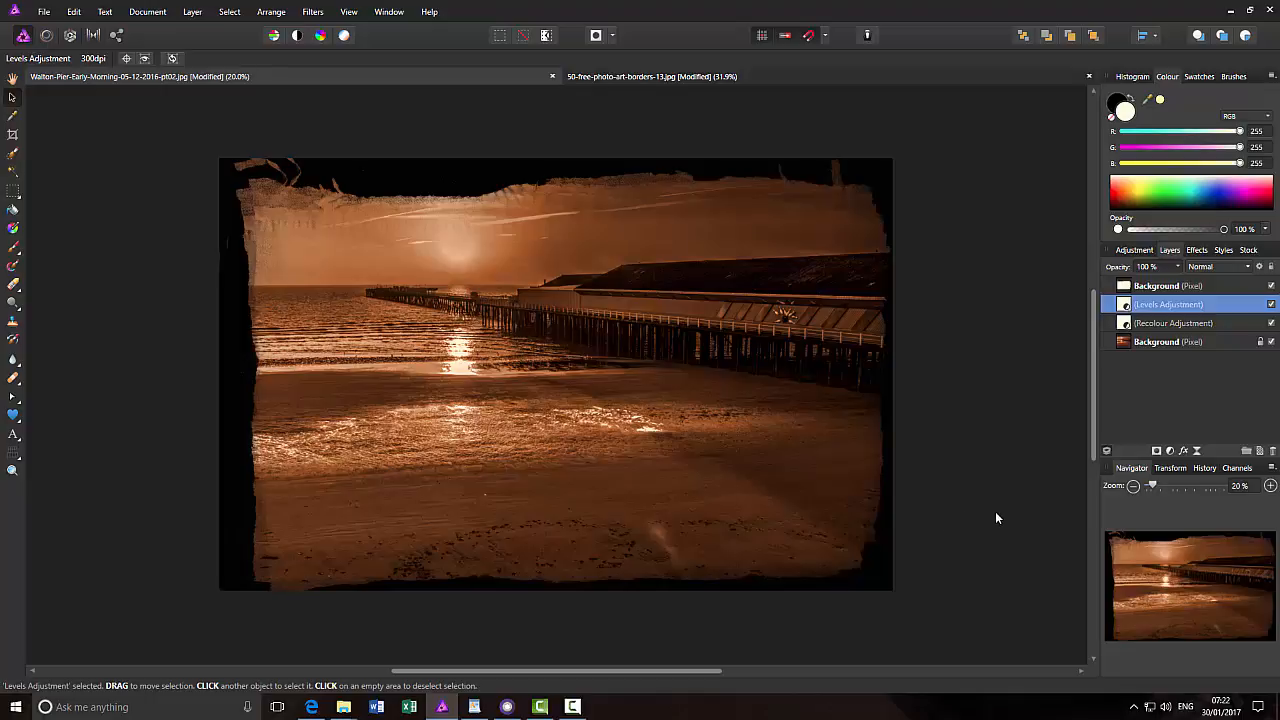